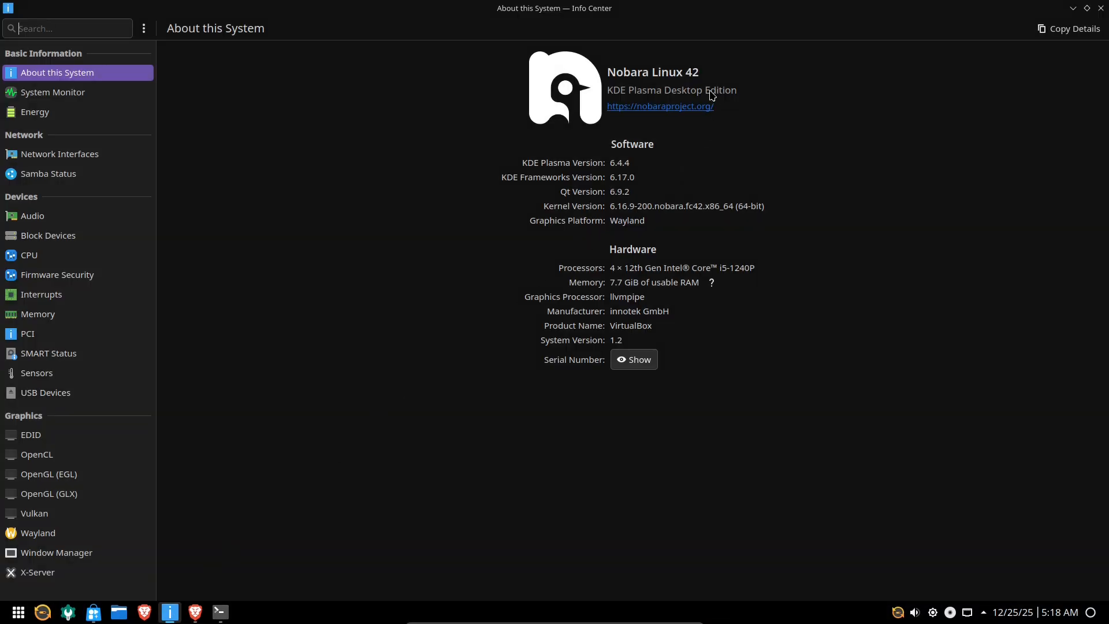
{"action": "mouse_move", "coordinate": [797, 220]}
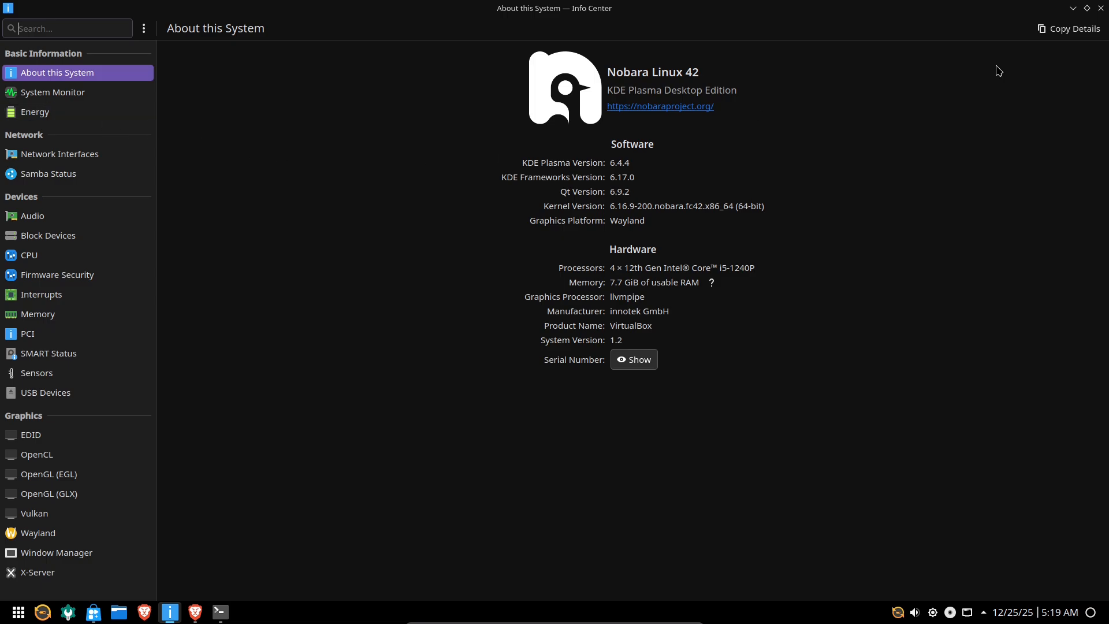
Step: Close the system info window, review Konsole's inxi reports, then close Konsole and both tabs
{"action": "left_click", "coordinate": [1101, 7]}
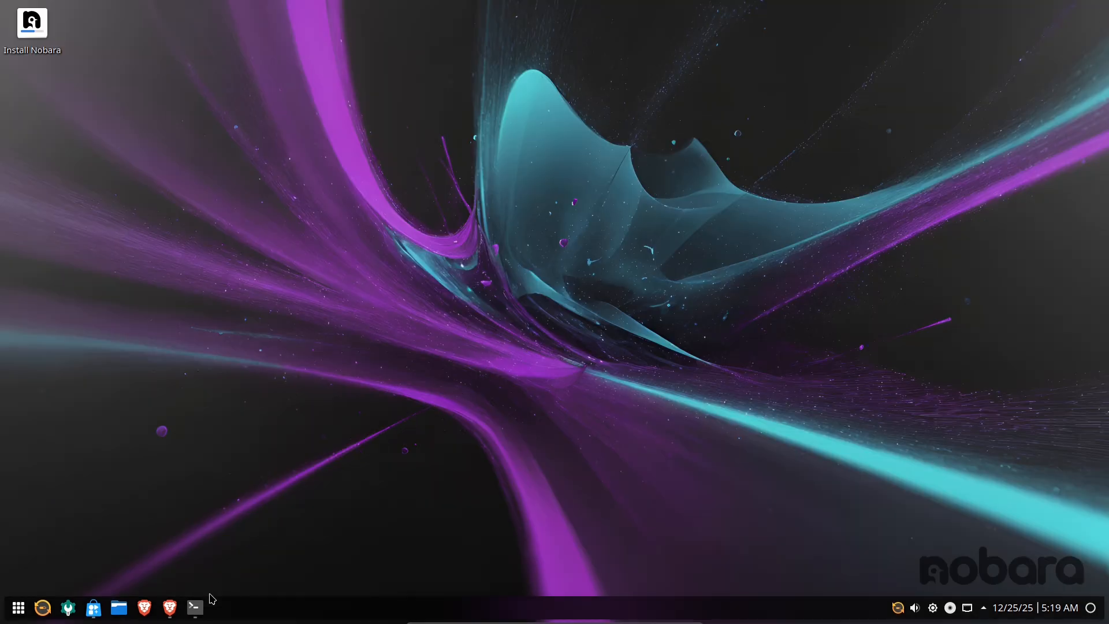
{"action": "left_click", "coordinate": [194, 607]}
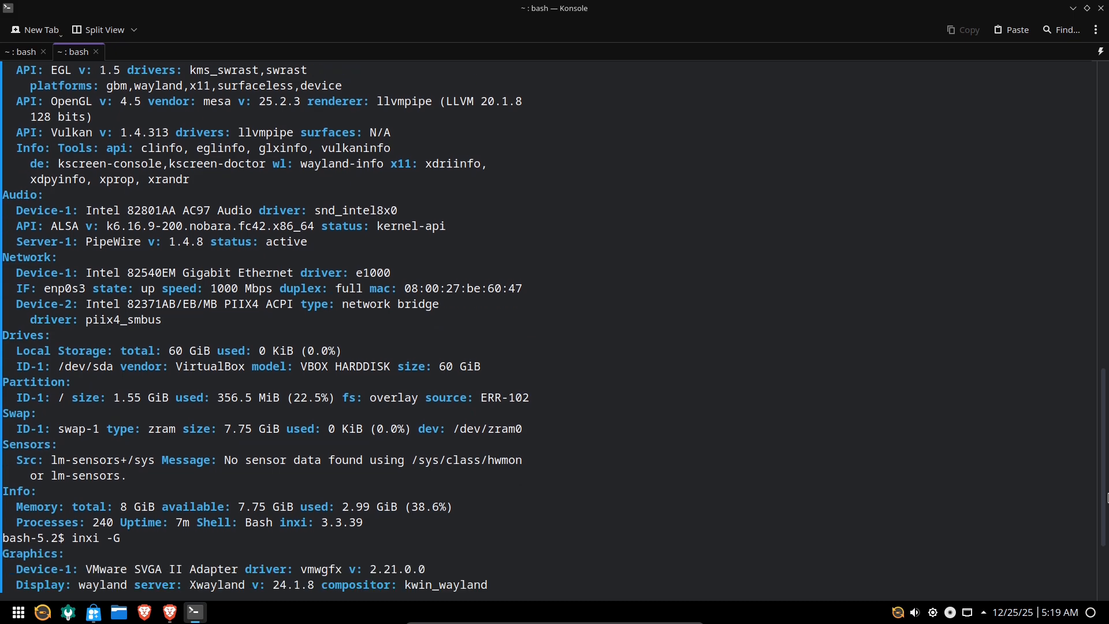
{"action": "scroll", "scroll_direction": "down", "scroll_amount": 3}
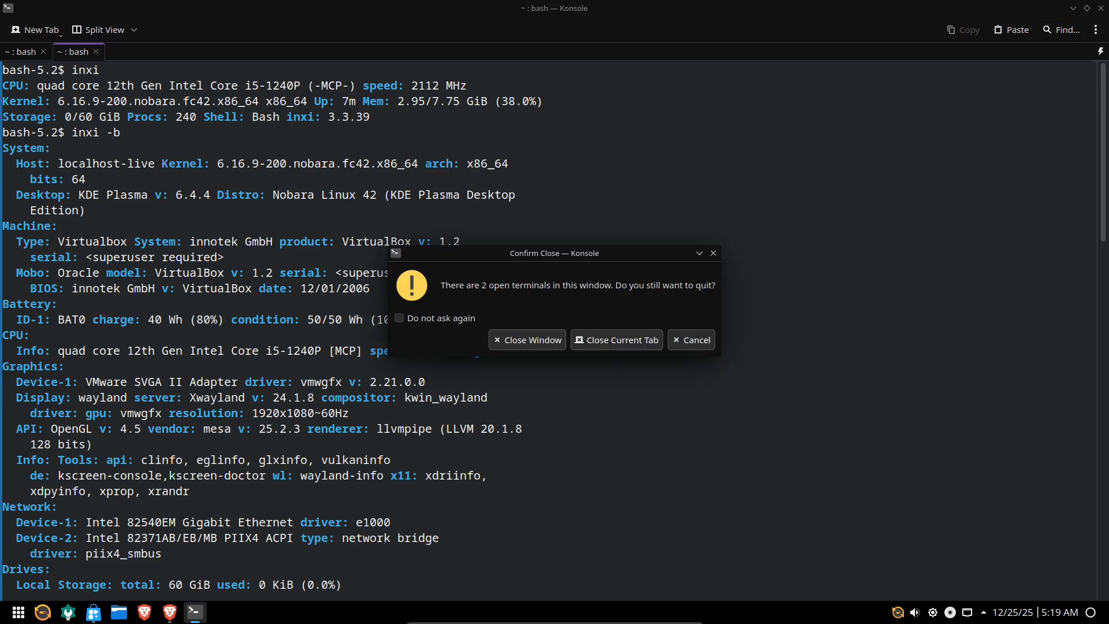
{"action": "left_click", "coordinate": [527, 340]}
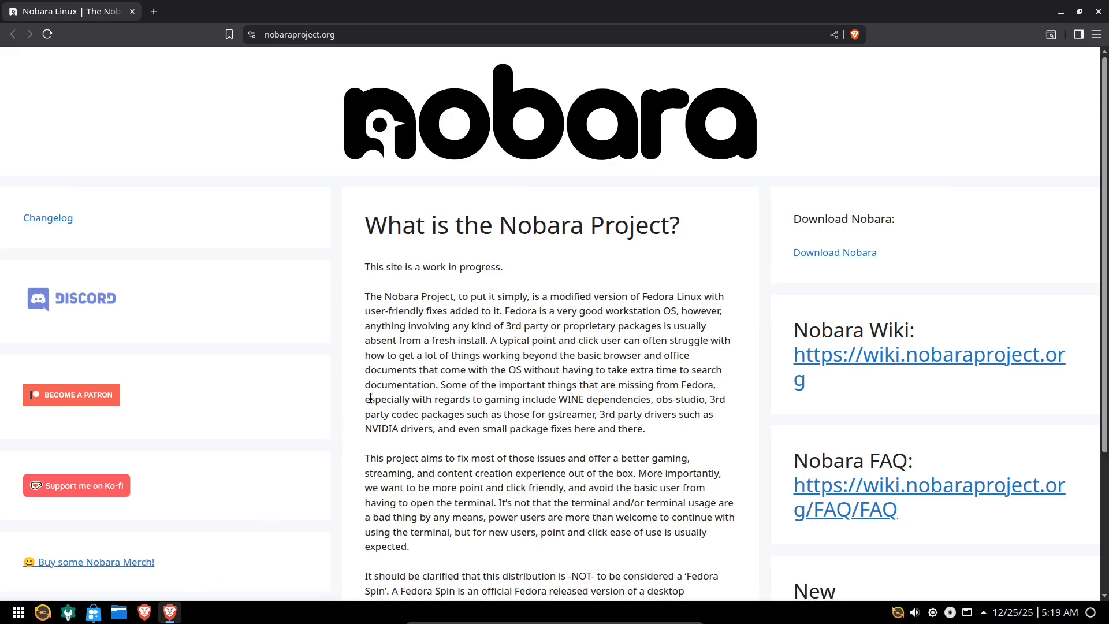
Step: Scroll the Nobara homepage, then browse the Download Nobara page's five editions and ISO downloads
{"action": "scroll", "scroll_direction": "down", "scroll_amount": 3}
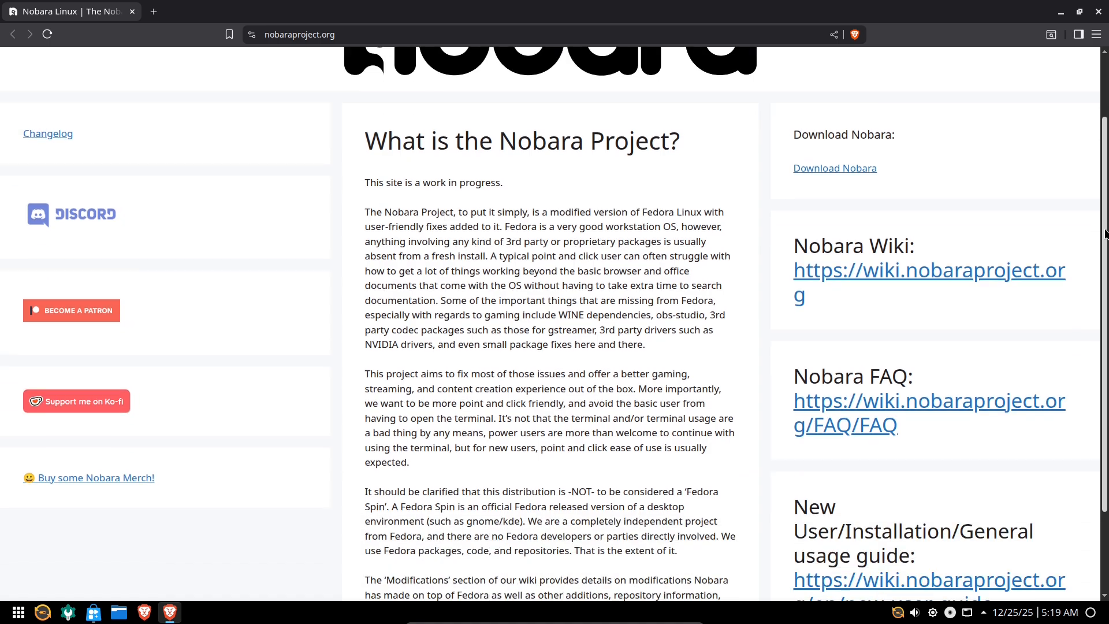
{"action": "scroll", "scroll_direction": "down", "scroll_amount": 3}
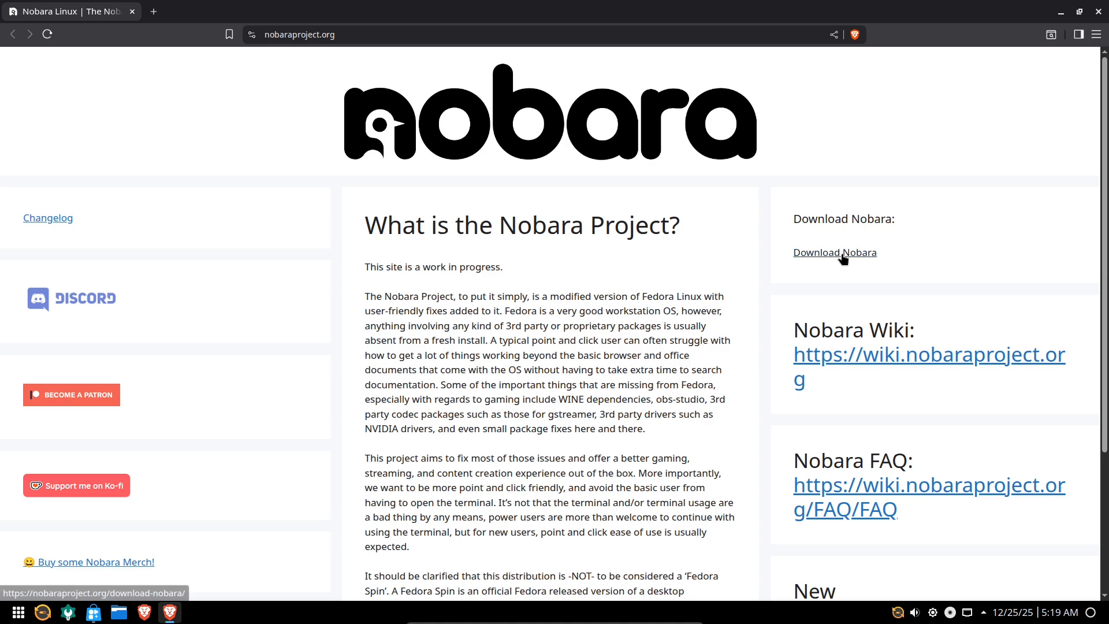
{"action": "left_click", "coordinate": [835, 252]}
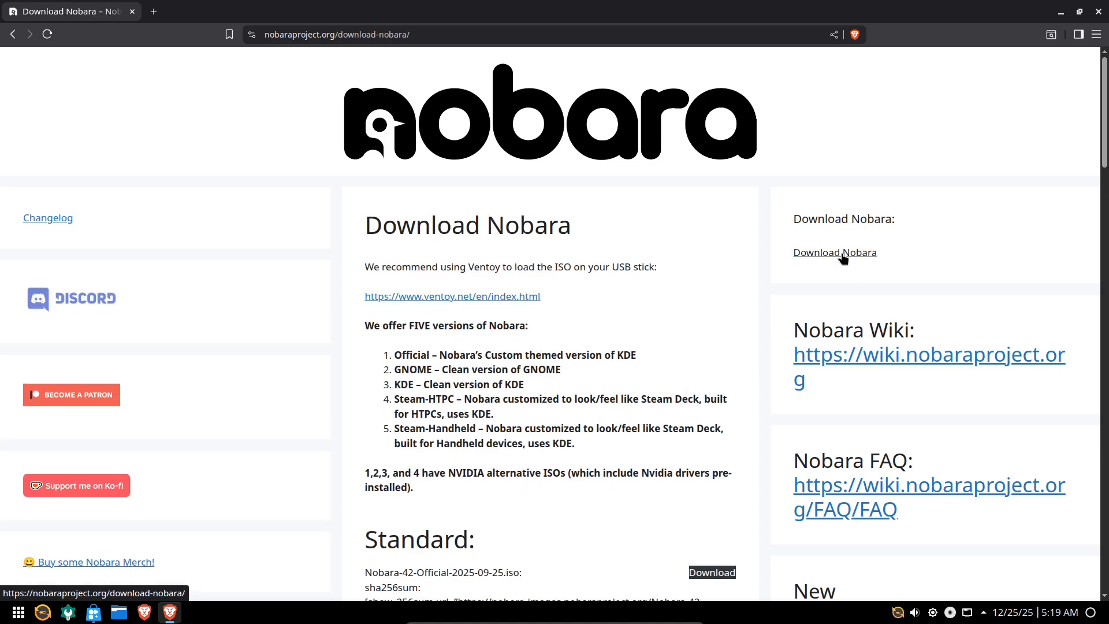
{"action": "scroll", "scroll_direction": "down", "scroll_amount": 3}
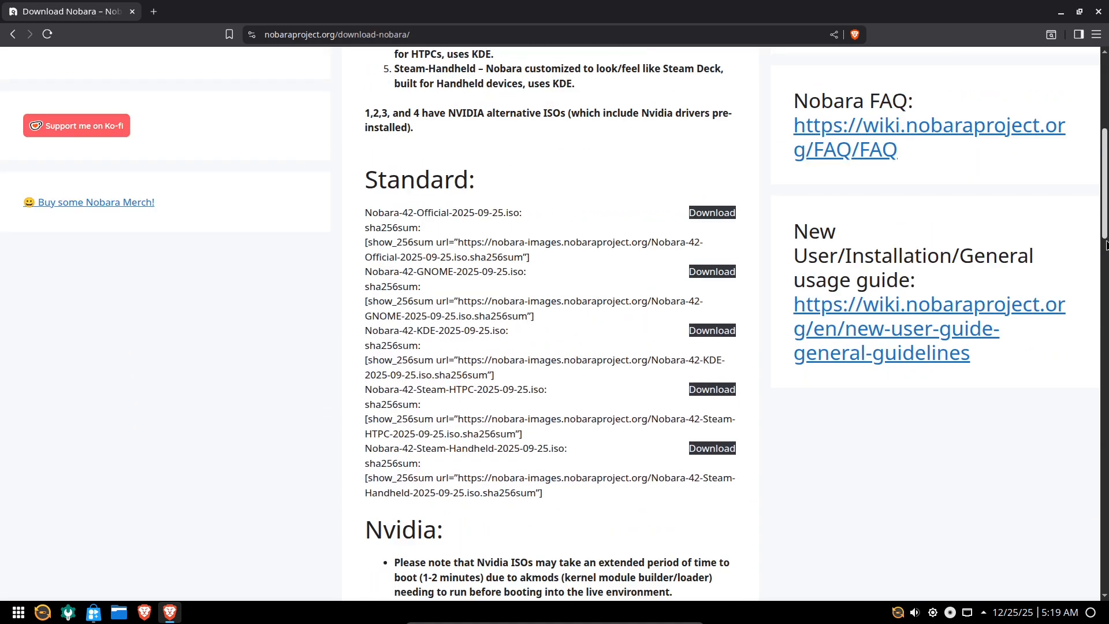
{"action": "scroll", "scroll_direction": "down", "scroll_amount": 3}
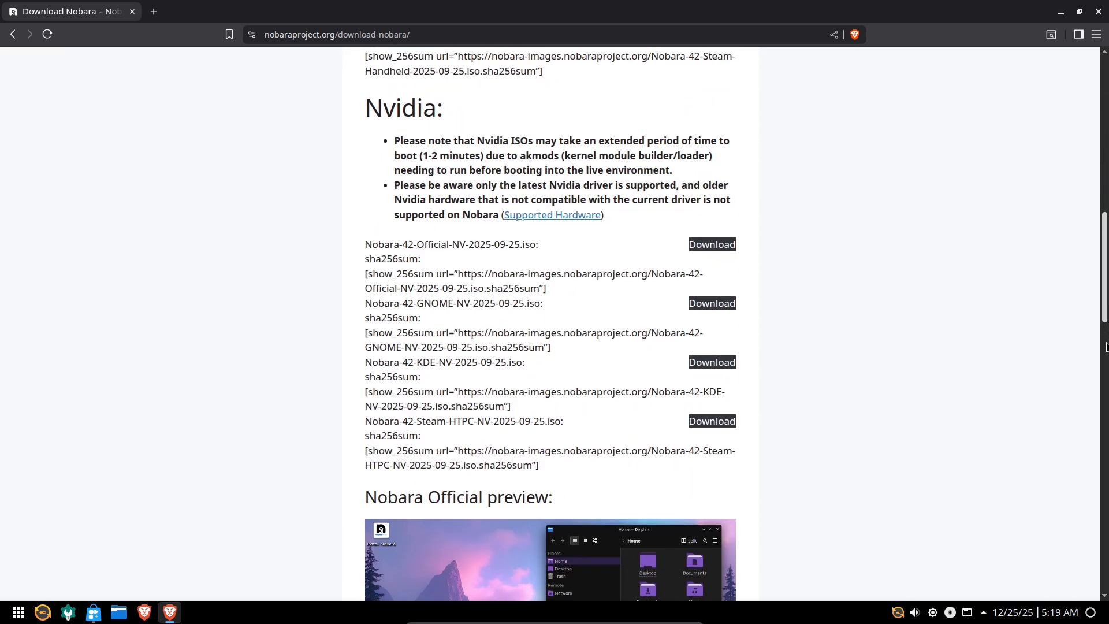
{"action": "scroll", "scroll_direction": "down", "scroll_amount": 3}
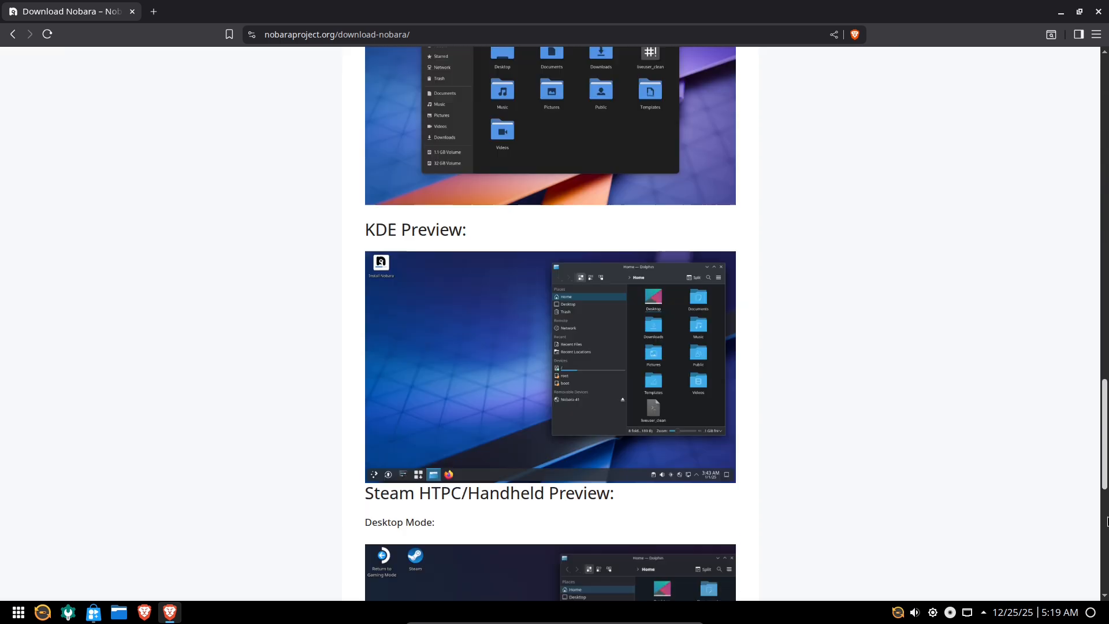
{"action": "scroll", "scroll_direction": "down", "scroll_amount": 3}
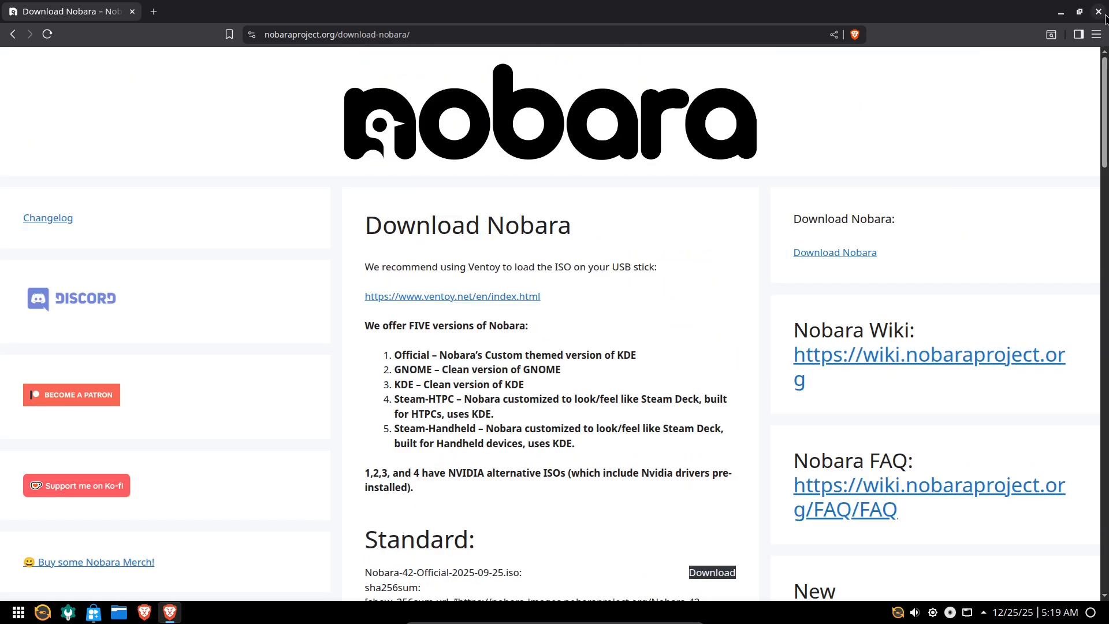
Step: Close the Nobara website browser and bring up Flatpost's Trending collection
{"action": "left_click", "coordinate": [1097, 11]}
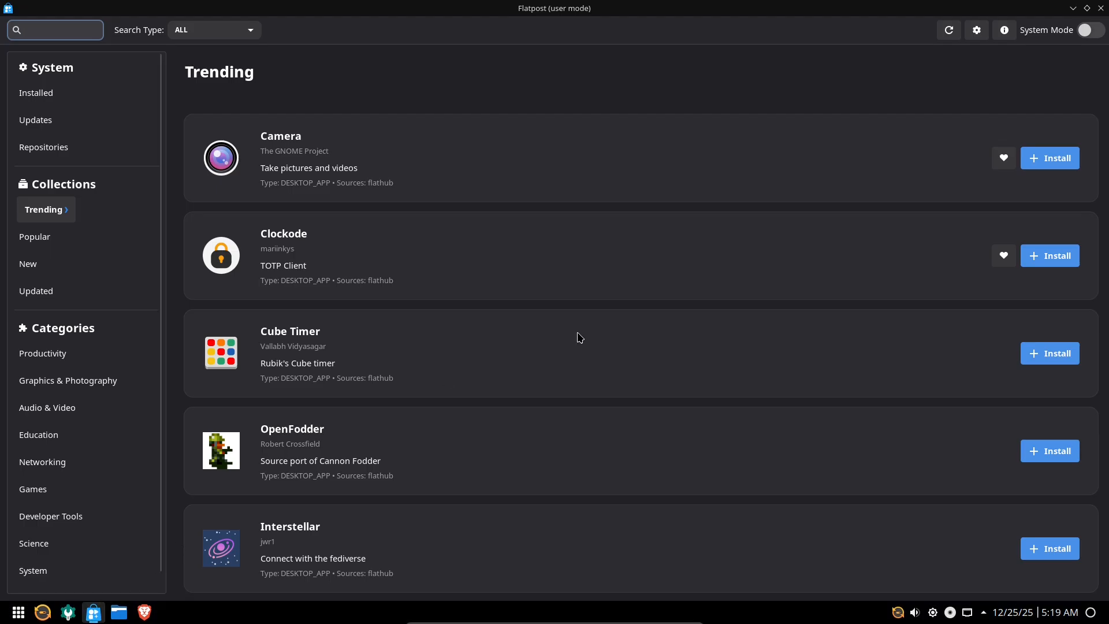
{"action": "mouse_move", "coordinate": [66, 508]}
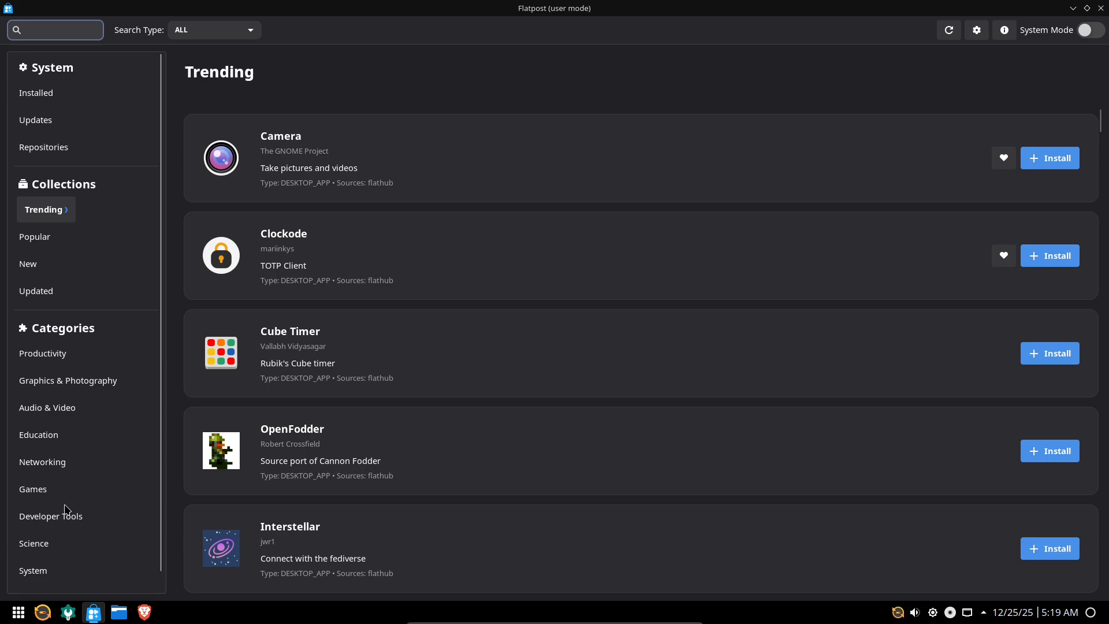
{"action": "left_click", "coordinate": [56, 29]}
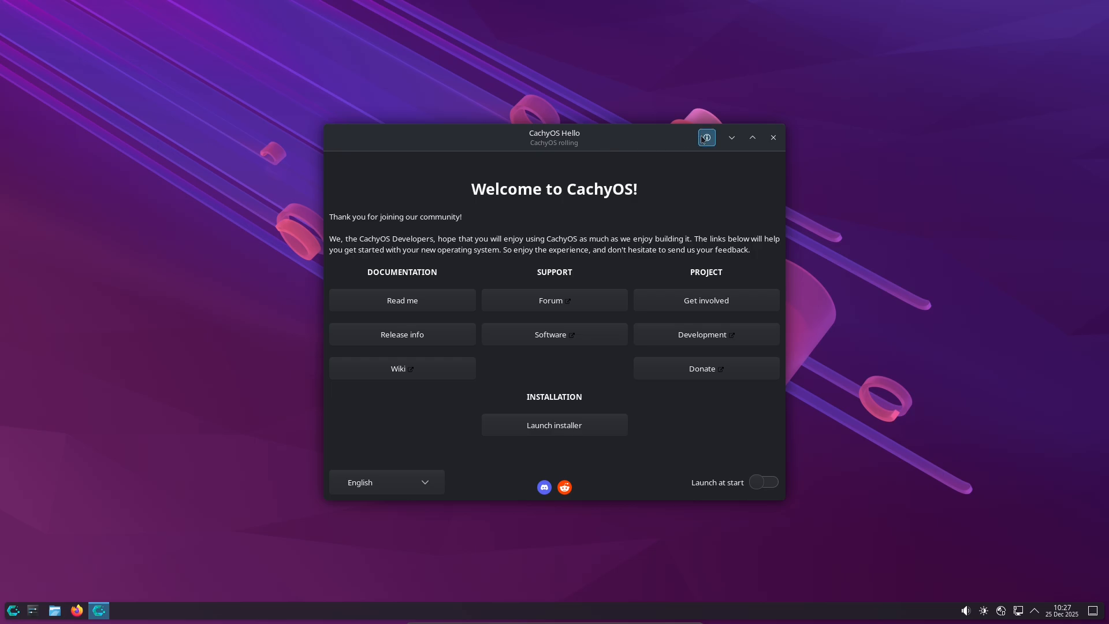
Step: View CachyOS Hello's About details, launch the installer and pick Grub as bootloader
{"action": "left_click", "coordinate": [706, 138]}
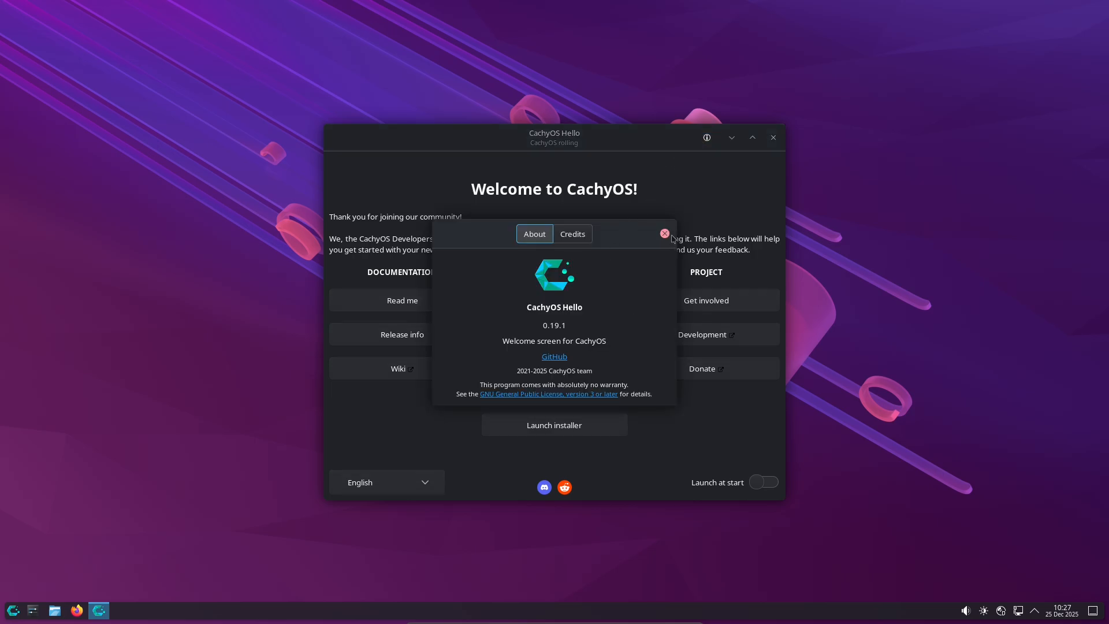
{"action": "left_click", "coordinate": [665, 234]}
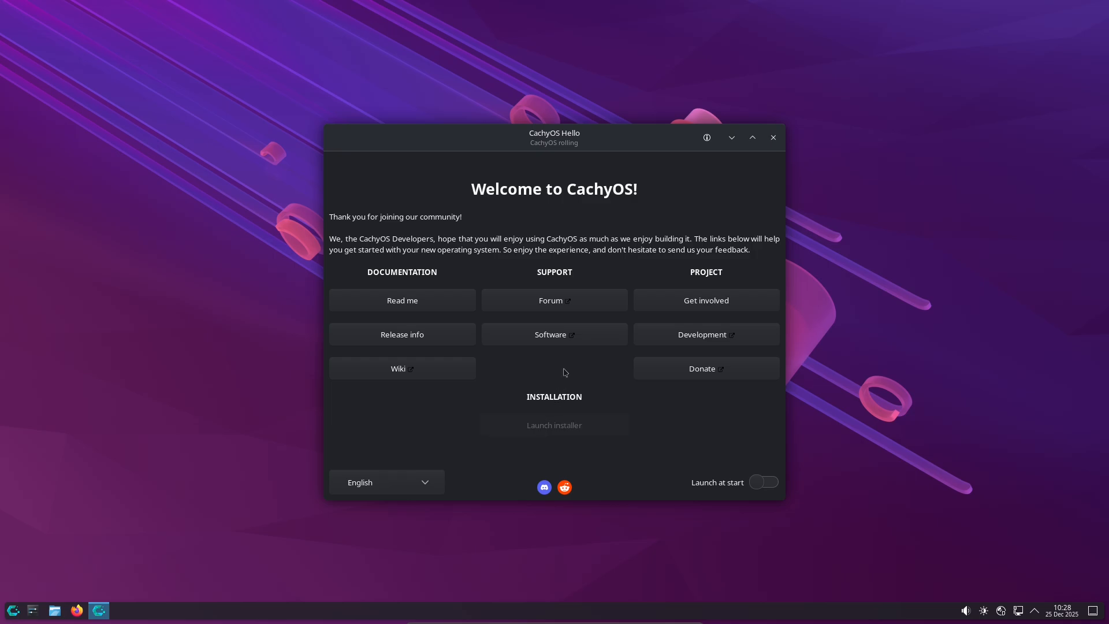
{"action": "mouse_move", "coordinate": [683, 496]}
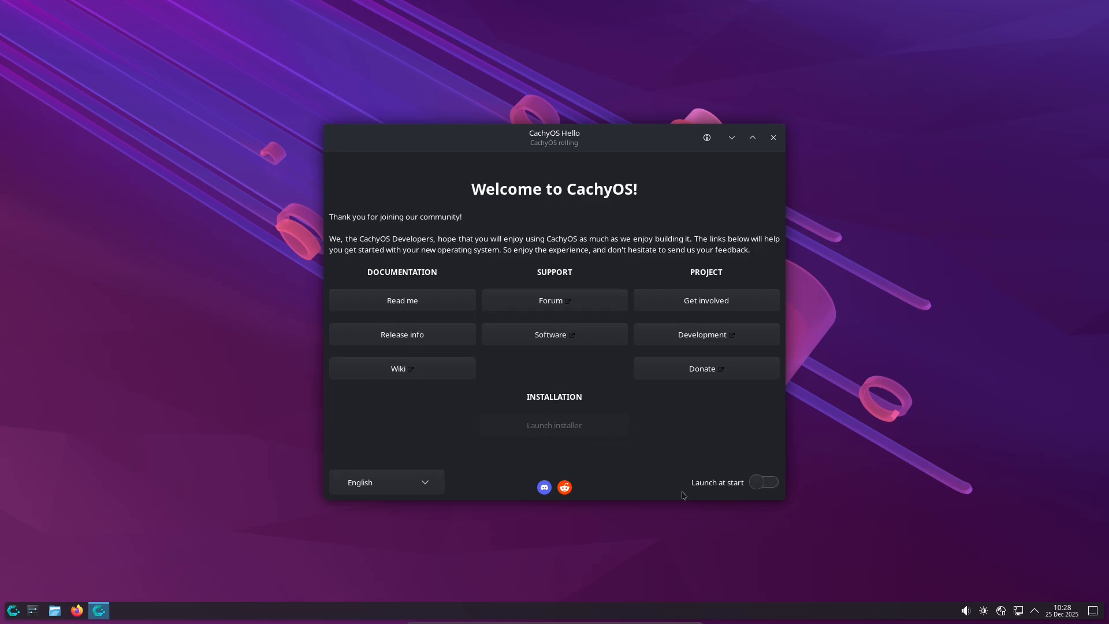
{"action": "mouse_move", "coordinate": [16, 611]}
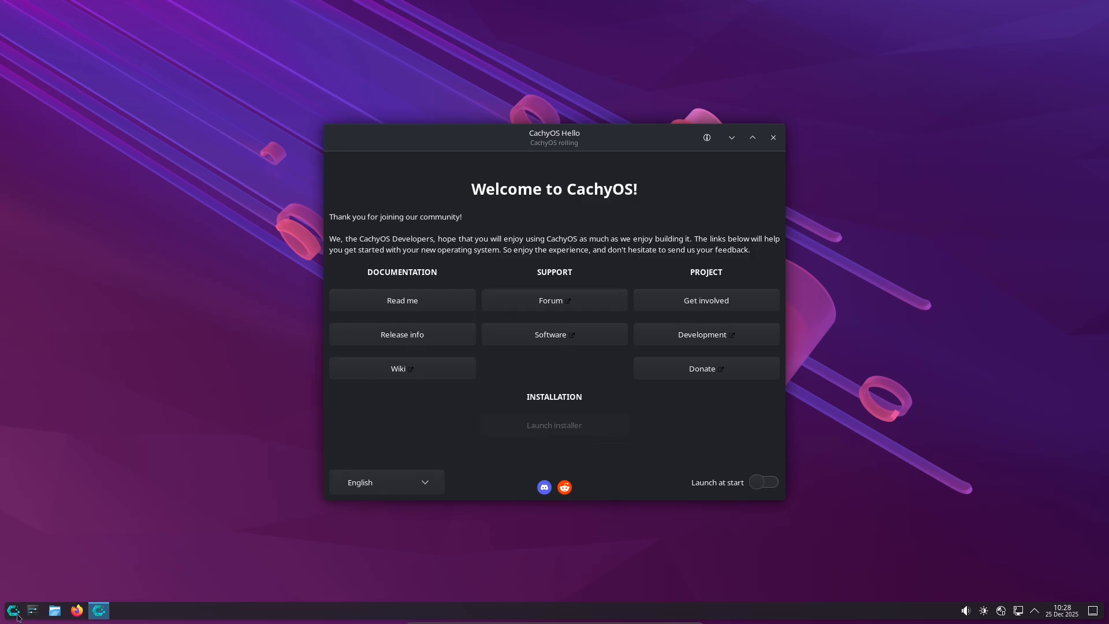
{"action": "left_click", "coordinate": [12, 609]}
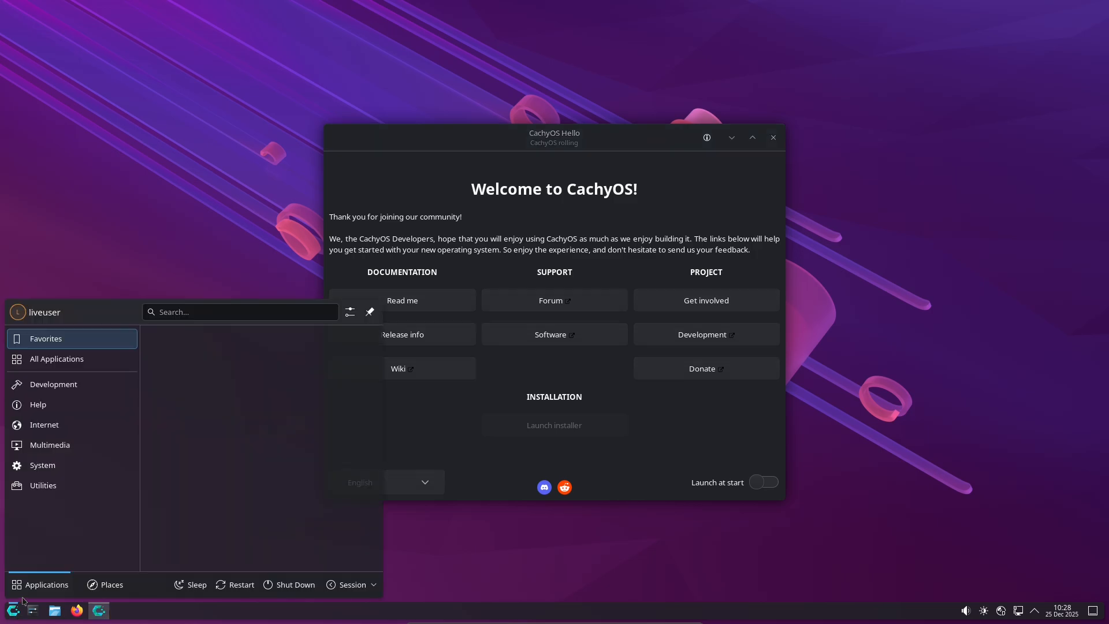
{"action": "left_click", "coordinate": [53, 385]}
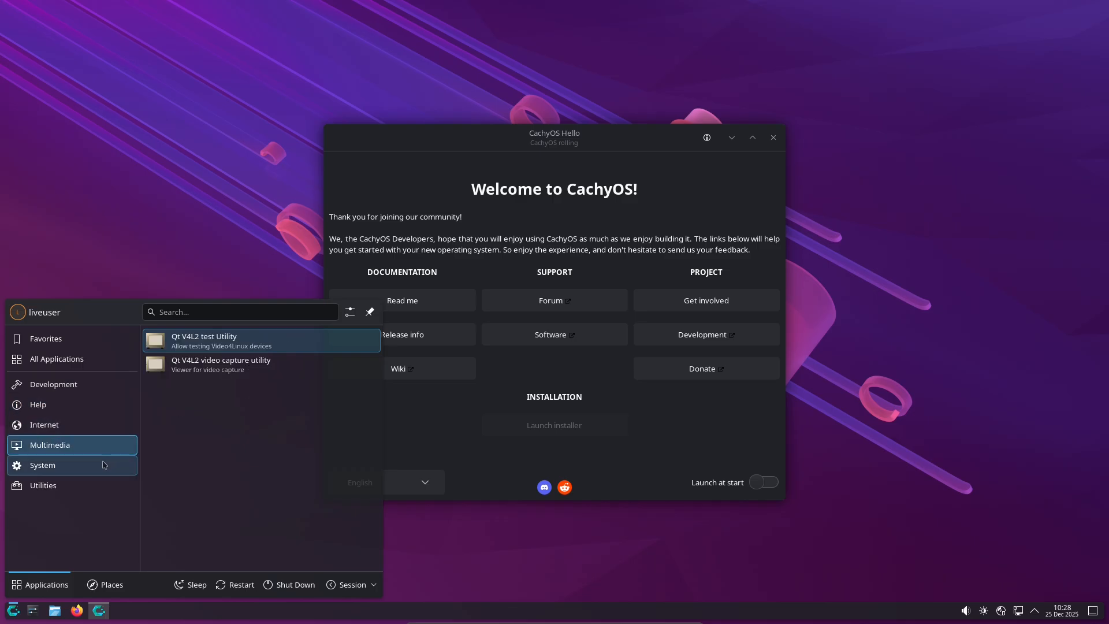
{"action": "left_click", "coordinate": [42, 465]}
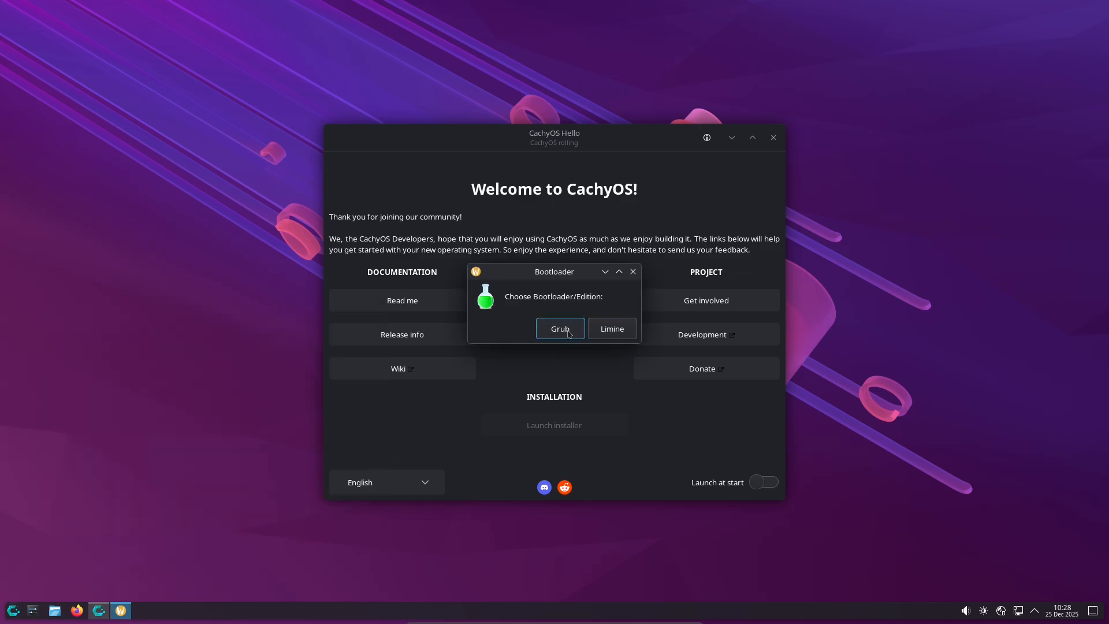
{"action": "left_click", "coordinate": [560, 328]}
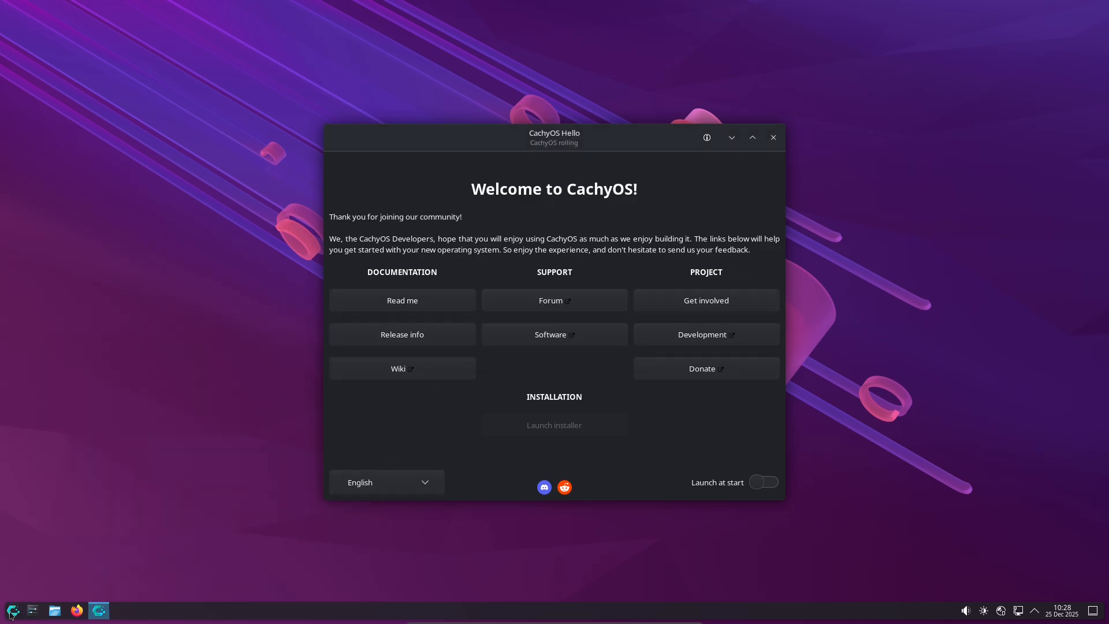
Step: Launch Info Center from the launcher's System category
{"action": "left_click", "coordinate": [10, 610]}
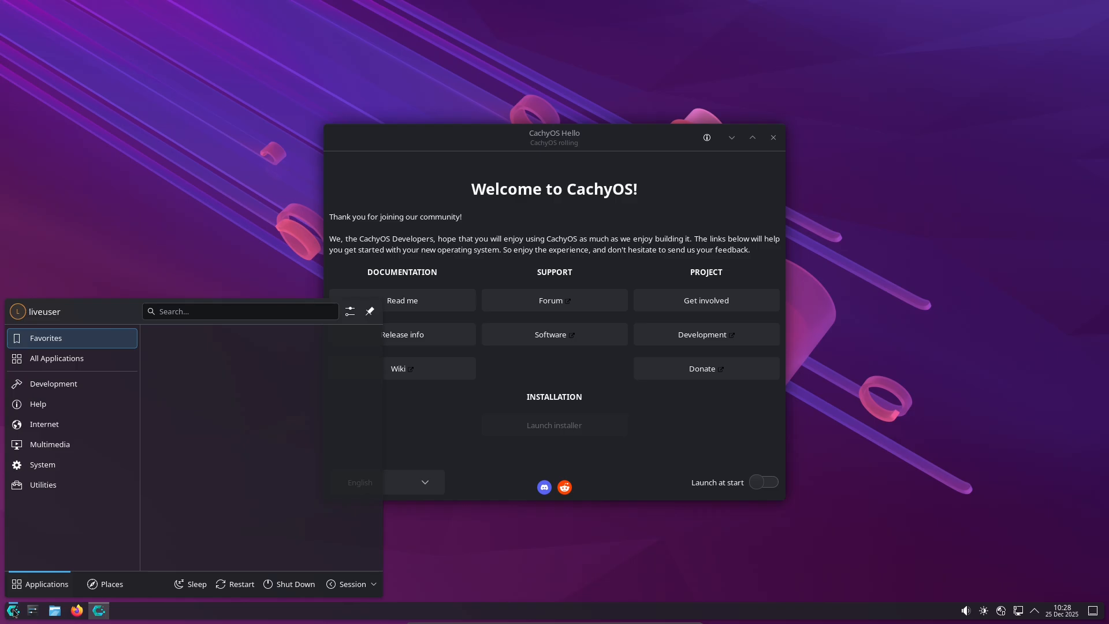
{"action": "left_click", "coordinate": [43, 485]}
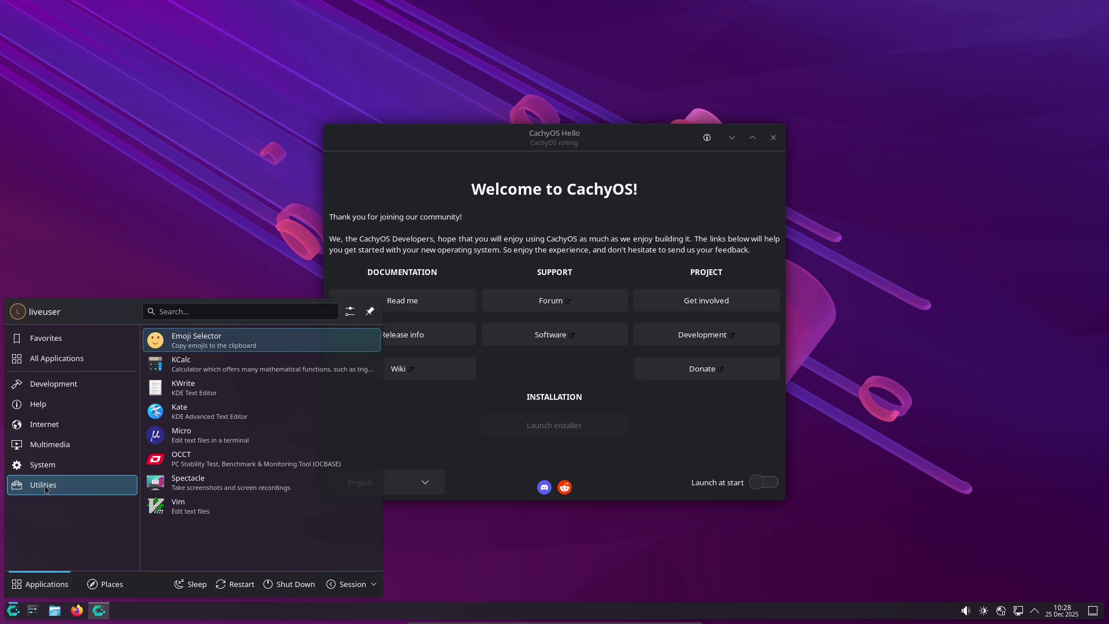
{"action": "mouse_move", "coordinate": [227, 364]}
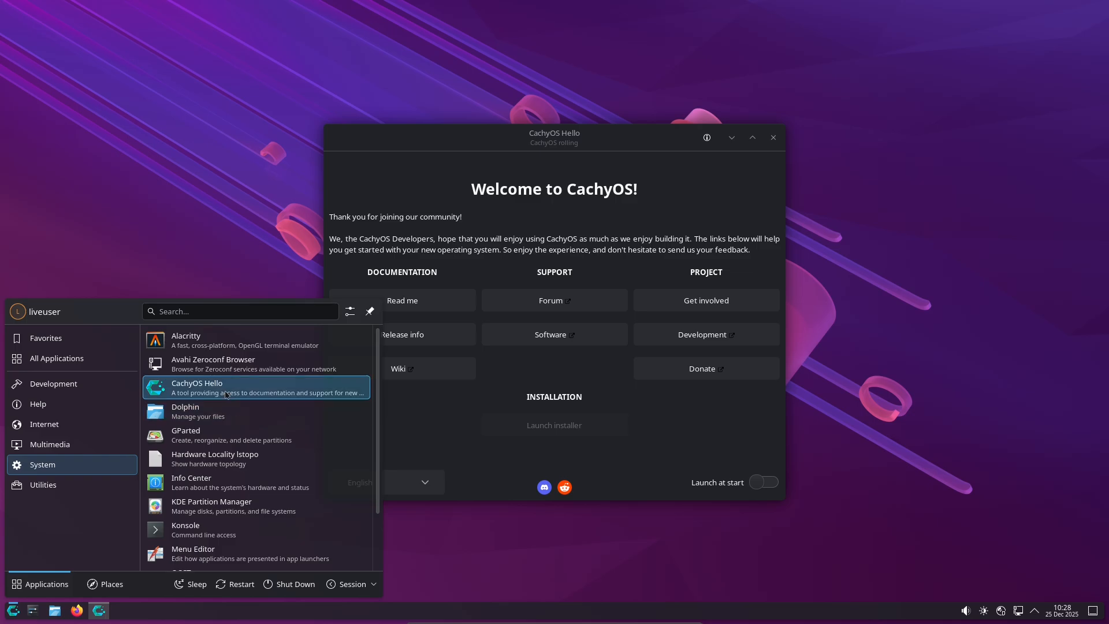
{"action": "mouse_move", "coordinate": [225, 479]}
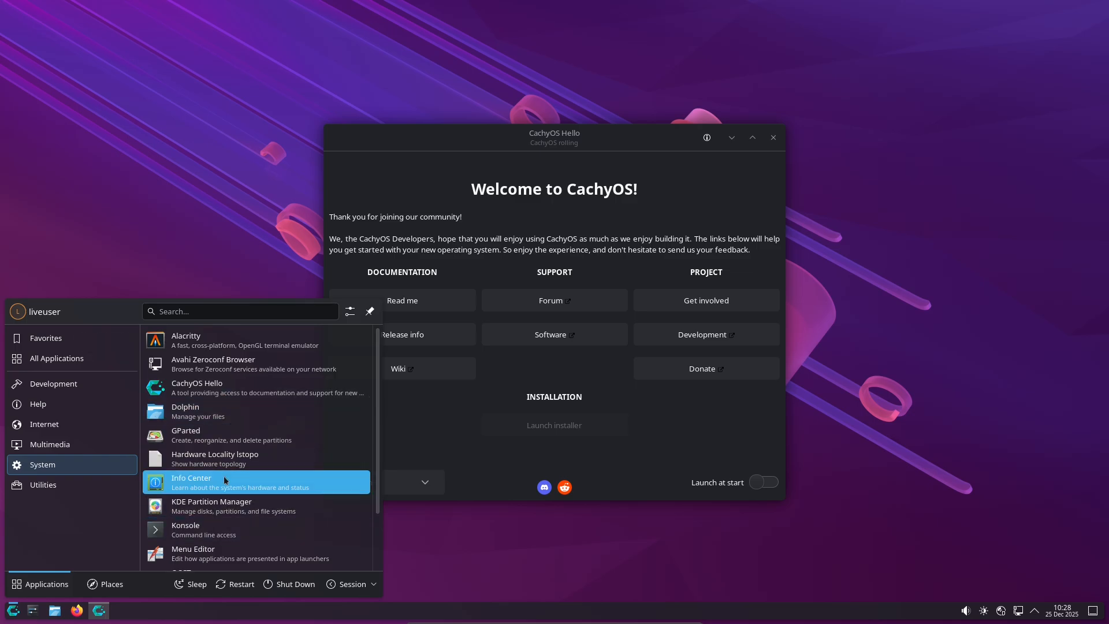
{"action": "left_click", "coordinate": [10, 607]}
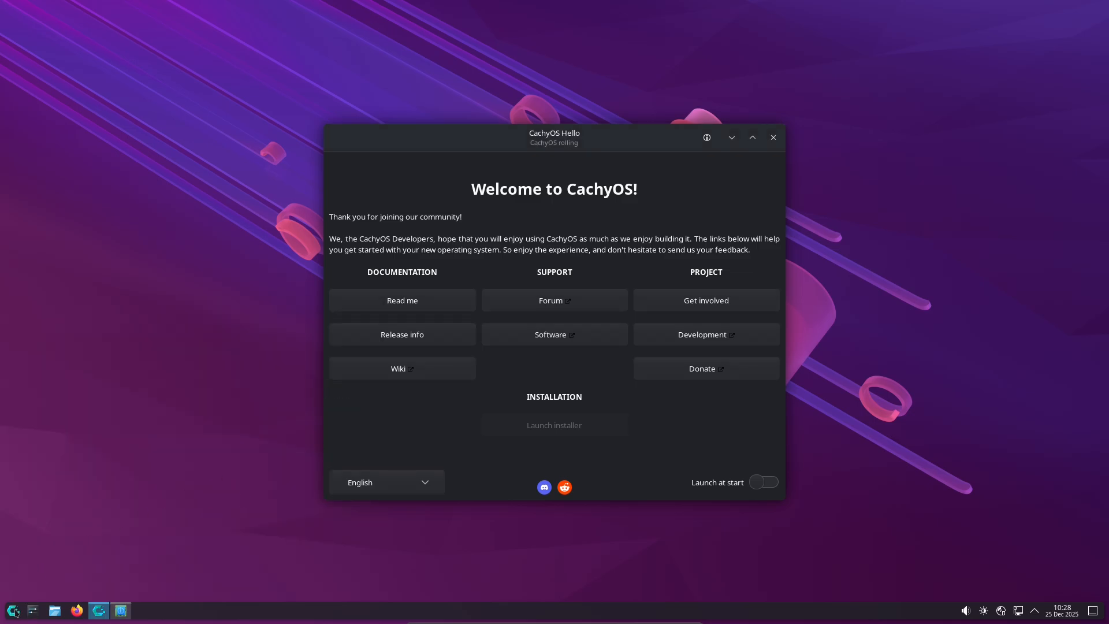
Step: Search the launcher for 'ko' and start Konsole
{"action": "left_click", "coordinate": [16, 607]}
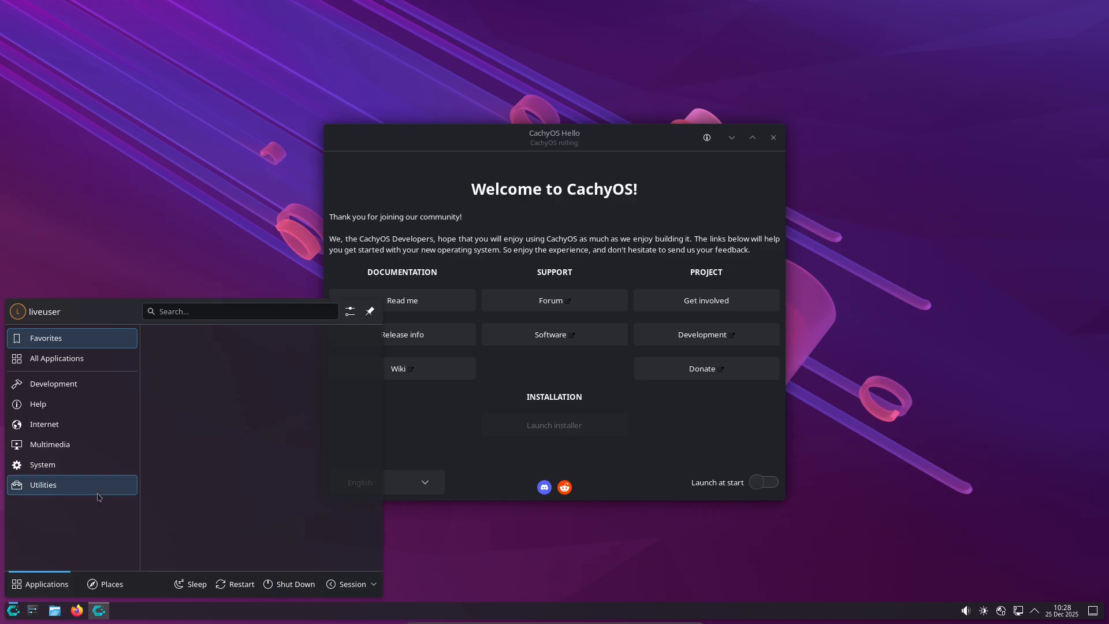
{"action": "type", "text": "ko"}
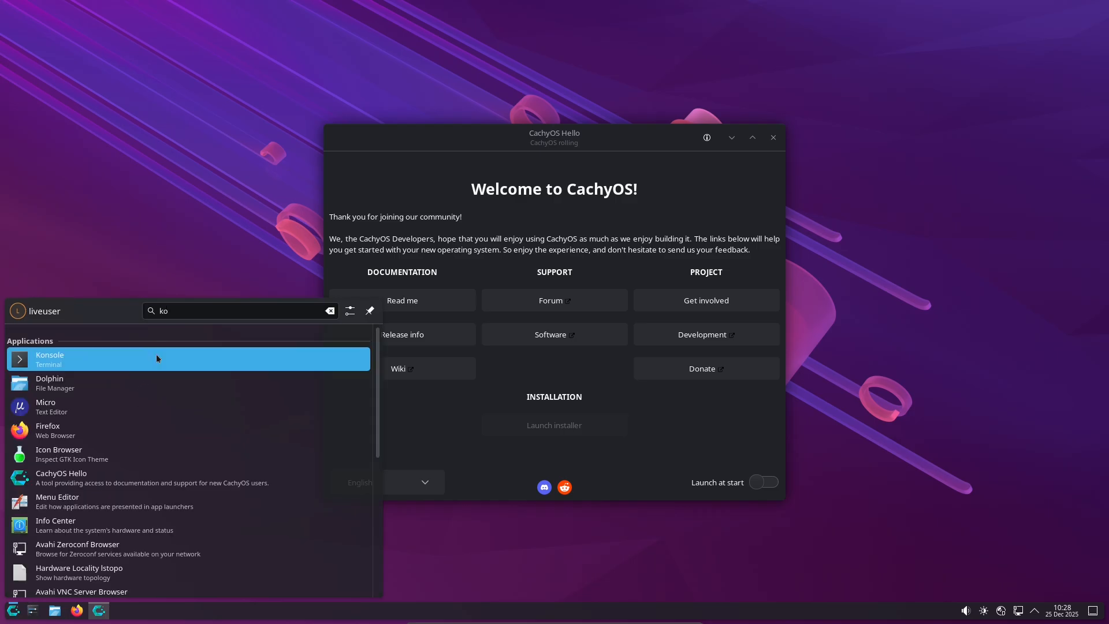
{"action": "left_click", "coordinate": [158, 359]}
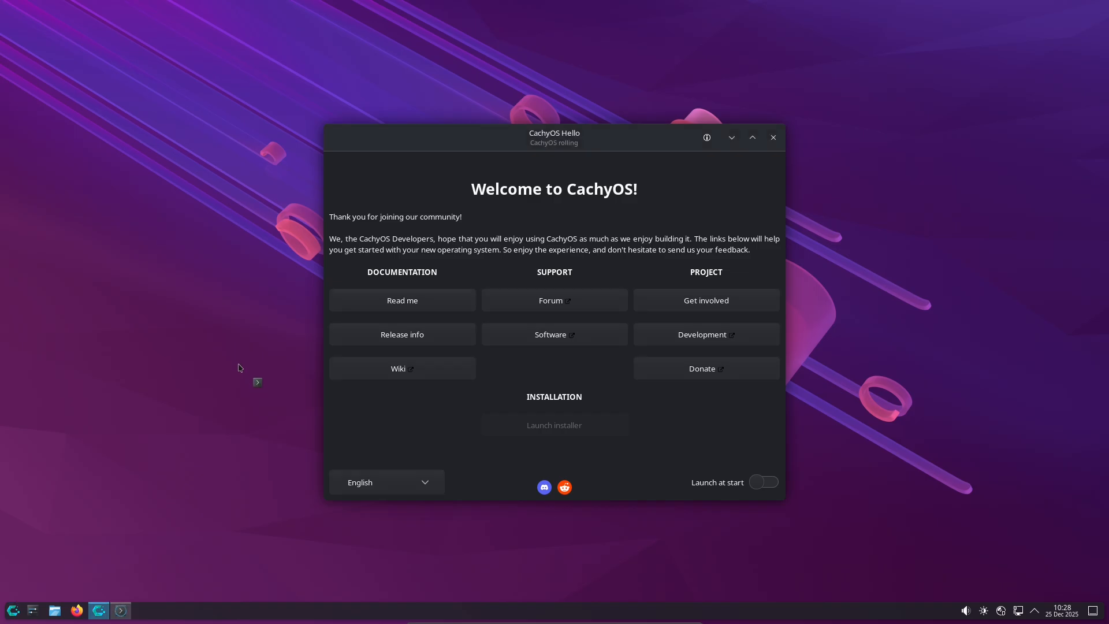
{"action": "mouse_move", "coordinate": [264, 382]}
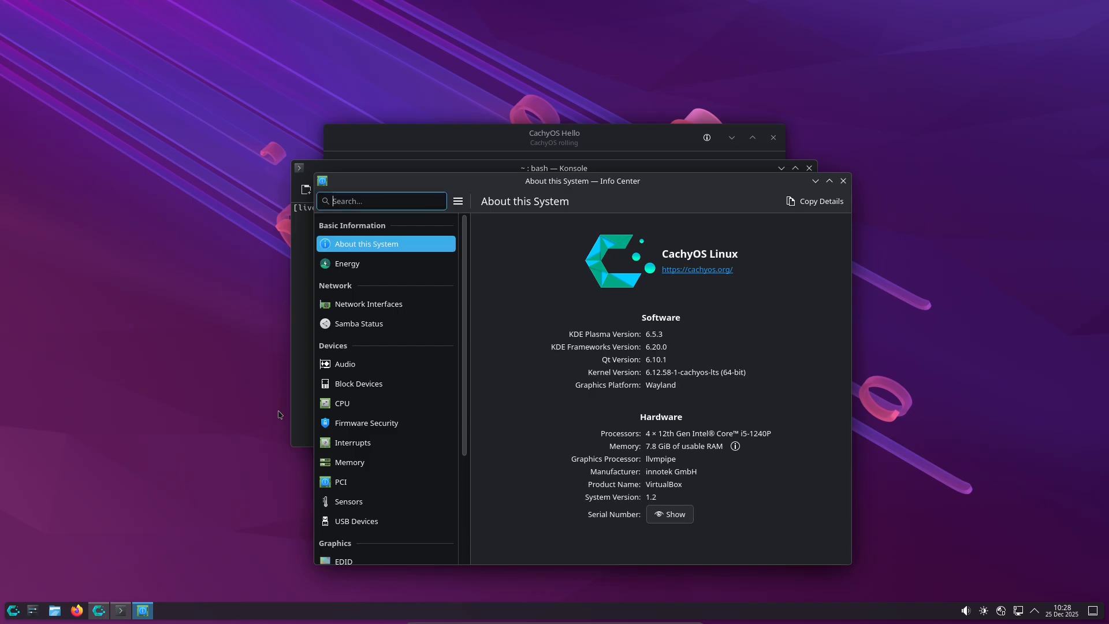
{"action": "mouse_move", "coordinate": [695, 361]}
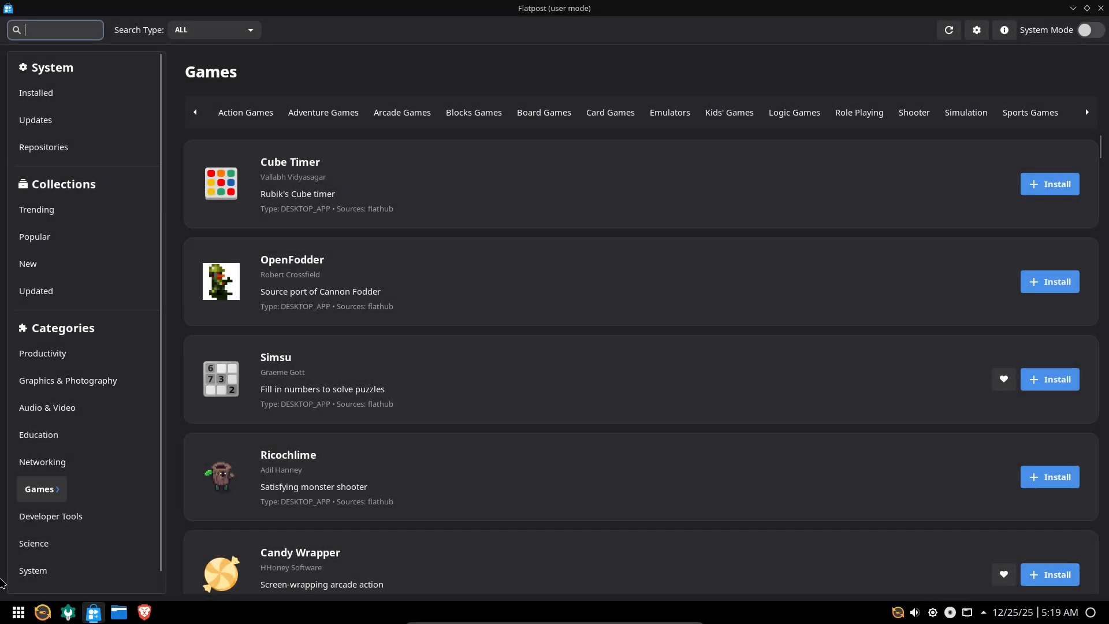
Step: Open the Nobara application menu and show its Education apps
{"action": "left_click", "coordinate": [18, 612]}
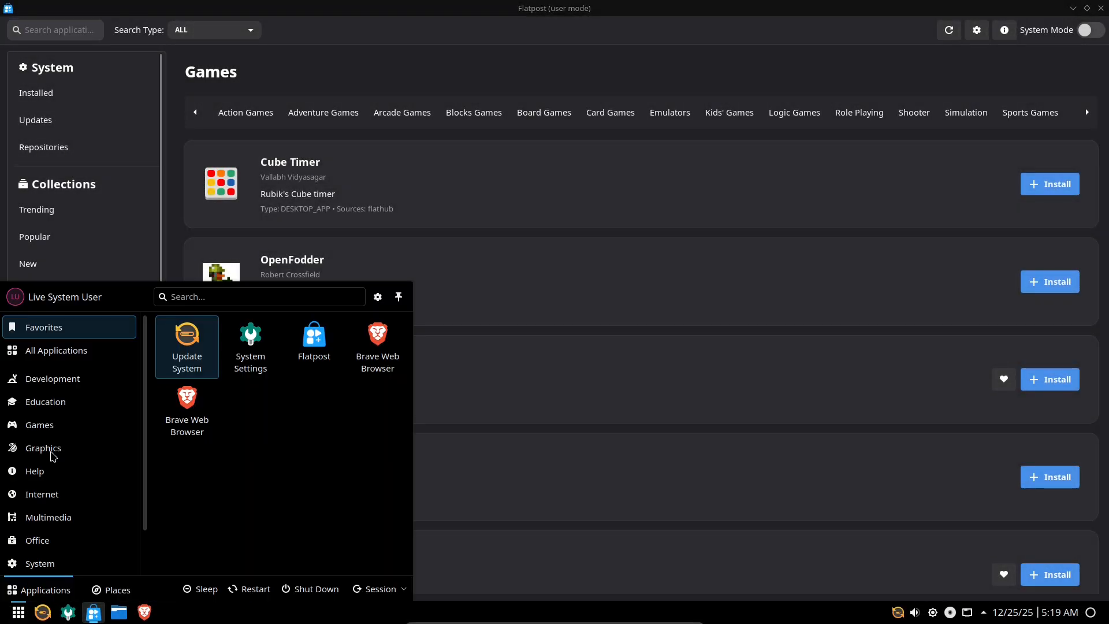
{"action": "left_click", "coordinate": [53, 379]}
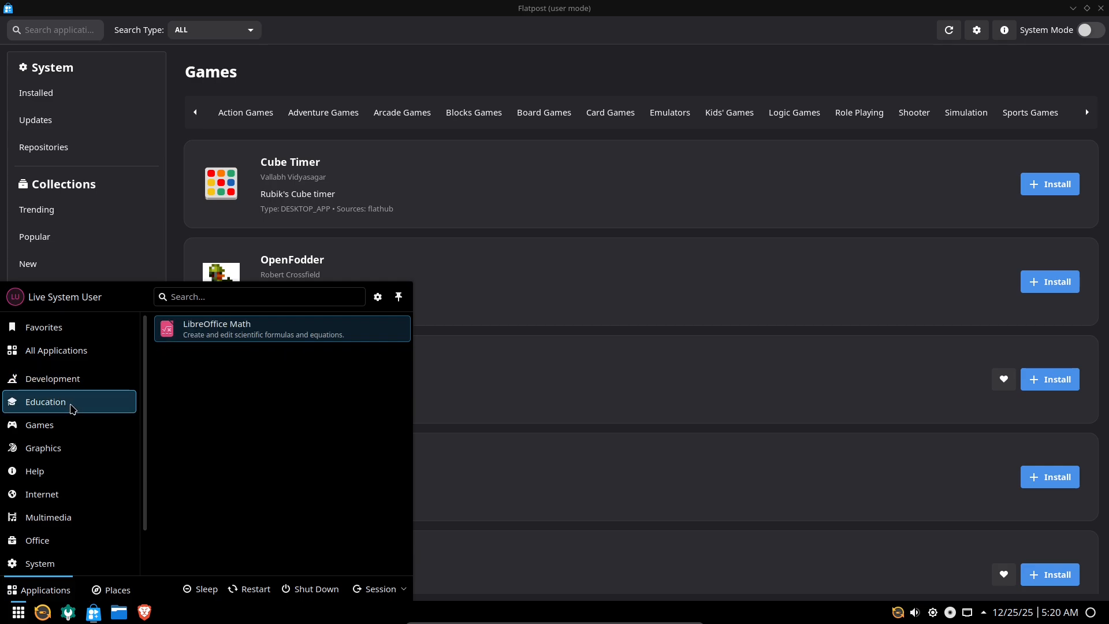
Step: Browse the Games, Help, Multimedia, Office, System and Utilities categories, ending on System
{"action": "left_click", "coordinate": [39, 424]}
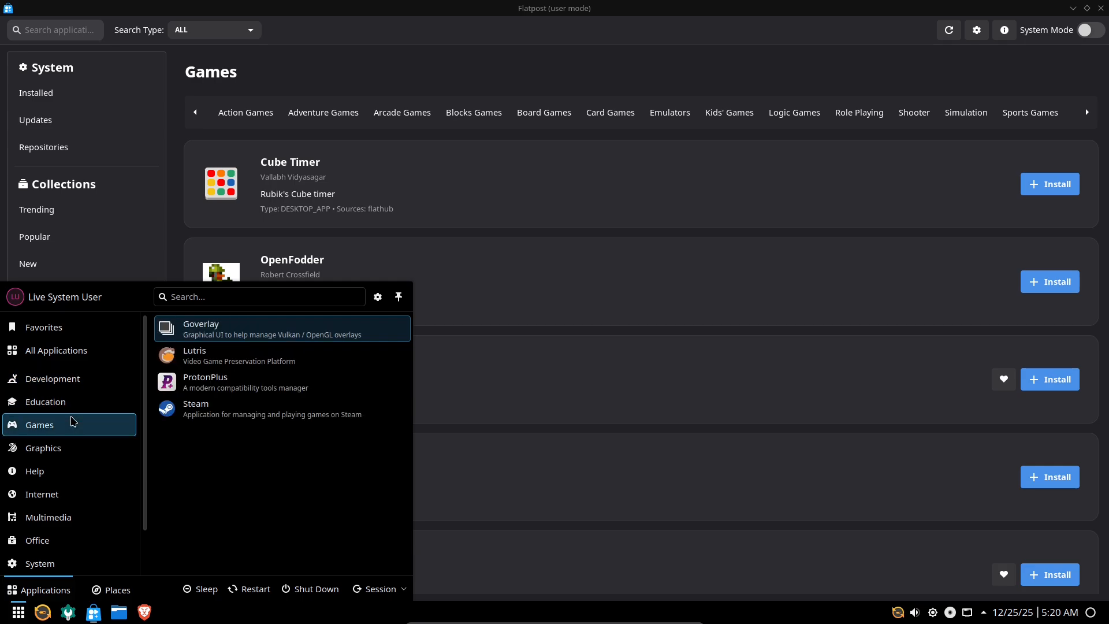
{"action": "mouse_move", "coordinate": [250, 350]}
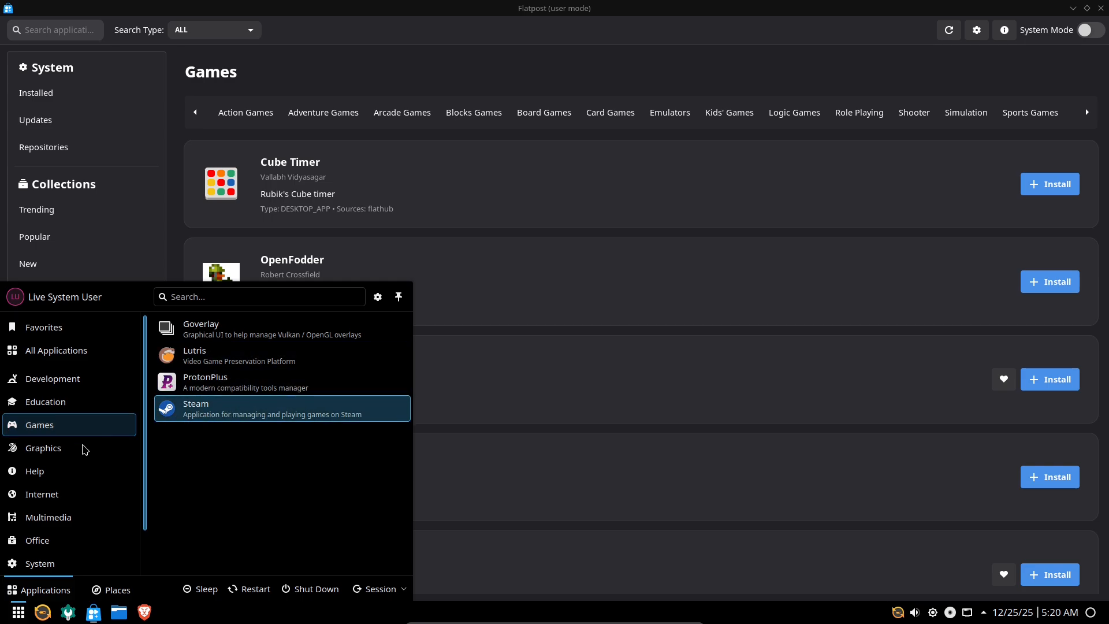
{"action": "left_click", "coordinate": [43, 448]}
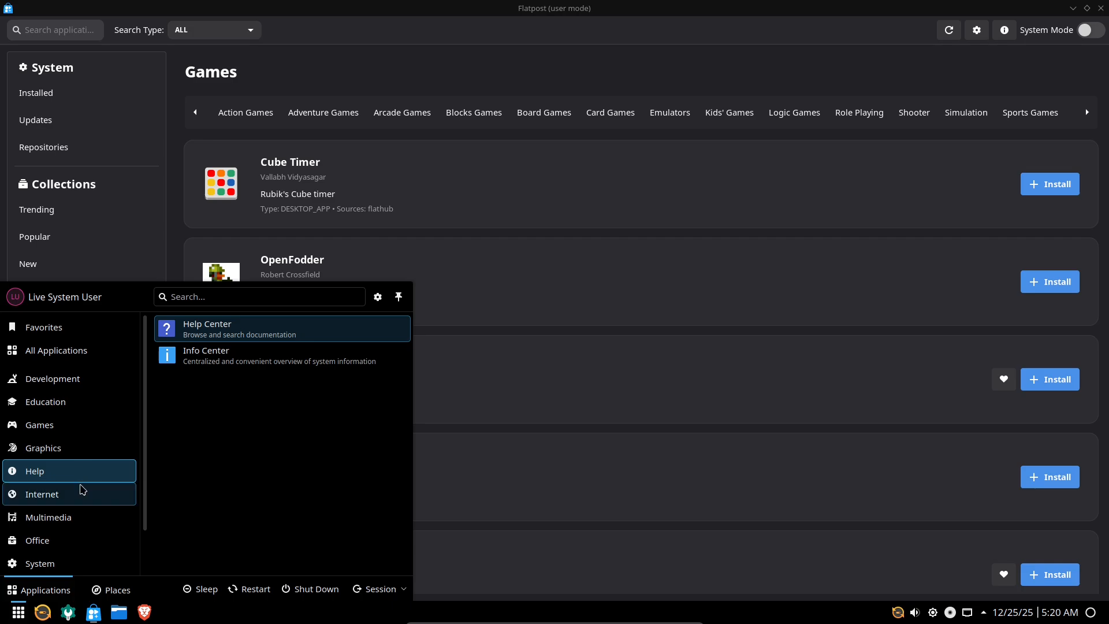
{"action": "left_click", "coordinate": [42, 494]}
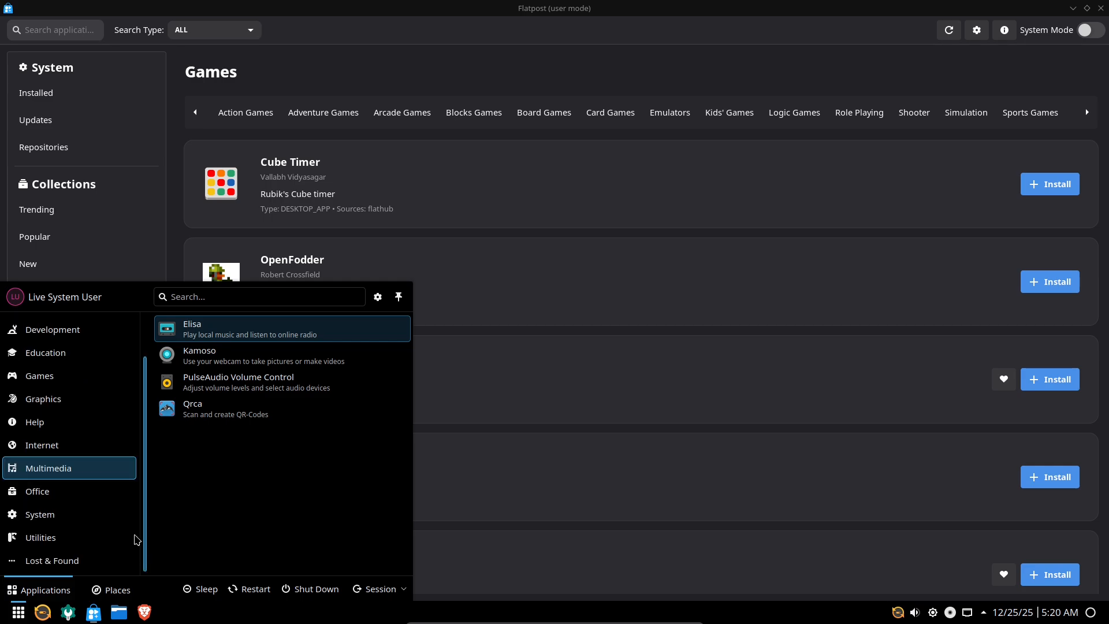
{"action": "left_click", "coordinate": [37, 491]}
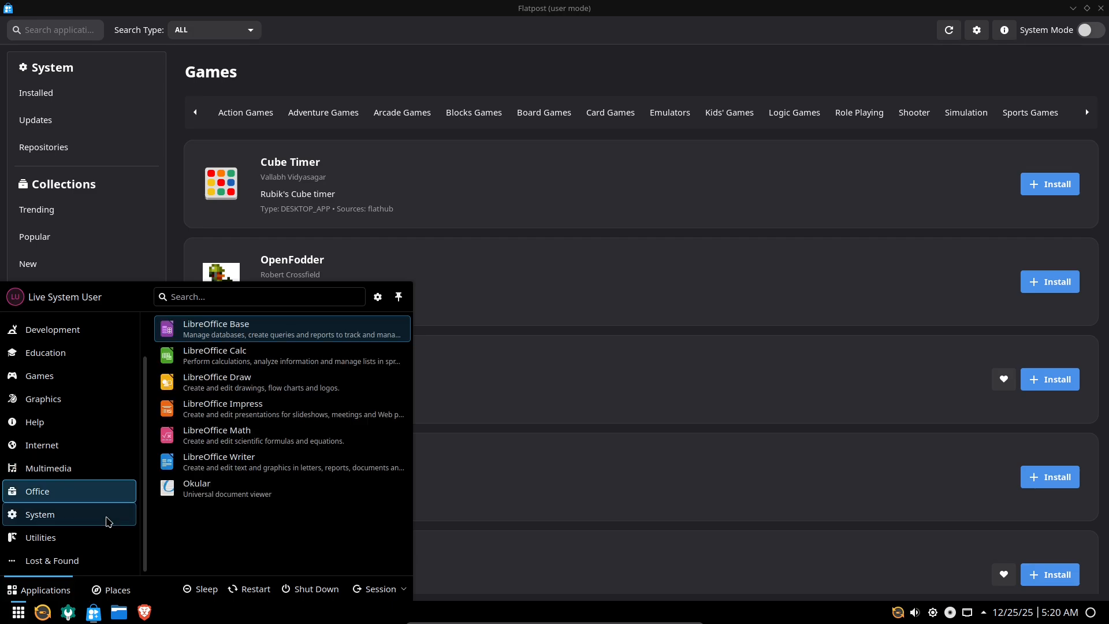
{"action": "left_click", "coordinate": [40, 514]}
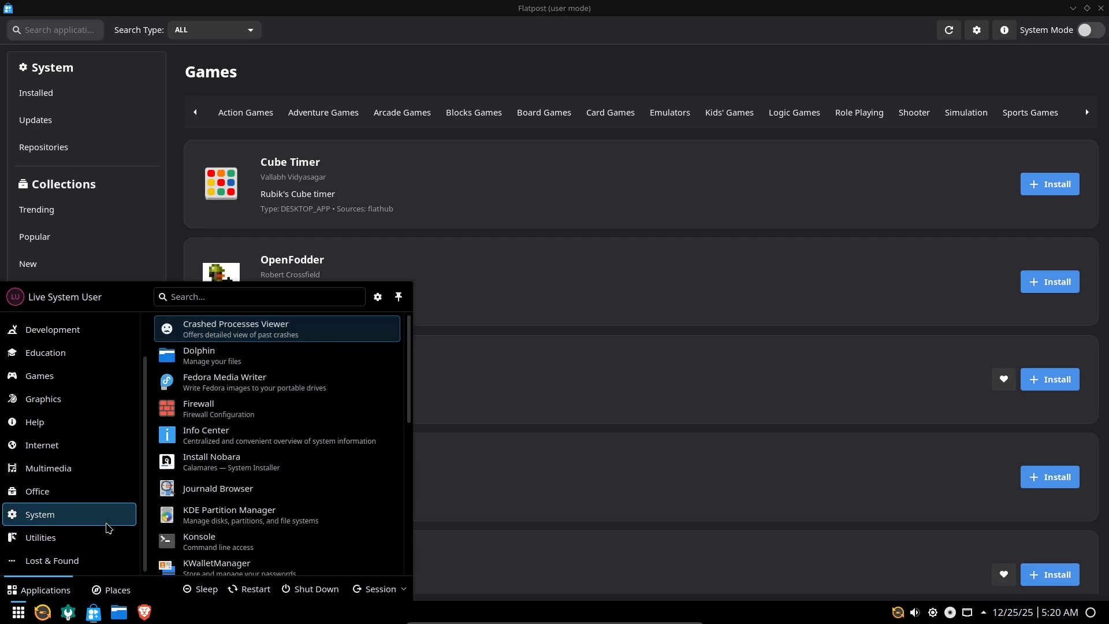
{"action": "left_click", "coordinate": [40, 537]}
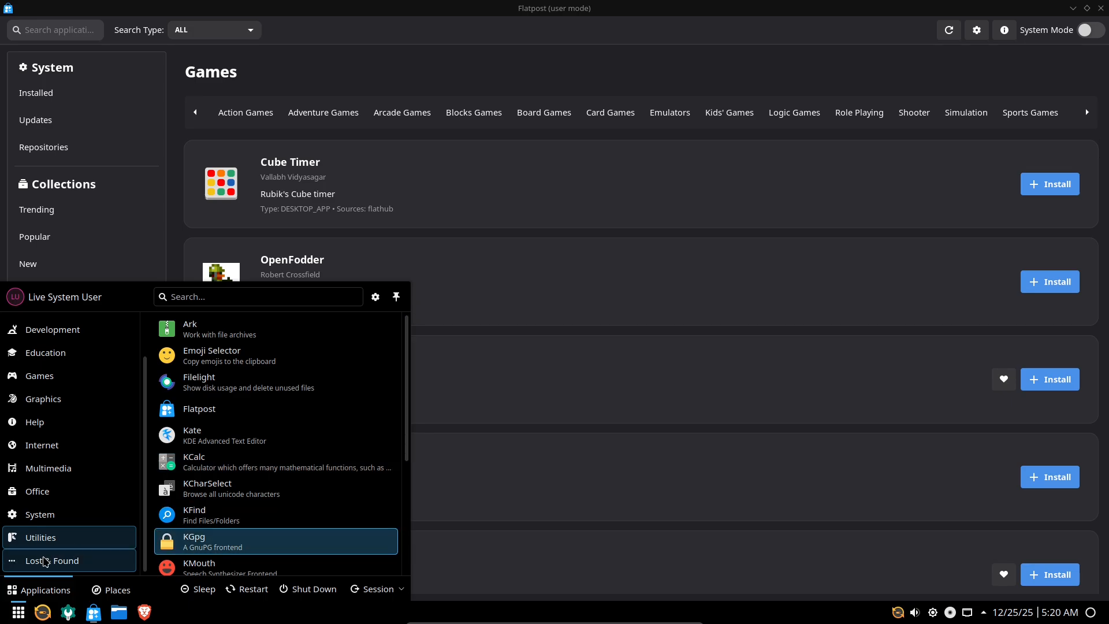
{"action": "left_click", "coordinate": [39, 515]}
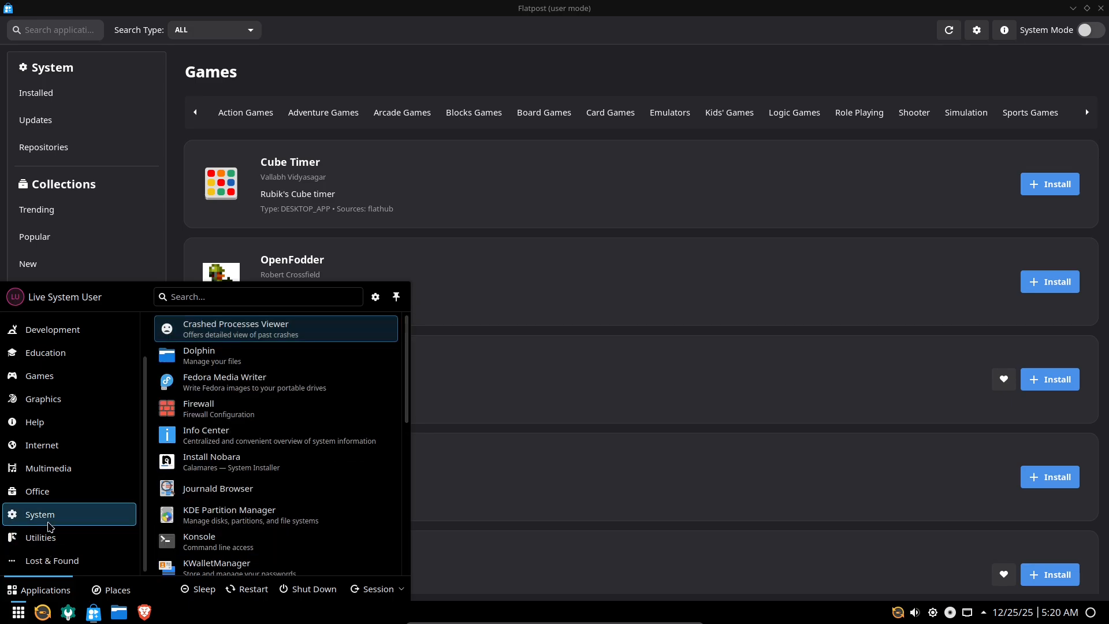
{"action": "mouse_move", "coordinate": [213, 469]}
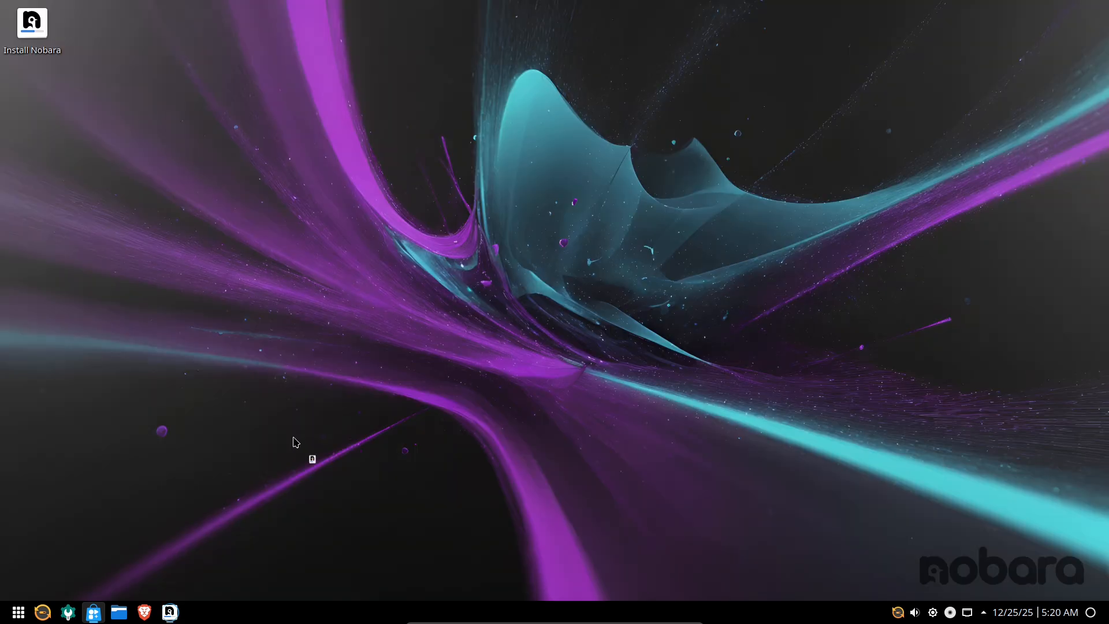
Step: Maximize the CachyOS Konsole window to fill the screen
{"action": "double_click", "coordinate": [32, 23]}
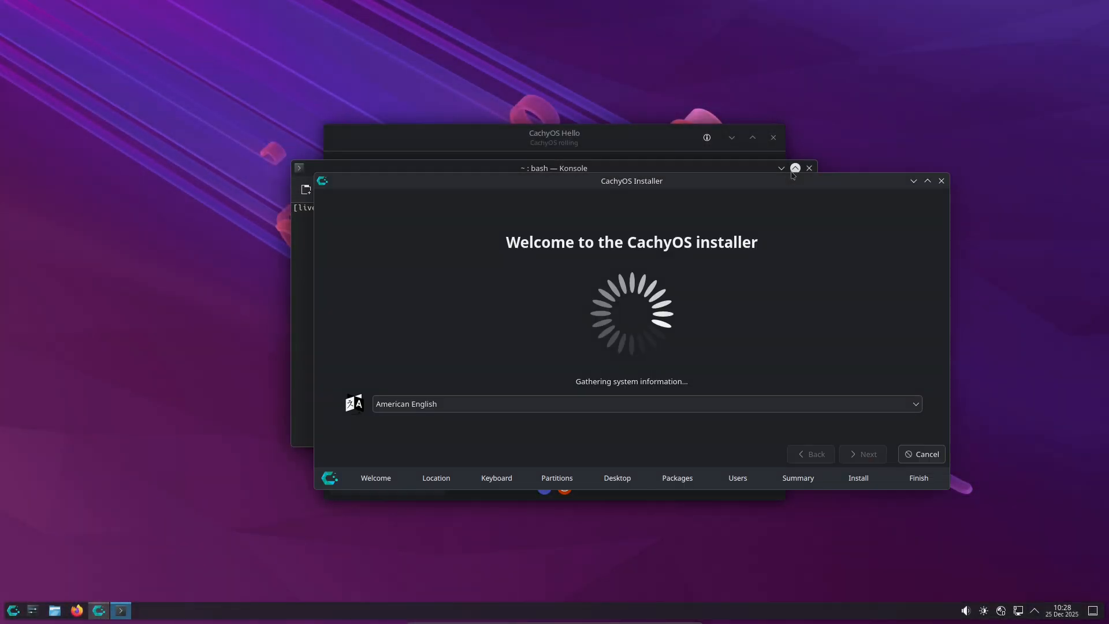
{"action": "left_click", "coordinate": [795, 167]}
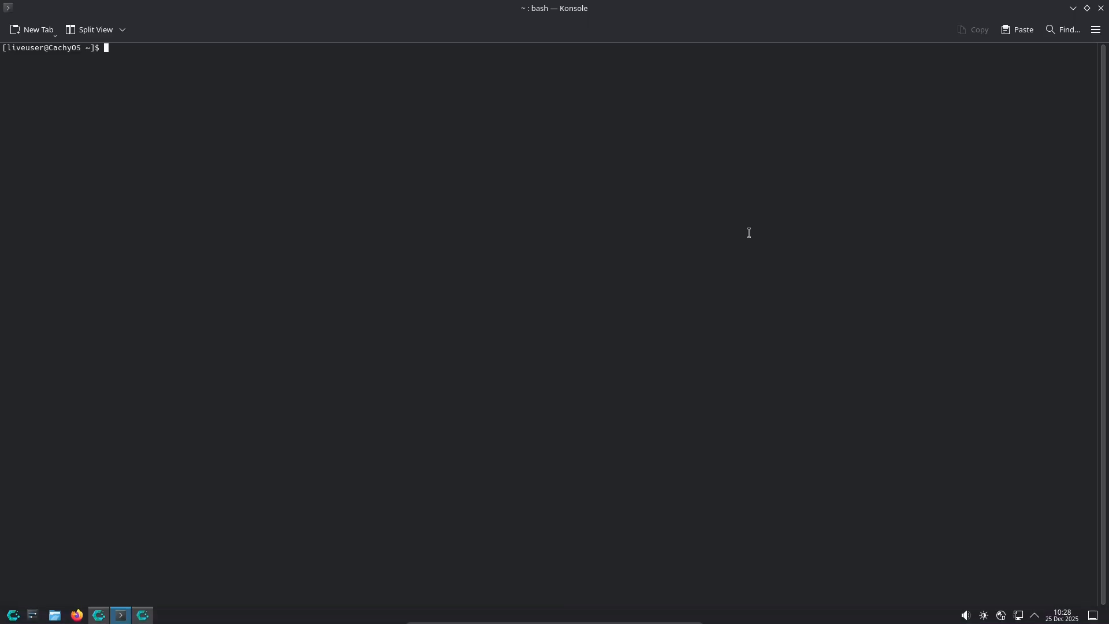
Step: Run fastfetch for a CachyOS system summary
{"action": "type", "text": "fastfetch"}
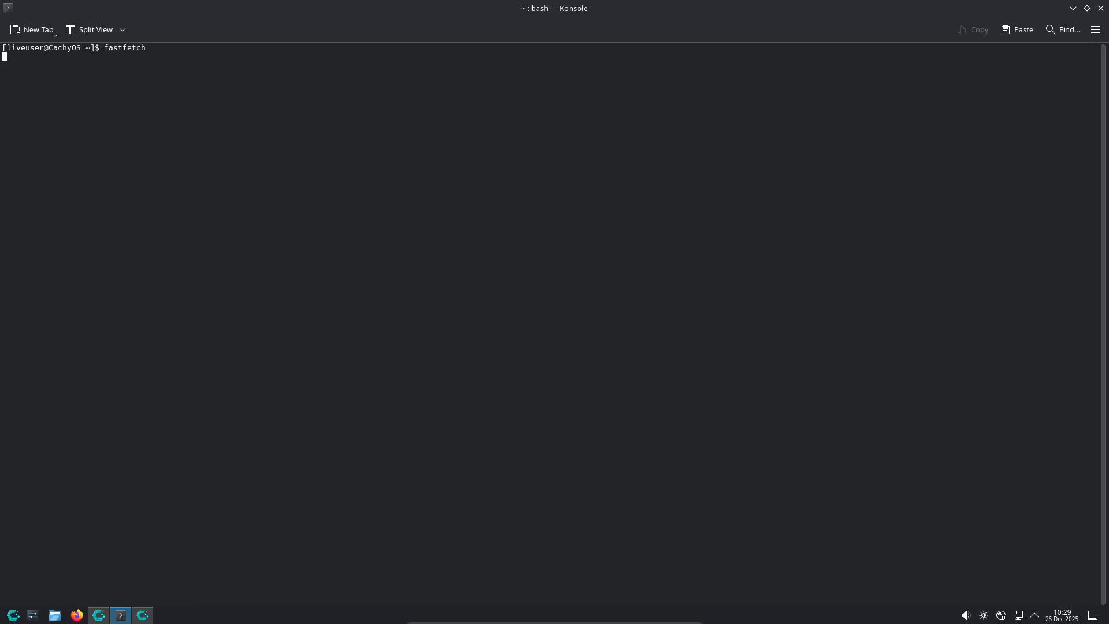
{"action": "key", "text": "Return"}
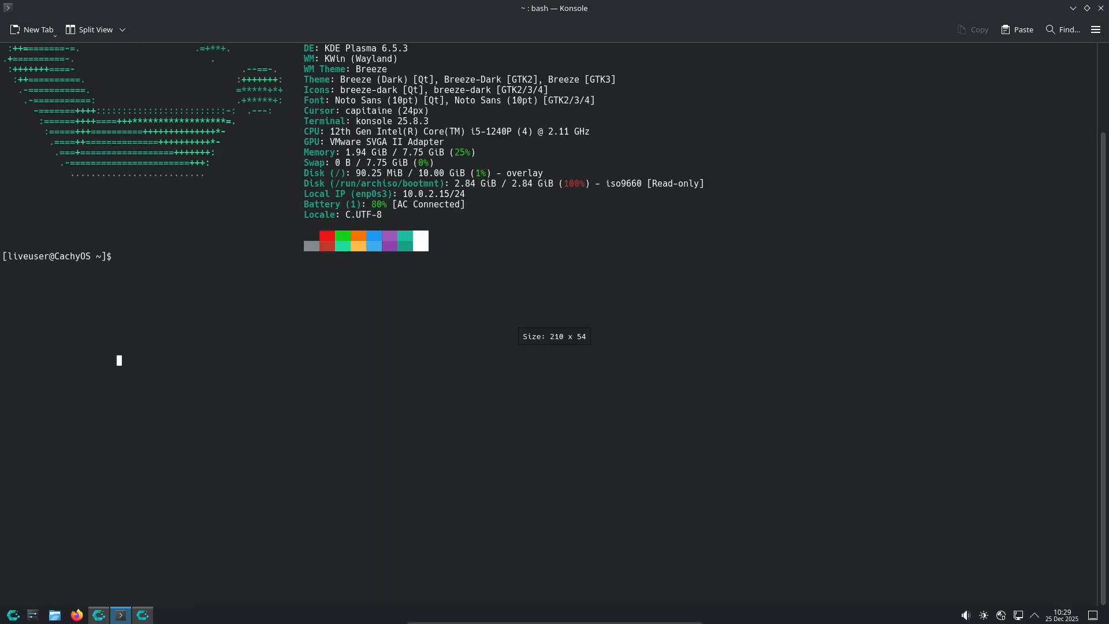
{"action": "type", "text": "fastfetch"}
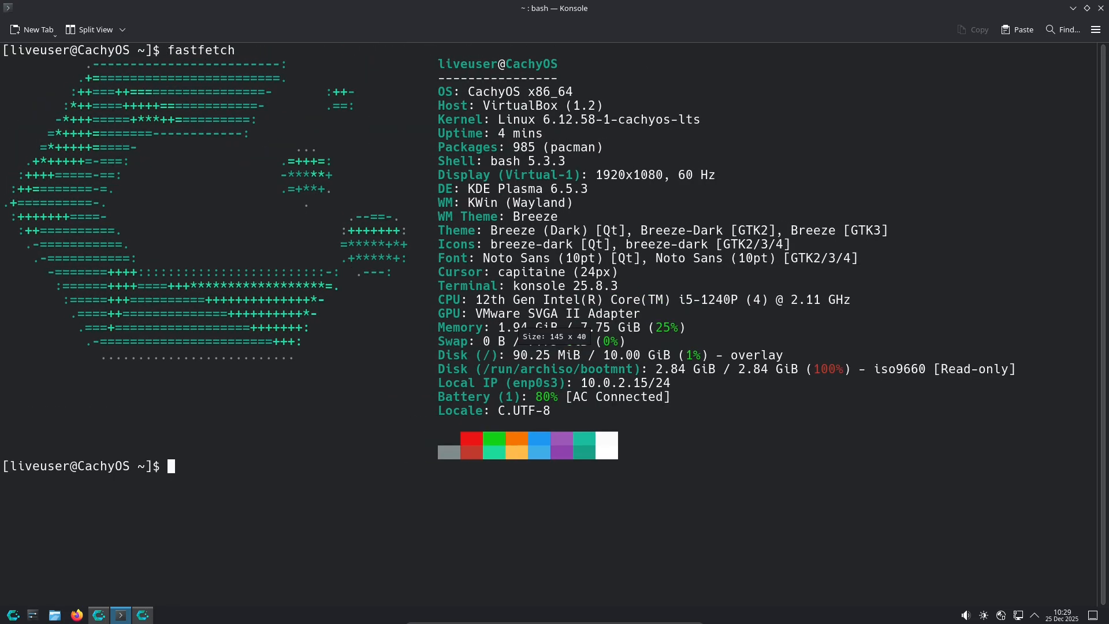
Step: Run inxi, then inxi -F for the full hardware report and inxi -G for graphics
{"action": "type", "text": "inxi"}
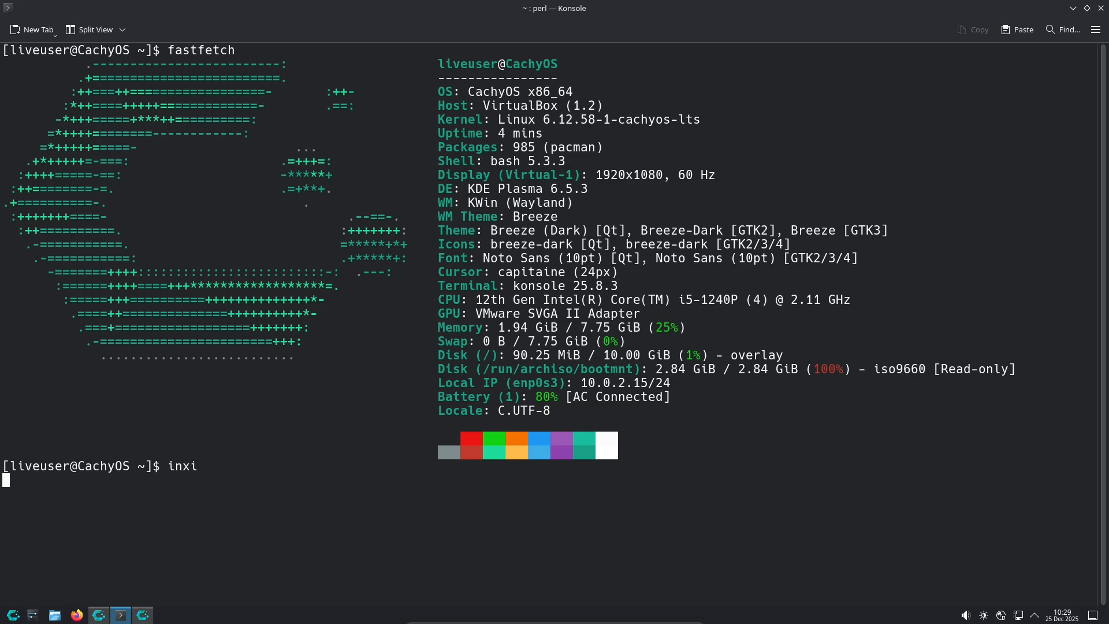
{"action": "key", "text": "Return"}
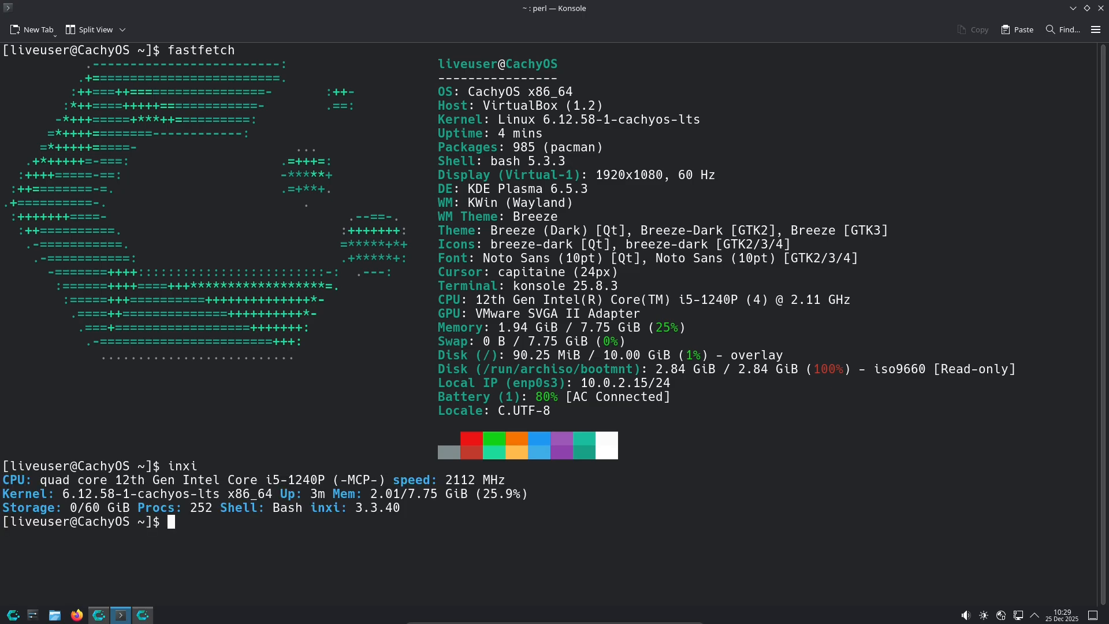
{"action": "type", "text": "inxi -b"}
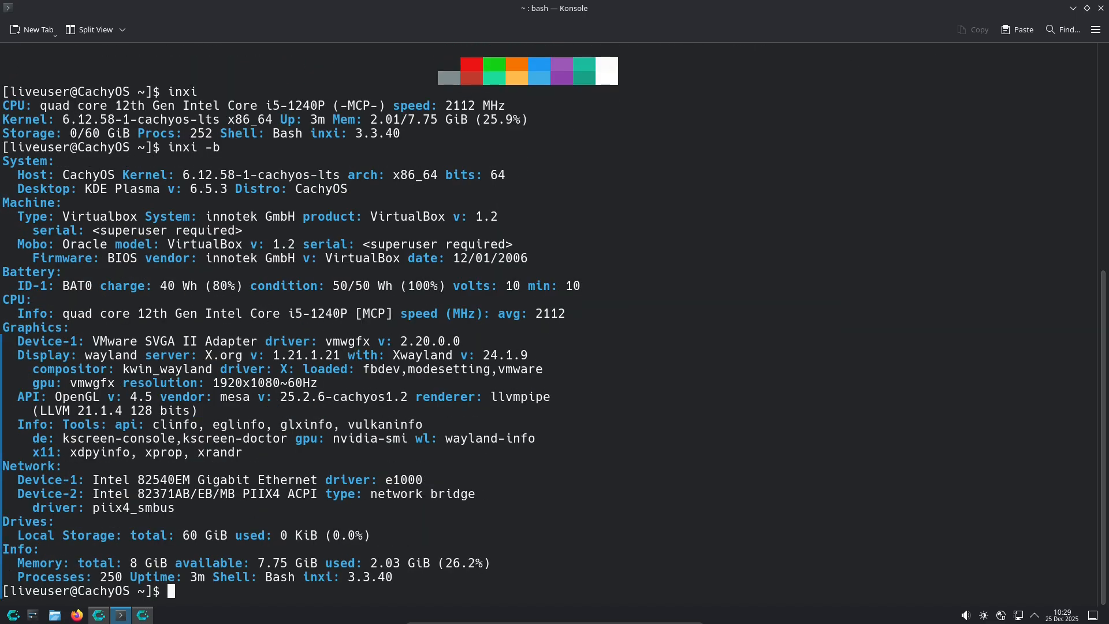
{"action": "type", "text": "in"}
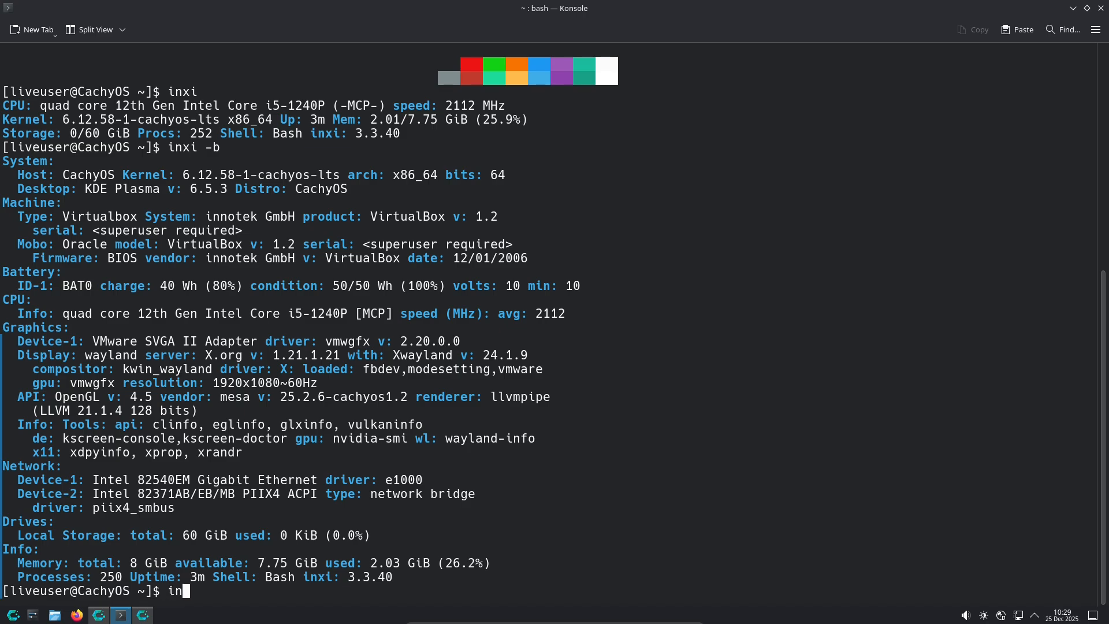
{"action": "type", "text": "xi -"}
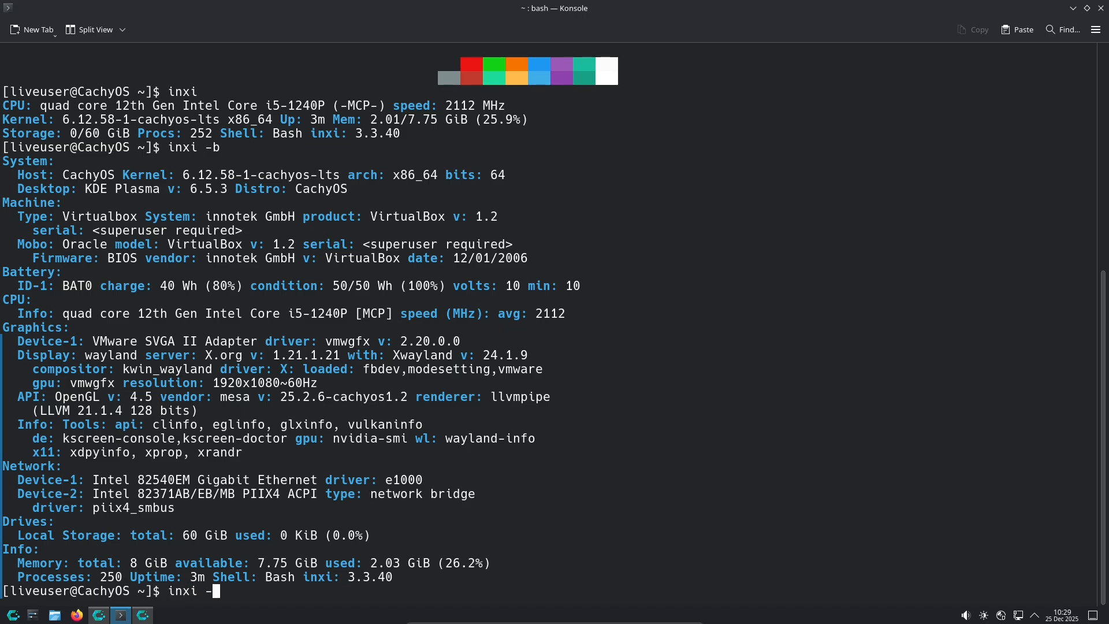
{"action": "key", "text": "Return"}
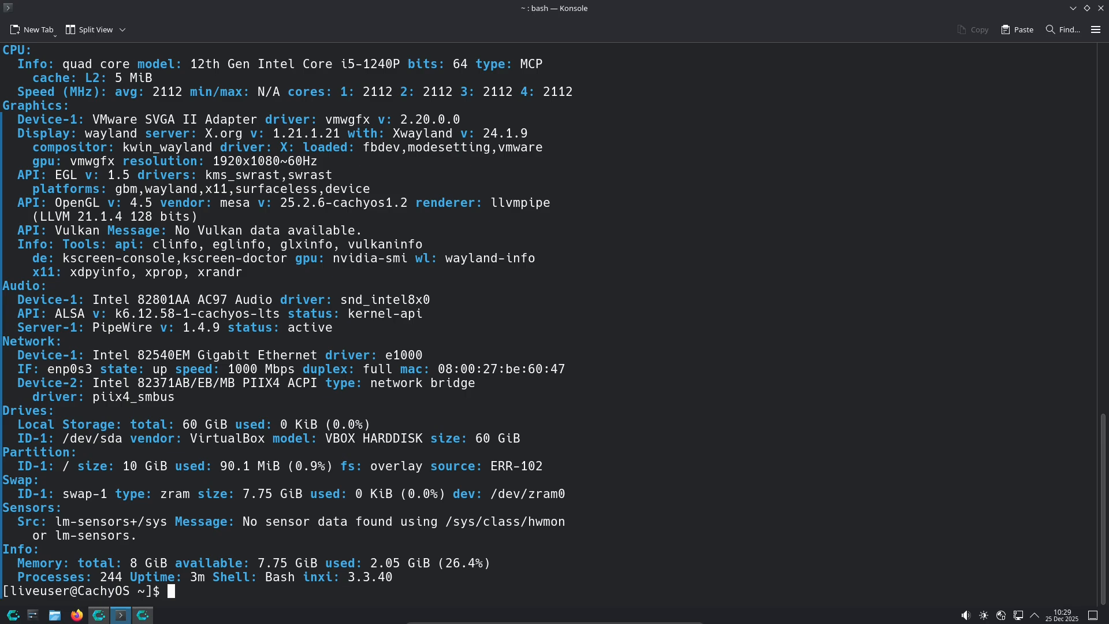
{"action": "type", "text": "inxi -G"}
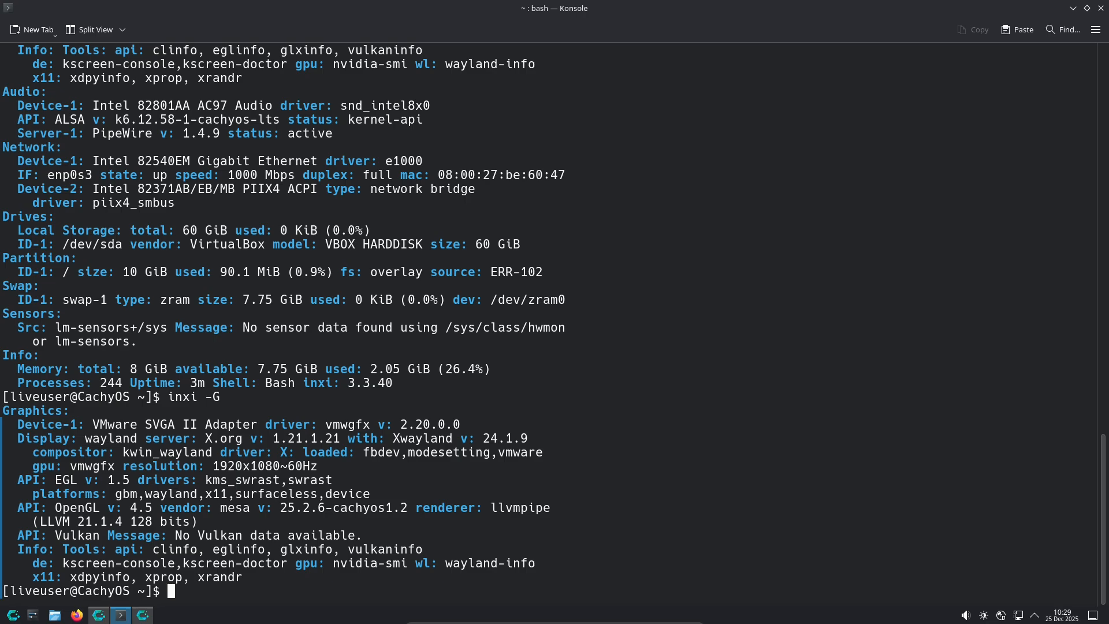
Step: Run python3 --version, which reports Python 3.13.7
{"action": "type", "text": "py"}
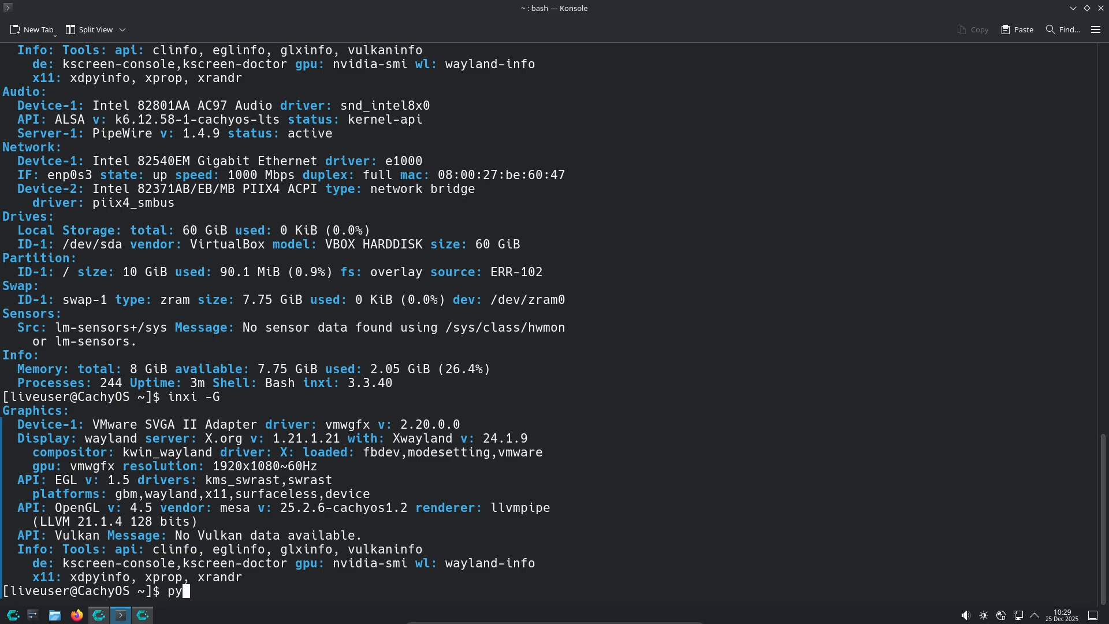
{"action": "type", "text": "thon"}
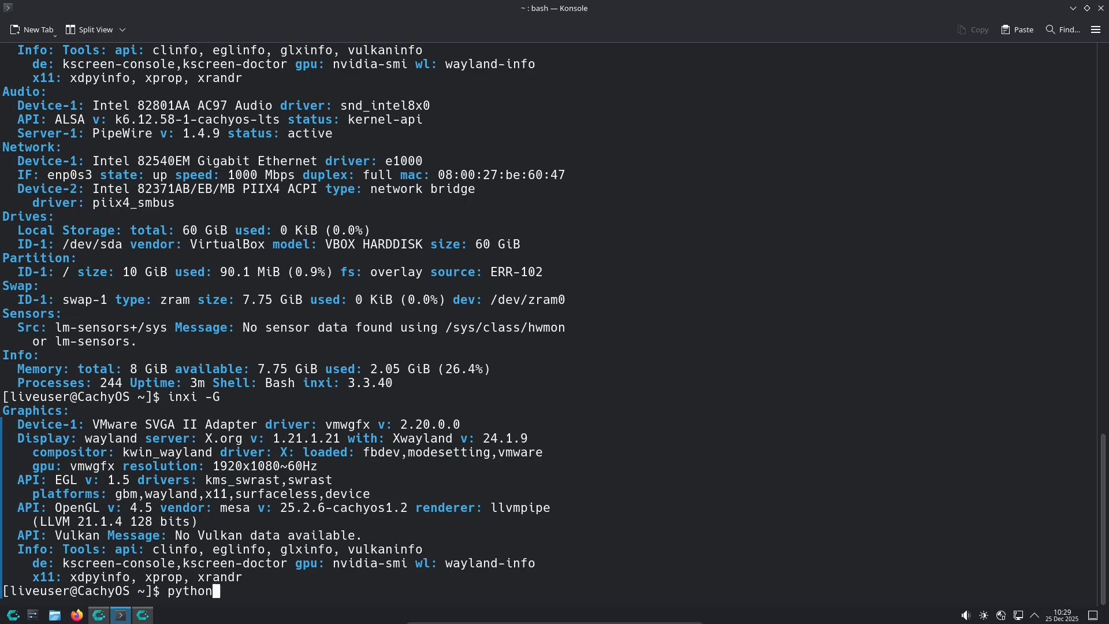
{"action": "type", "text": "3"}
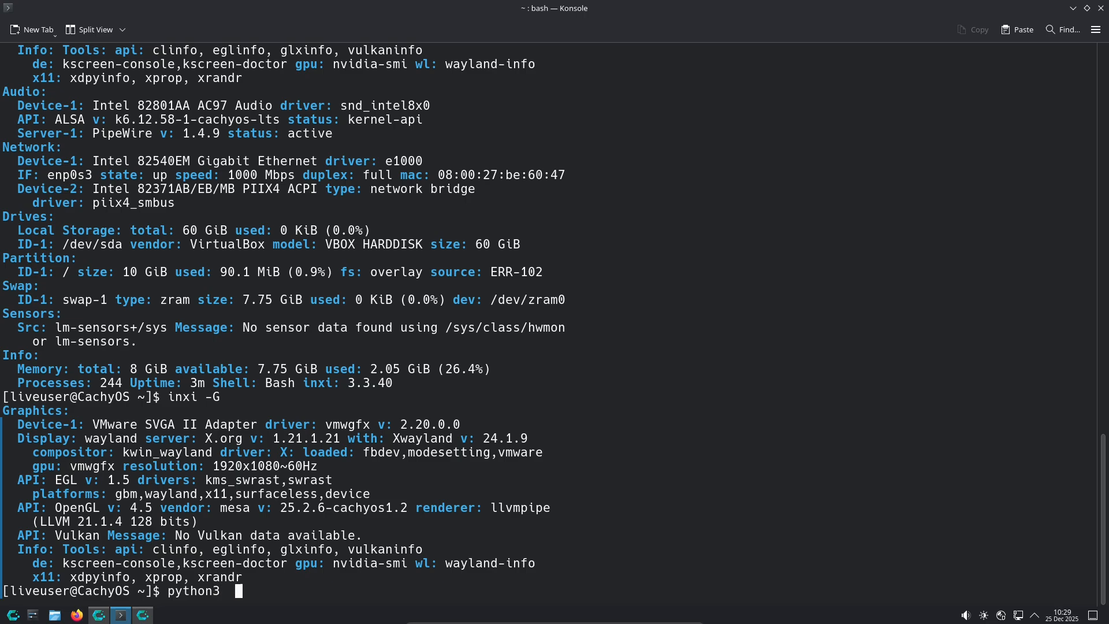
{"action": "type", "text": "--ve"}
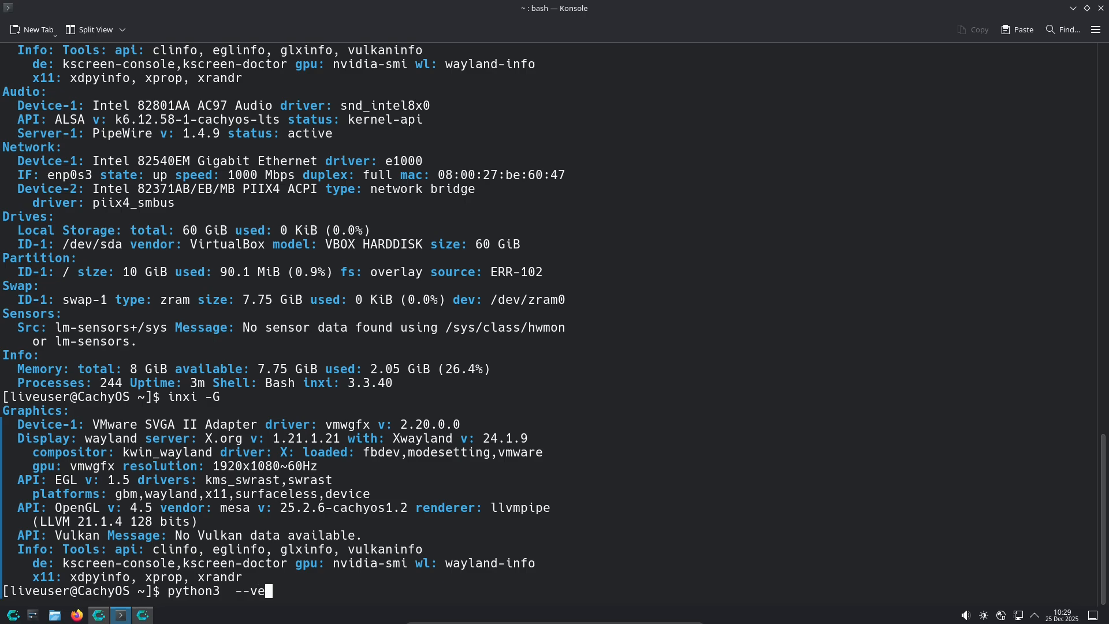
{"action": "key", "text": "Return"}
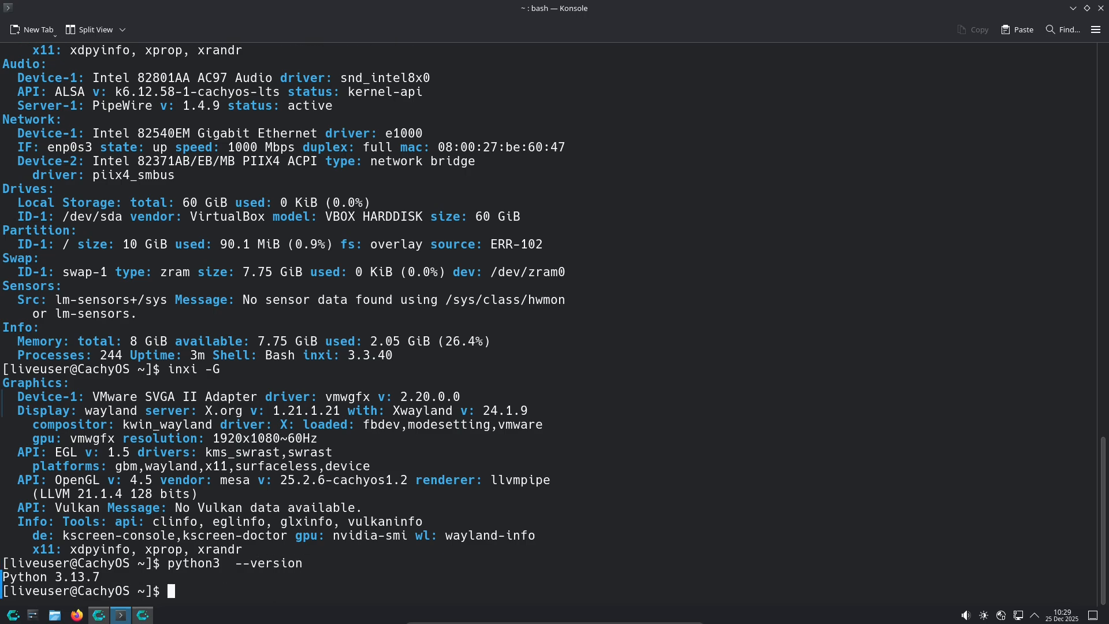
{"action": "type", "text": "e"}
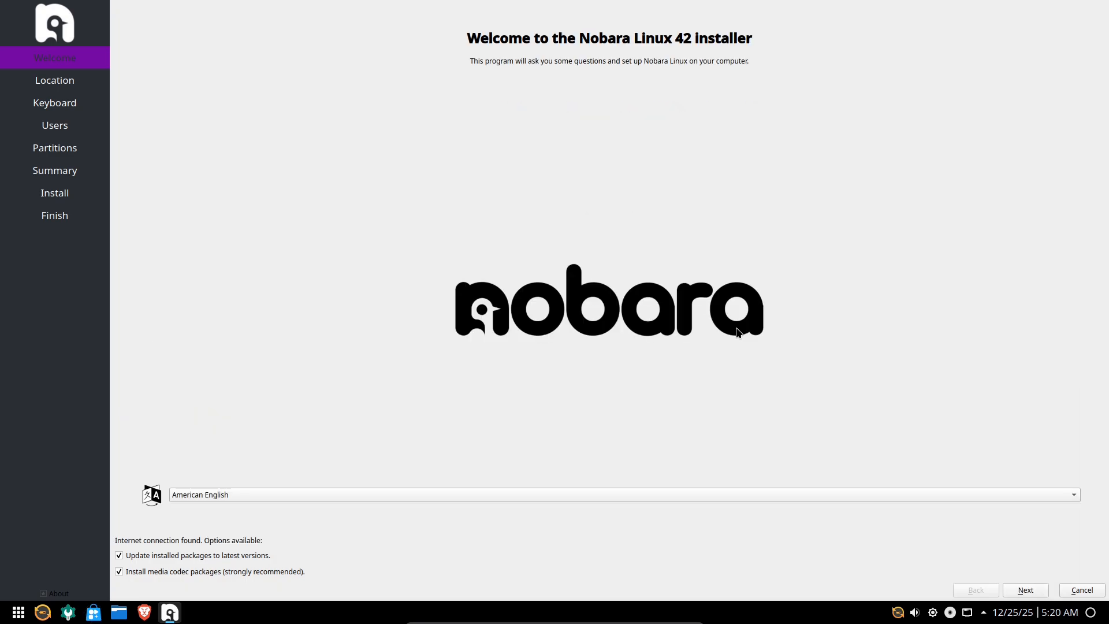
Step: Cancel the Nobara Linux 42 installation with Yes, bringing Flatpost's Trending view forward
{"action": "left_click", "coordinate": [1025, 590]}
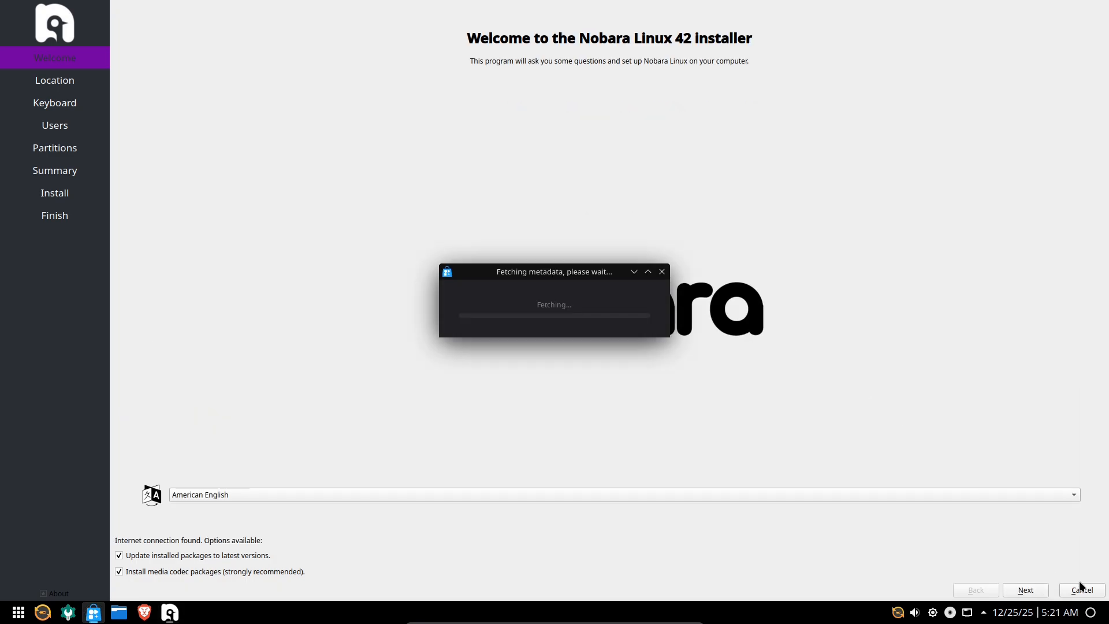
{"action": "left_click", "coordinate": [1082, 590]}
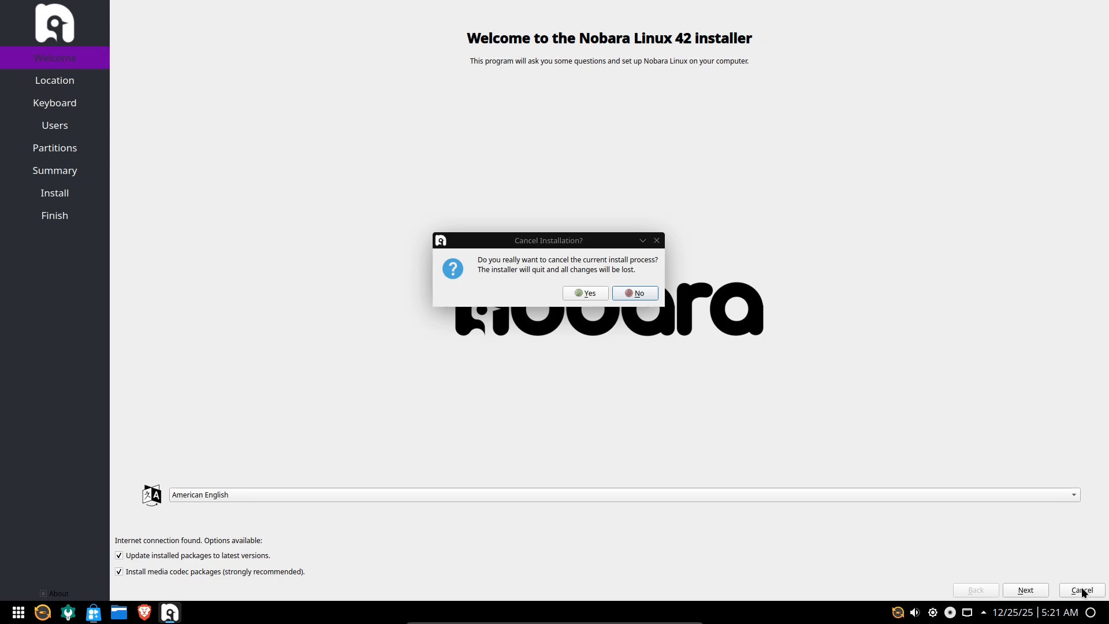
{"action": "left_click", "coordinate": [585, 293]}
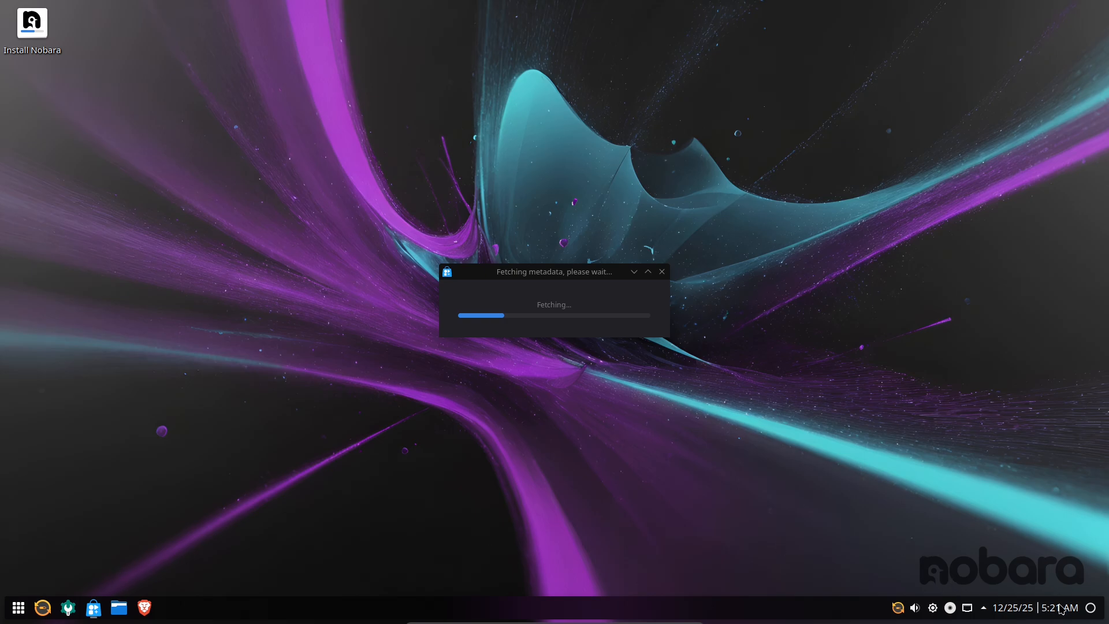
{"action": "left_click", "coordinate": [1046, 607]}
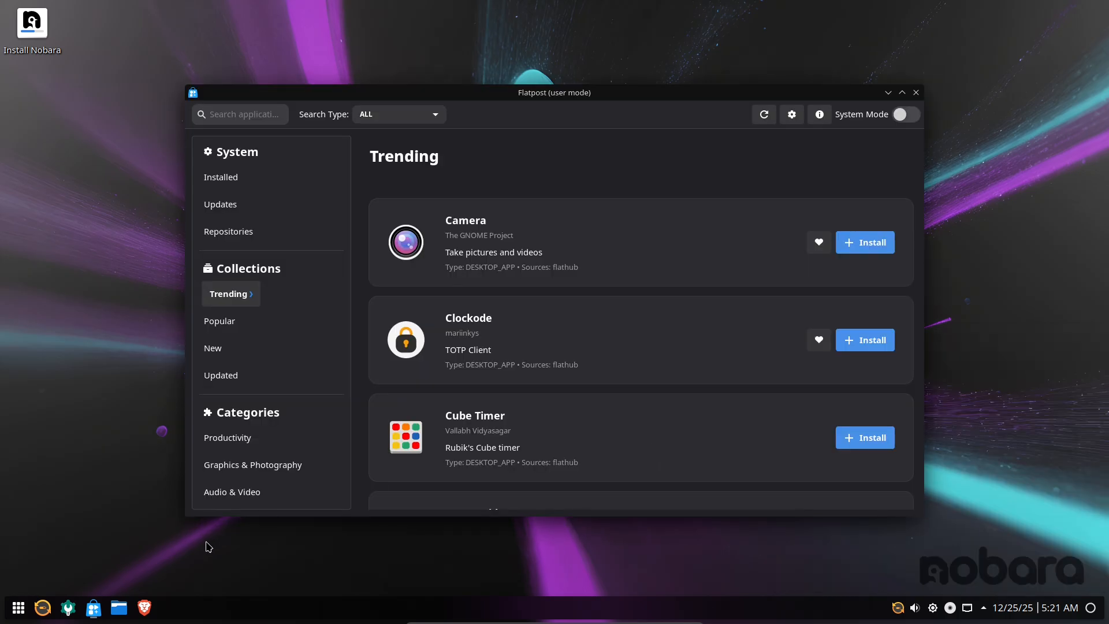
Step: Close Flatpost and search the application launcher for 'ste' to find System Settings
{"action": "left_click", "coordinate": [240, 114]}
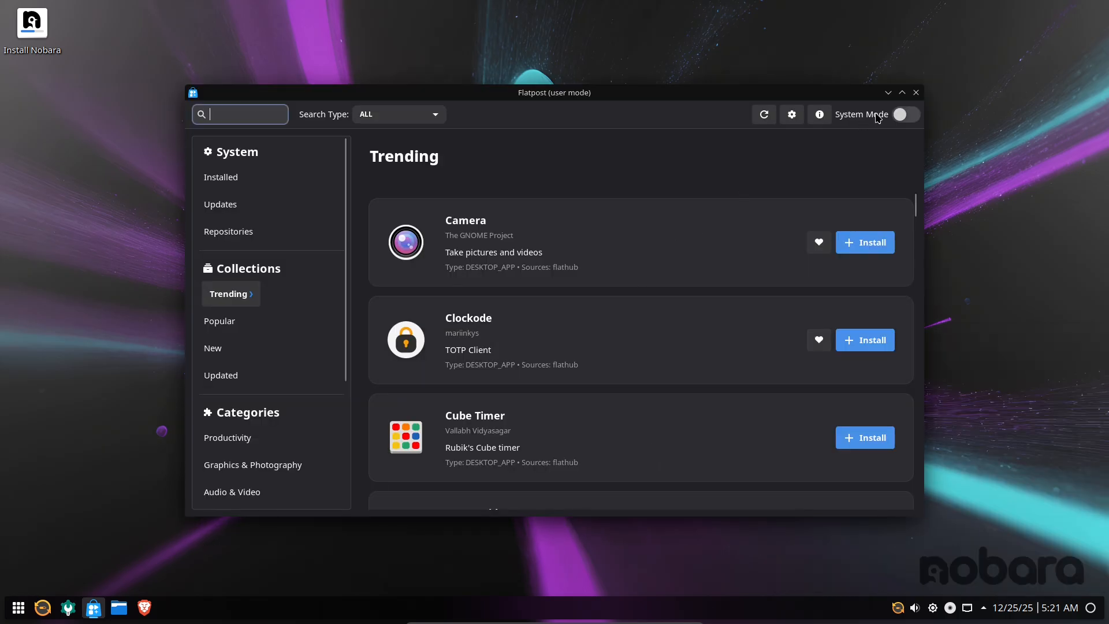
{"action": "left_click", "coordinate": [915, 93]}
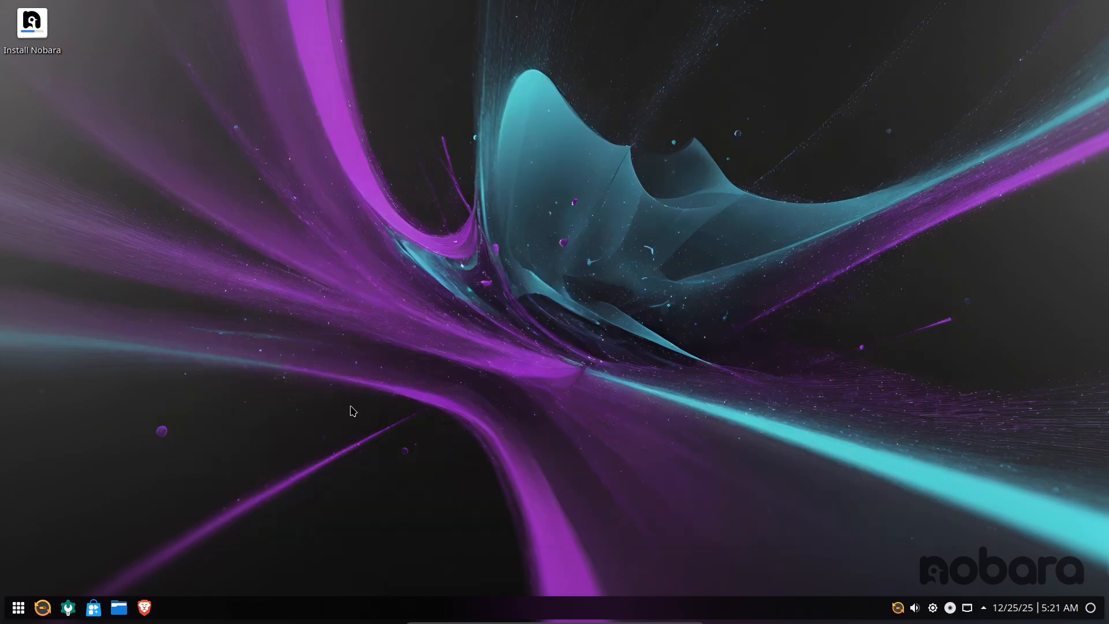
{"action": "left_click", "coordinate": [18, 608]}
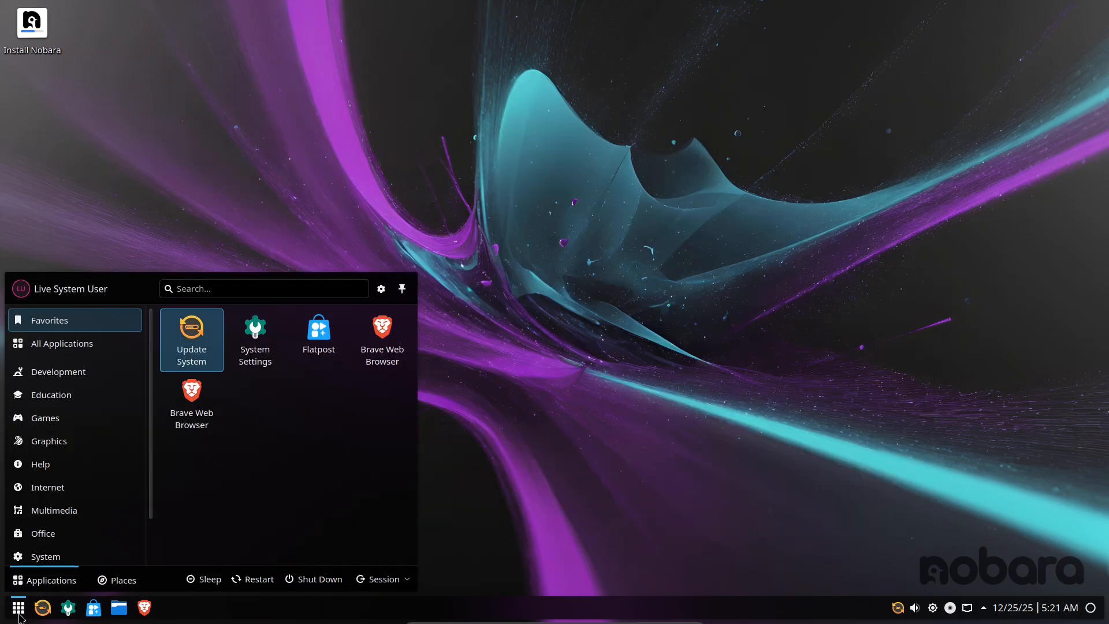
{"action": "type", "text": "s"}
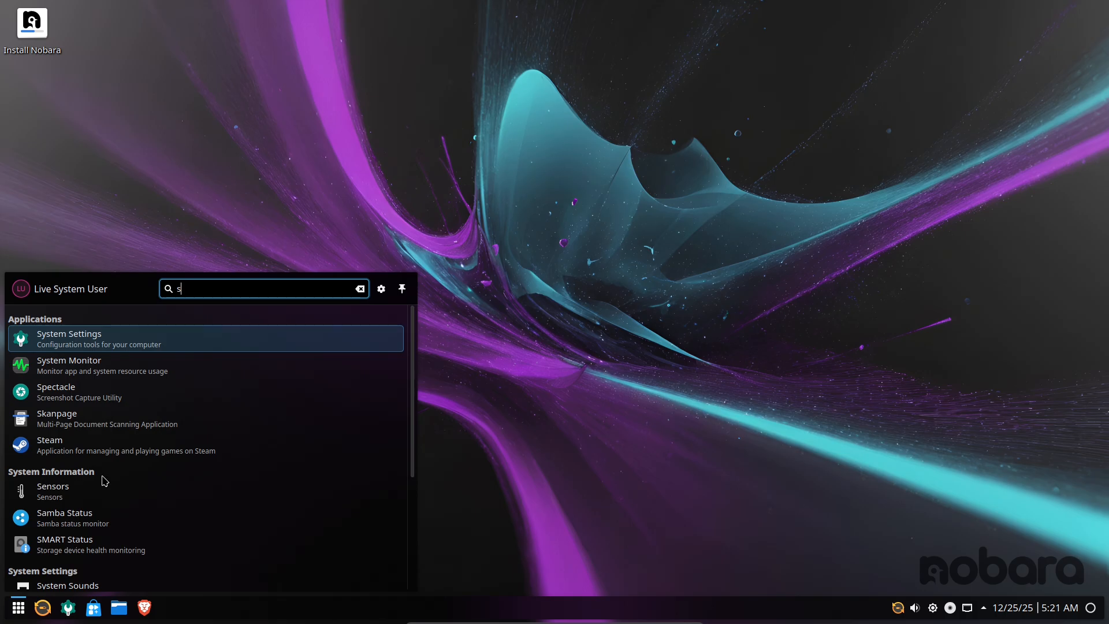
{"action": "type", "text": "te"}
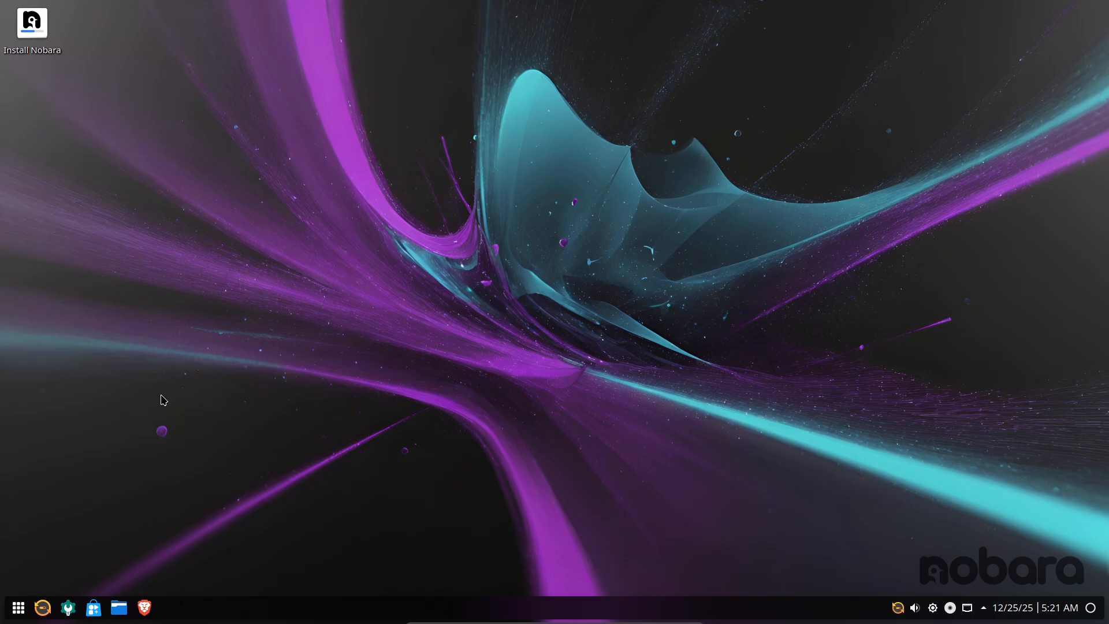
{"action": "mouse_move", "coordinate": [27, 612]}
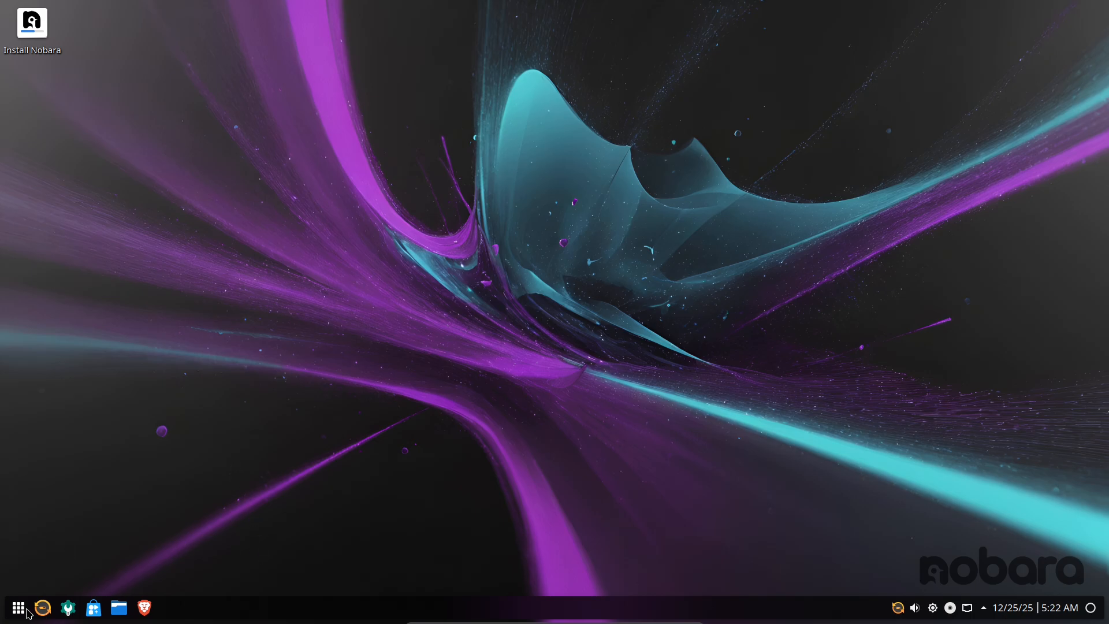
Step: Dismiss the launcher search by clicking the launcher icon again
{"action": "left_click", "coordinate": [18, 607]}
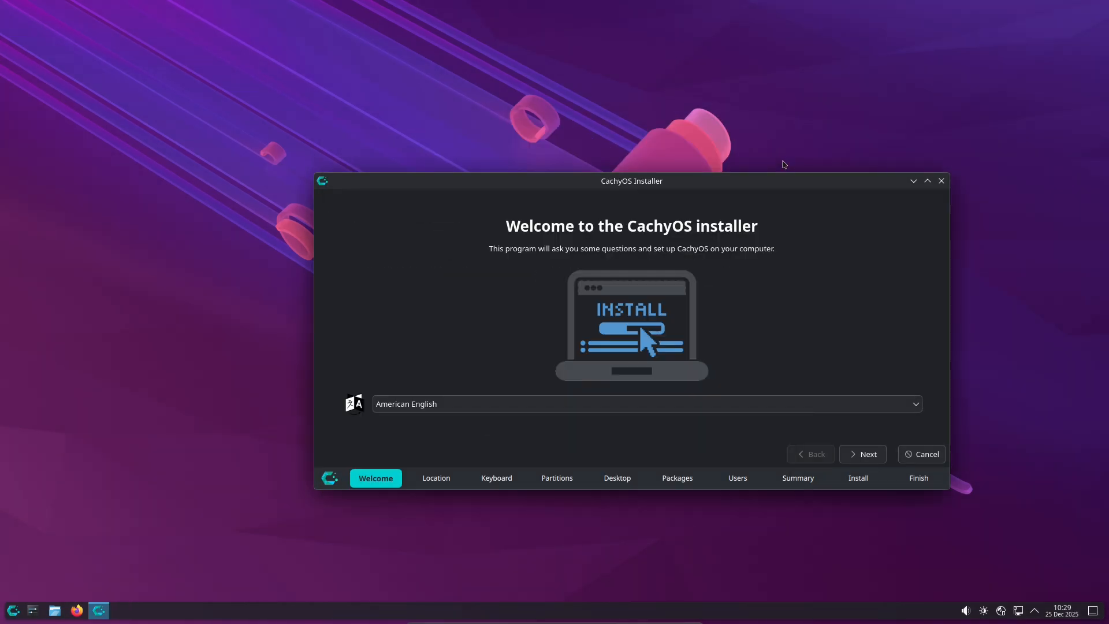
Step: Maximize the CachyOS installer, pass Location, and choose Erase disk with btrfs
{"action": "left_click", "coordinate": [927, 180]}
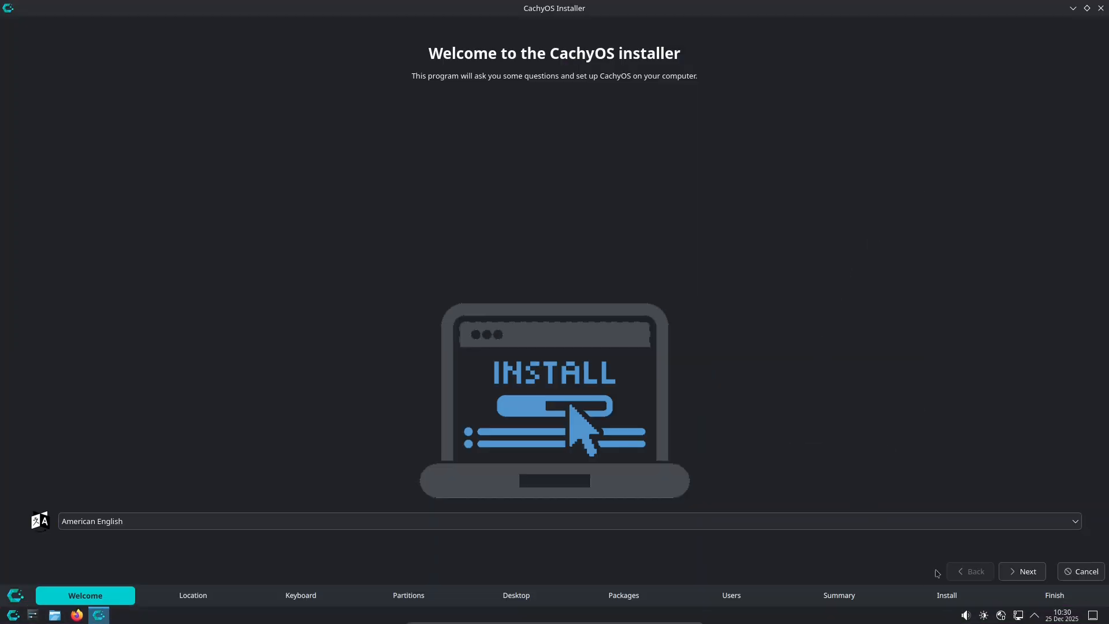
{"action": "left_click", "coordinate": [1022, 571]}
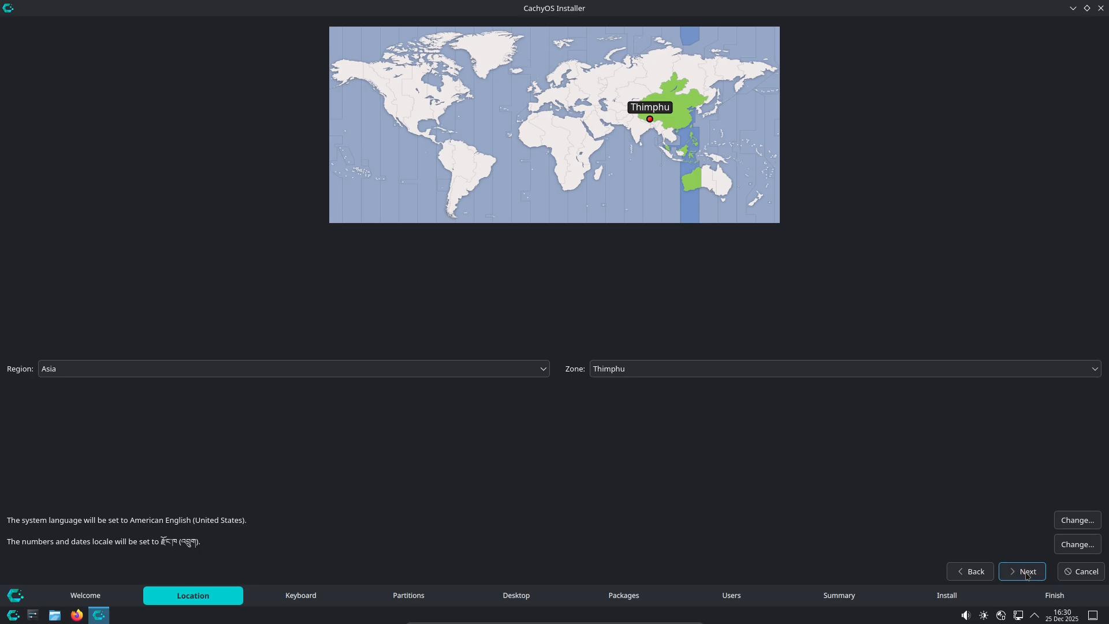
{"action": "left_click", "coordinate": [1024, 571]}
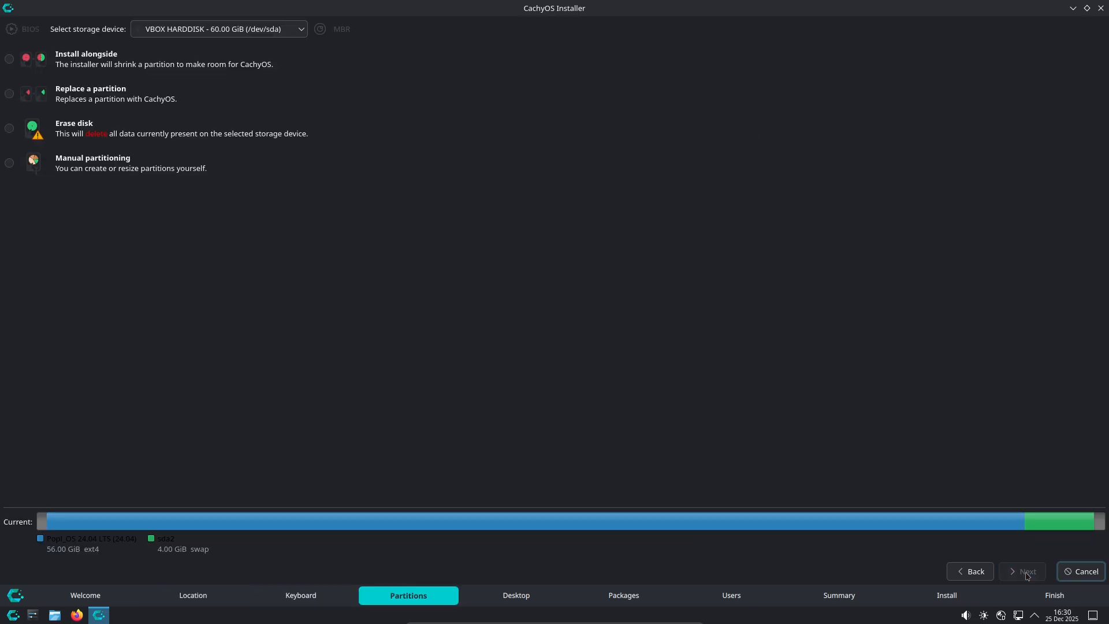
{"action": "left_click", "coordinate": [9, 128]}
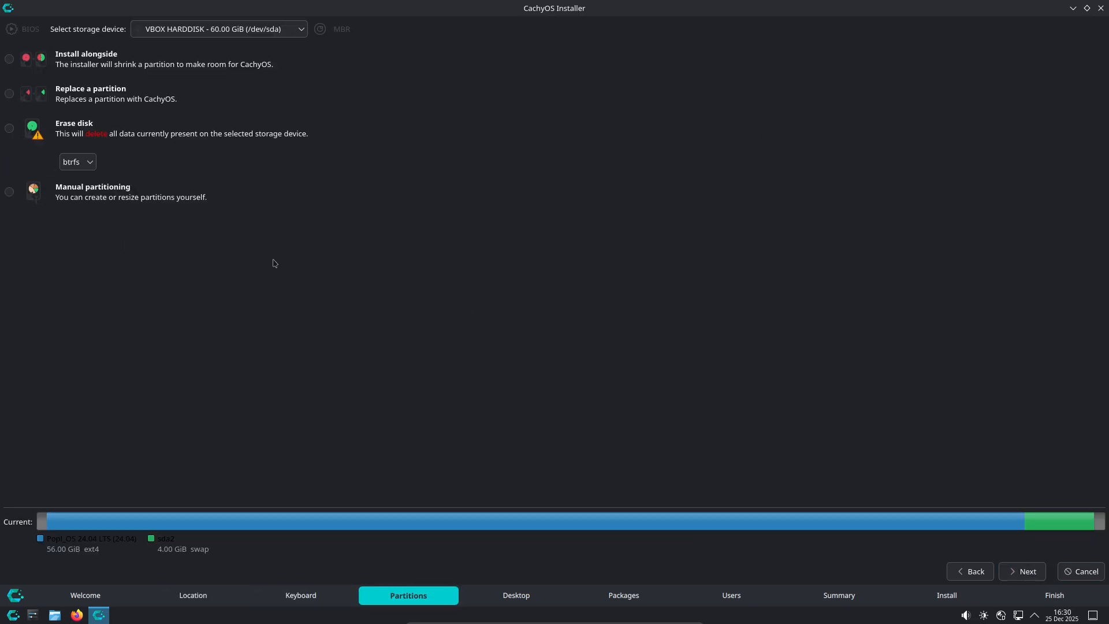
{"action": "left_click", "coordinate": [10, 127]}
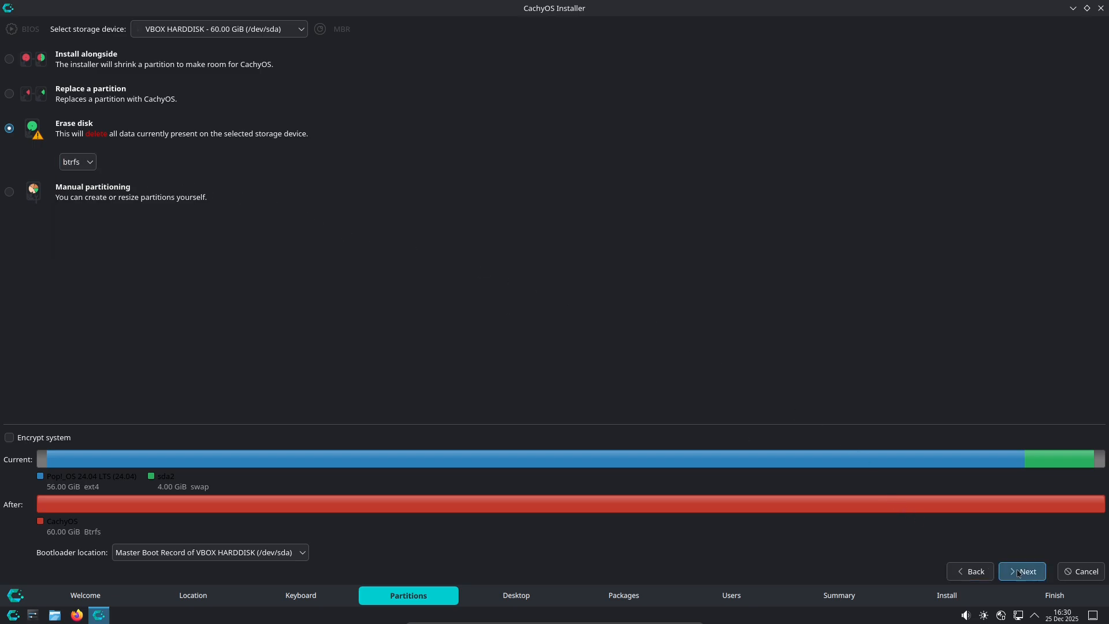
Step: Reach the Desktop step and preview bspwm, Cinnamon, i3, Niri, LXDE and Mate
{"action": "left_click", "coordinate": [1023, 572]}
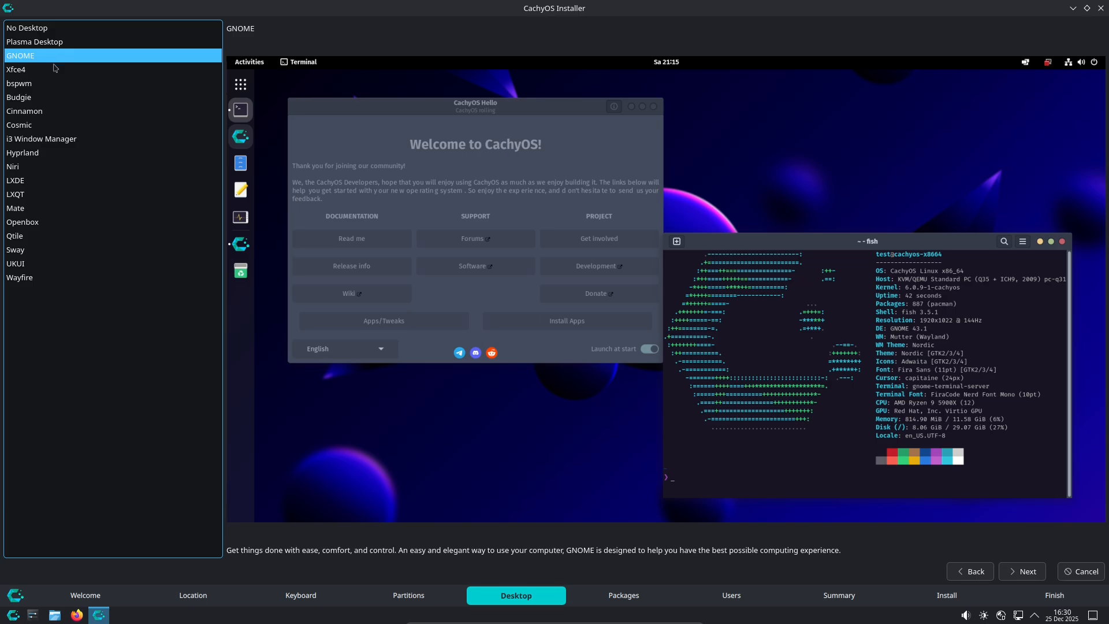
{"action": "left_click", "coordinate": [17, 84]}
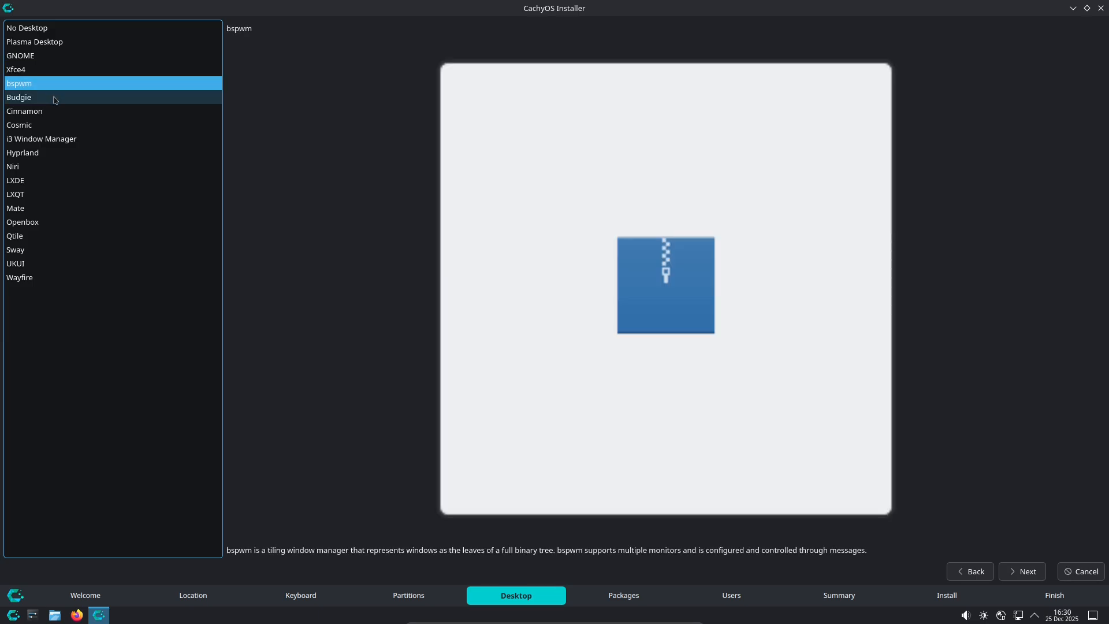
{"action": "left_click", "coordinate": [24, 111]}
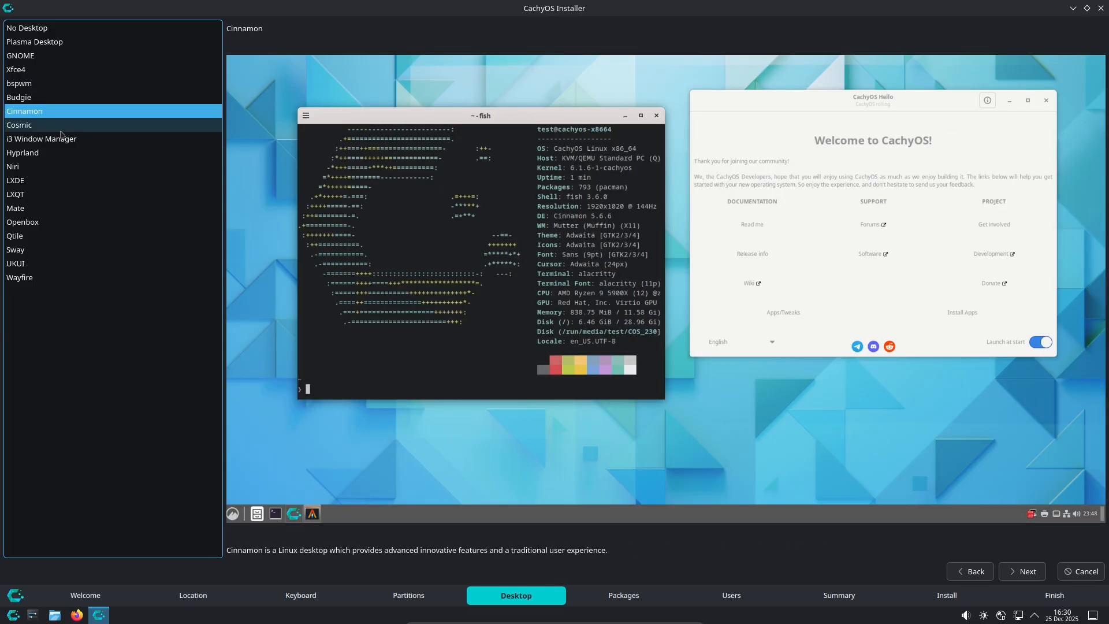
{"action": "left_click", "coordinate": [42, 138]}
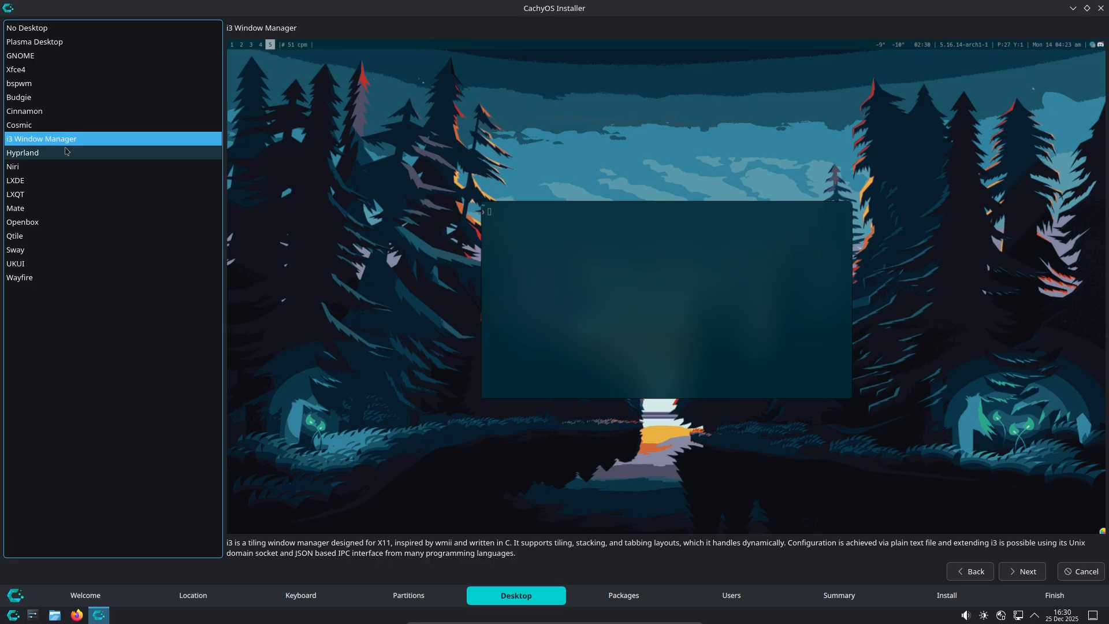
{"action": "left_click", "coordinate": [13, 166]}
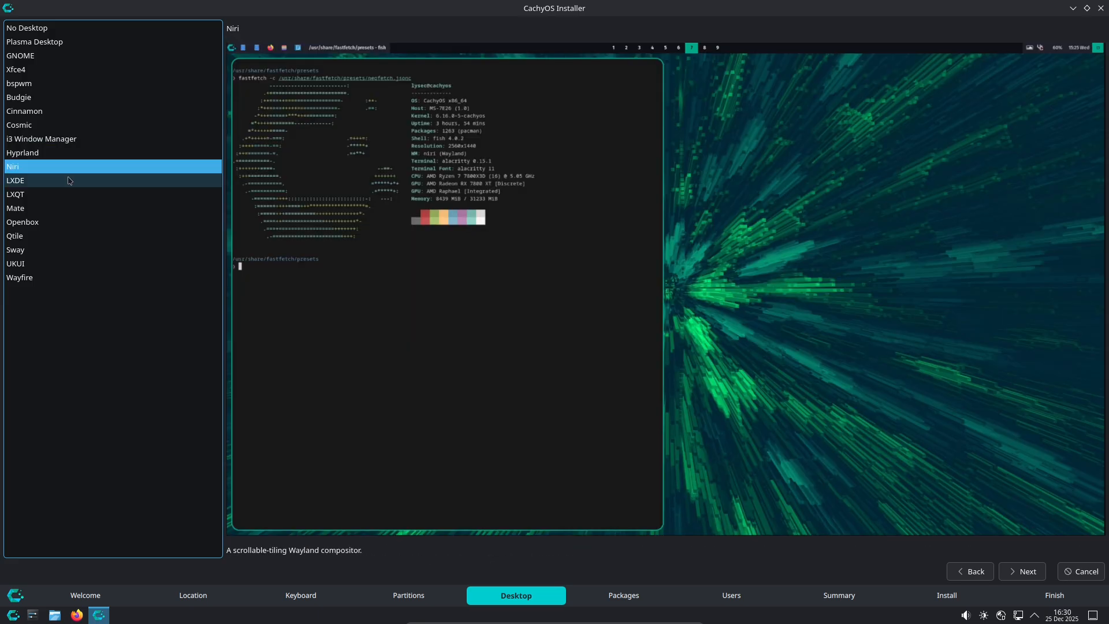
{"action": "left_click", "coordinate": [15, 180]}
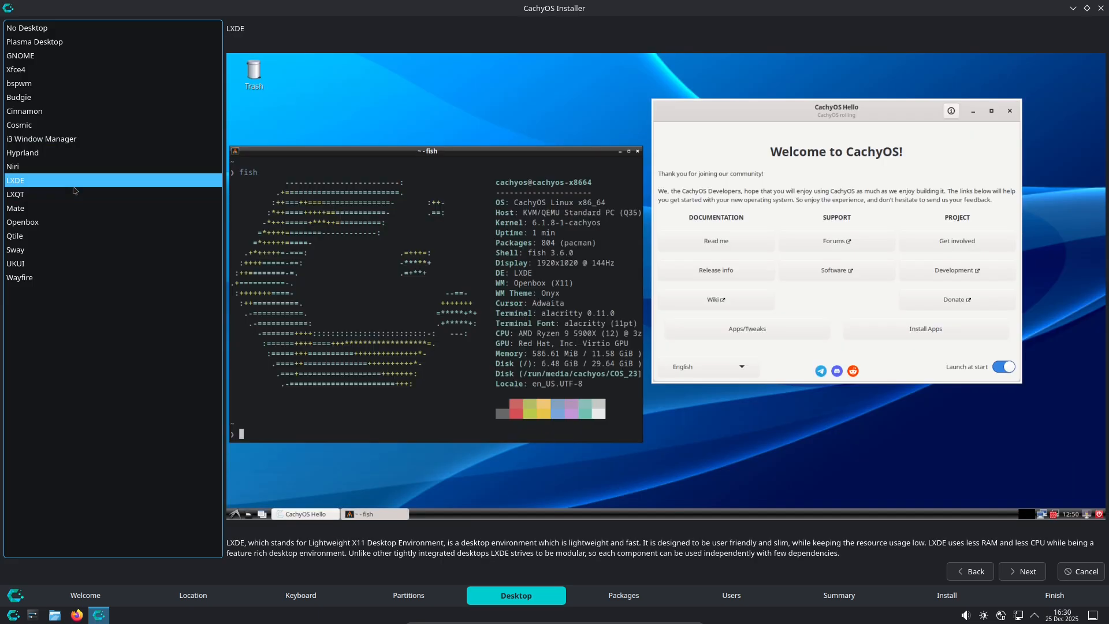
{"action": "left_click", "coordinate": [16, 207]}
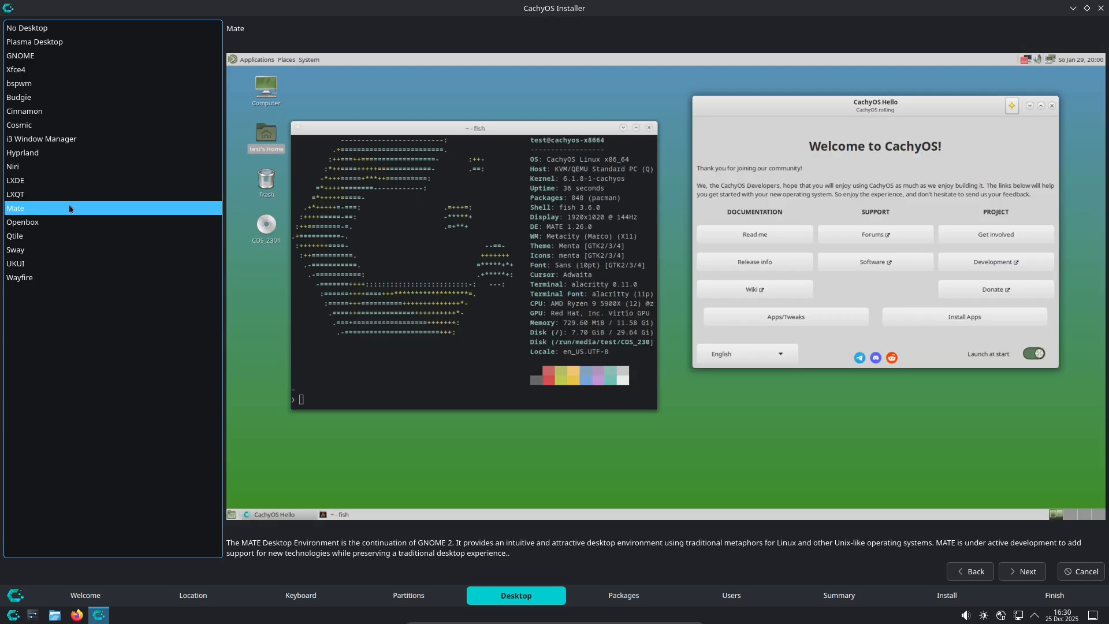
Step: Preview Openbox, Sway and Wayfire, then start cancelling but answer No
{"action": "left_click", "coordinate": [22, 222]}
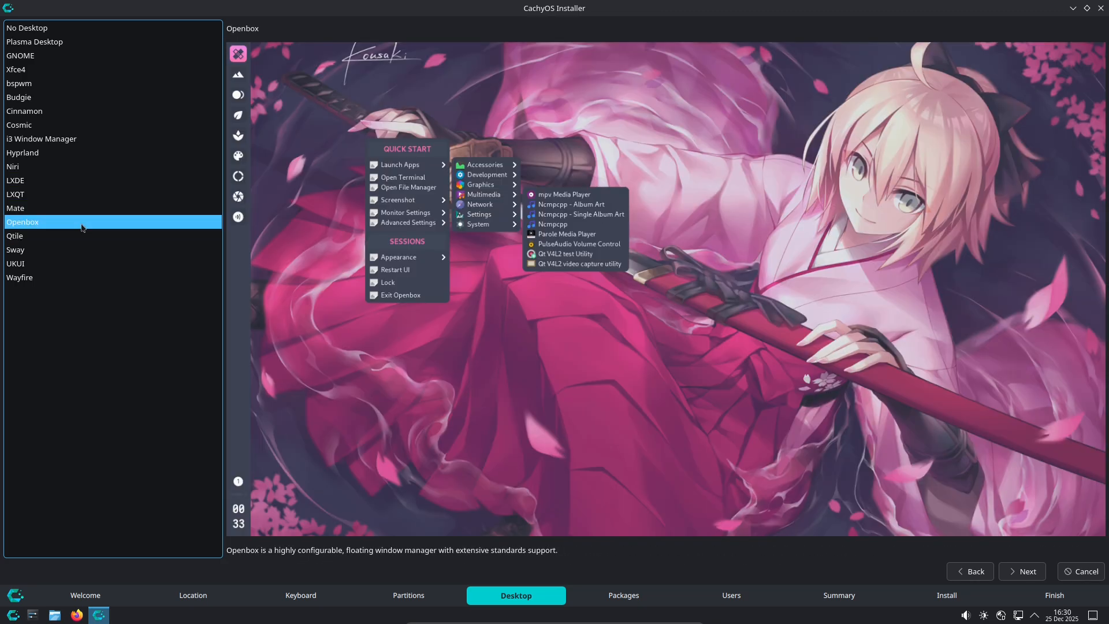
{"action": "left_click", "coordinate": [15, 250]}
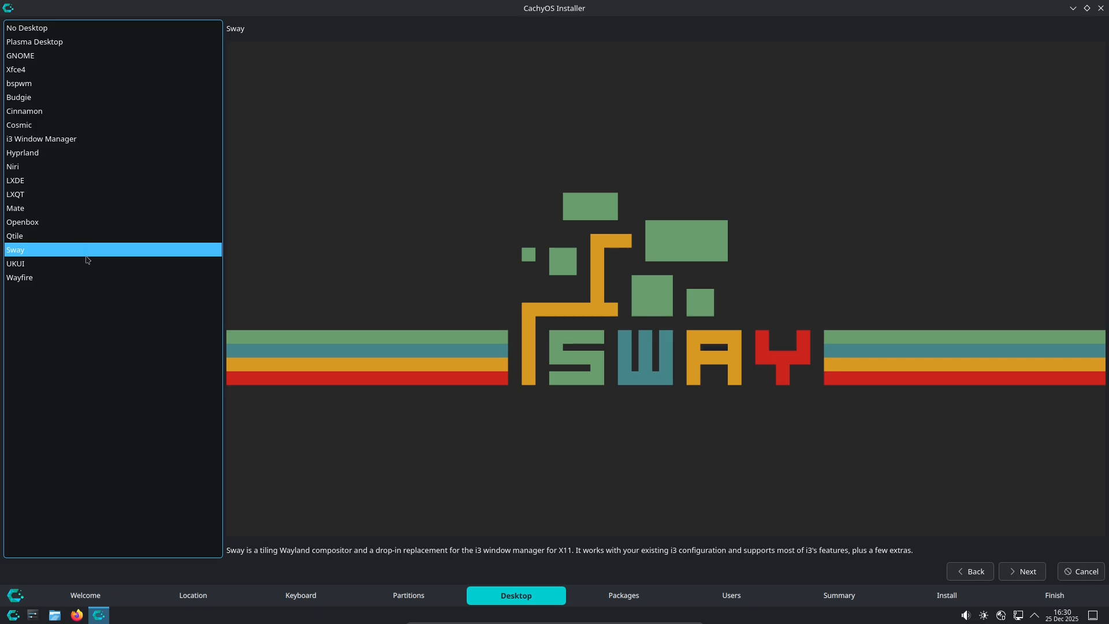
{"action": "left_click", "coordinate": [19, 276]}
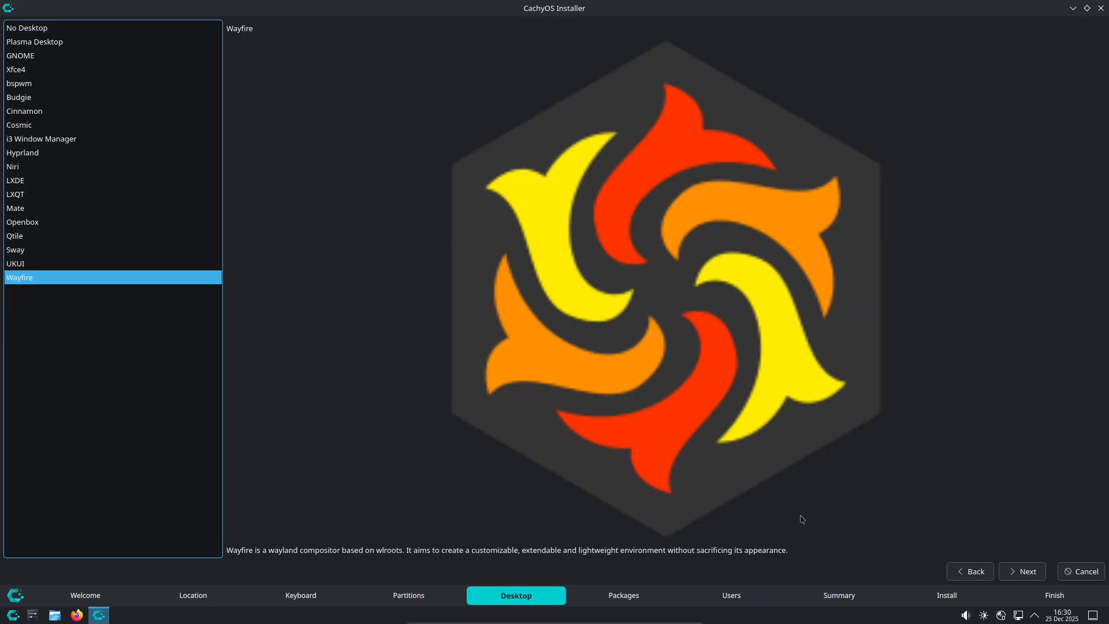
{"action": "left_click", "coordinate": [1086, 571]}
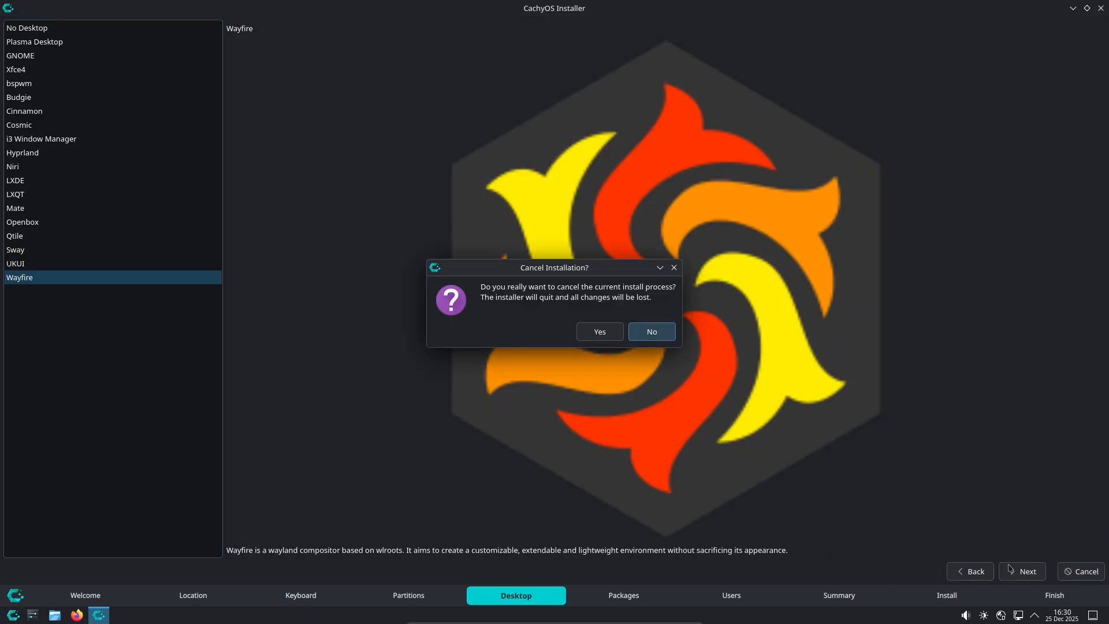
{"action": "left_click", "coordinate": [652, 331]}
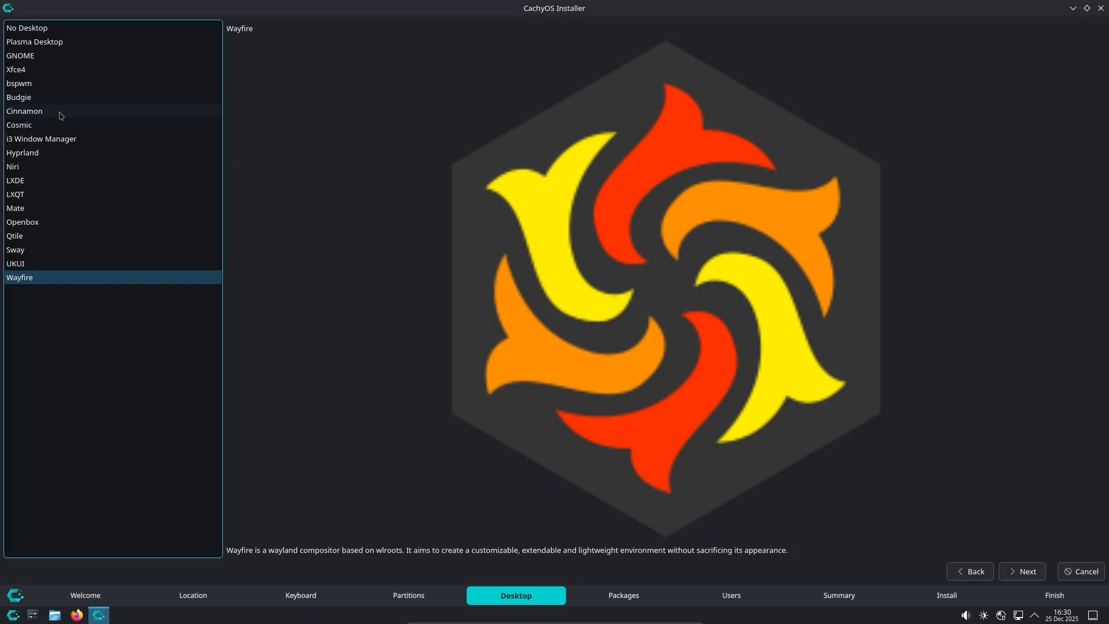
Step: Advance through Packages to Users, then cancel and quit the CachyOS installer
{"action": "left_click", "coordinate": [1022, 571]}
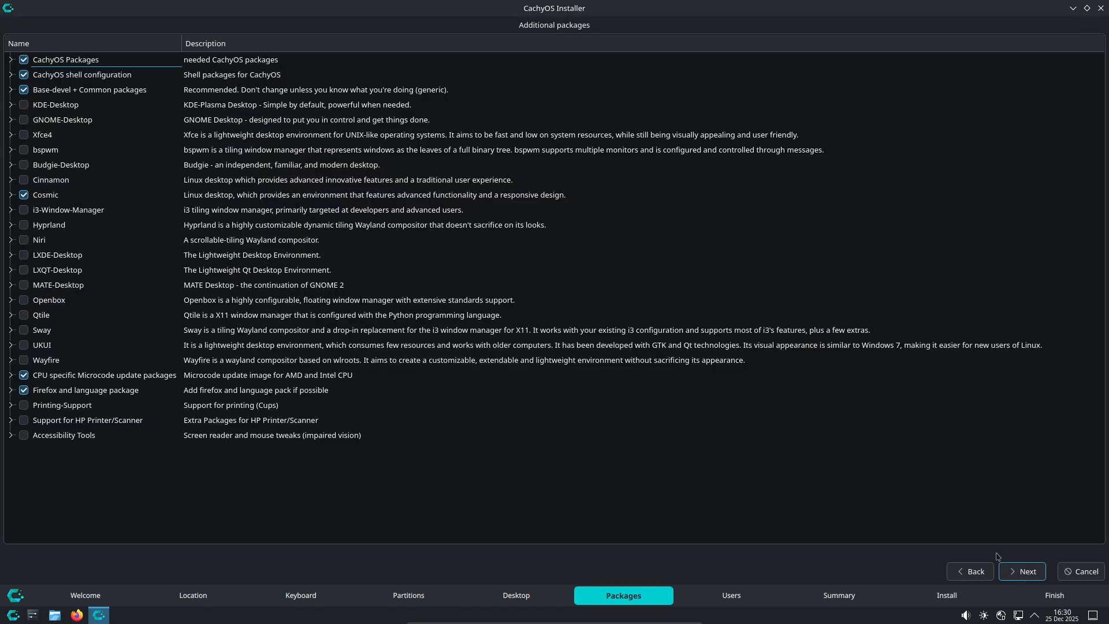
{"action": "mouse_move", "coordinate": [1065, 559]}
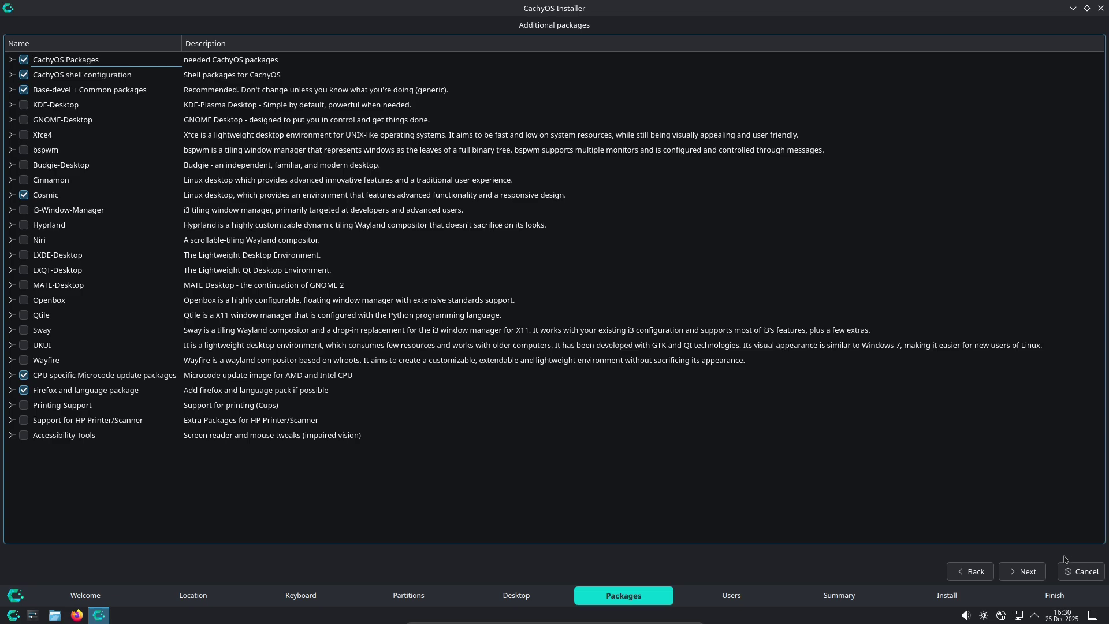
{"action": "left_click", "coordinate": [1021, 571]}
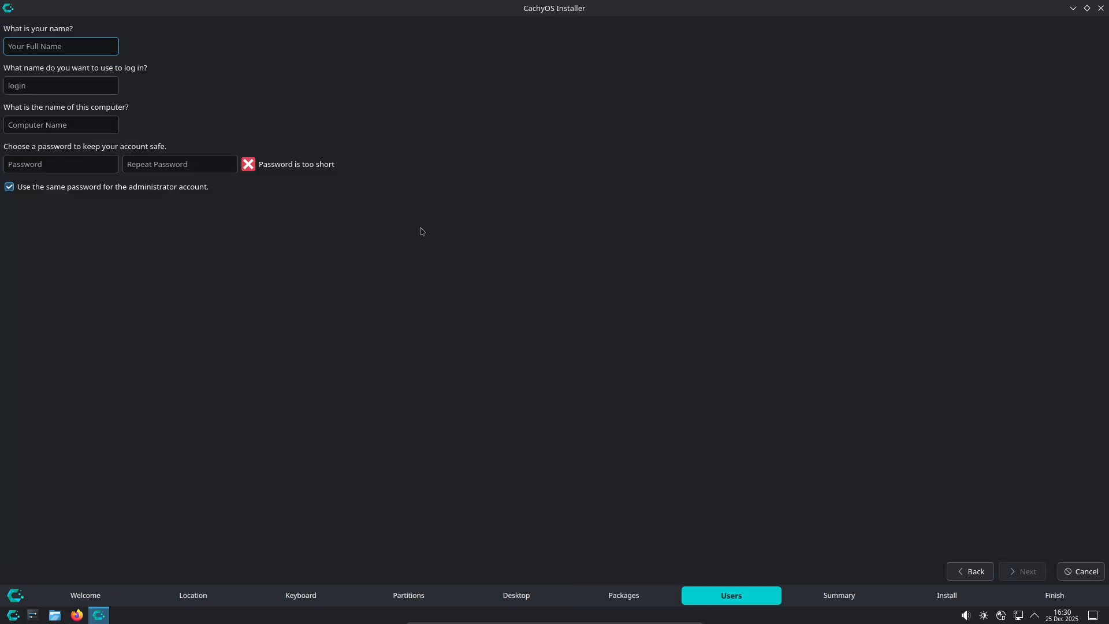
{"action": "left_click", "coordinate": [1082, 571]}
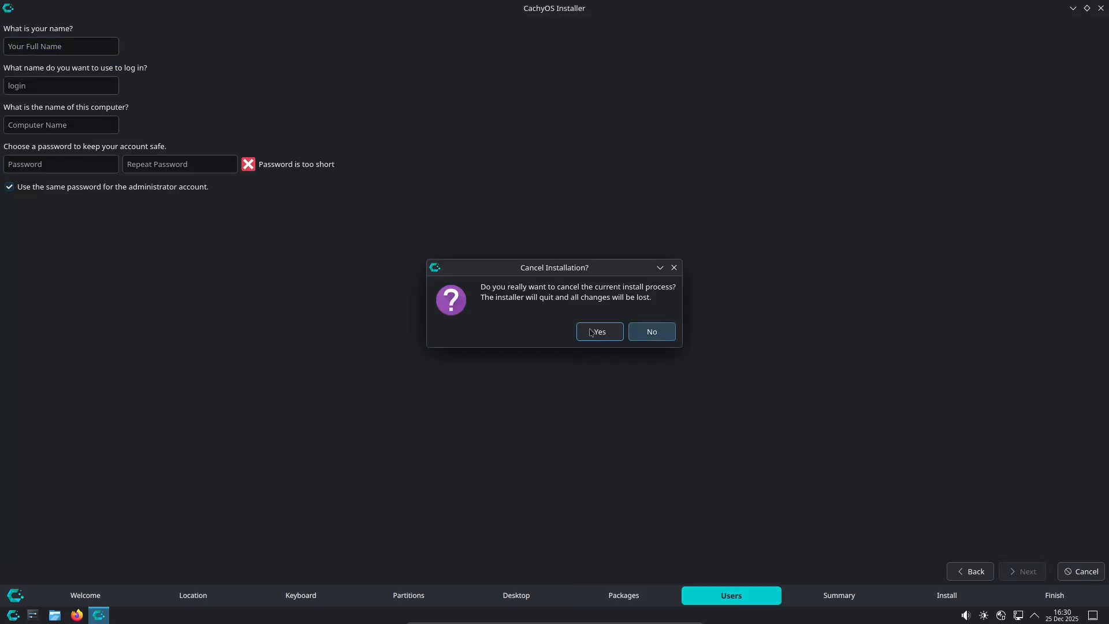
{"action": "left_click", "coordinate": [599, 332]}
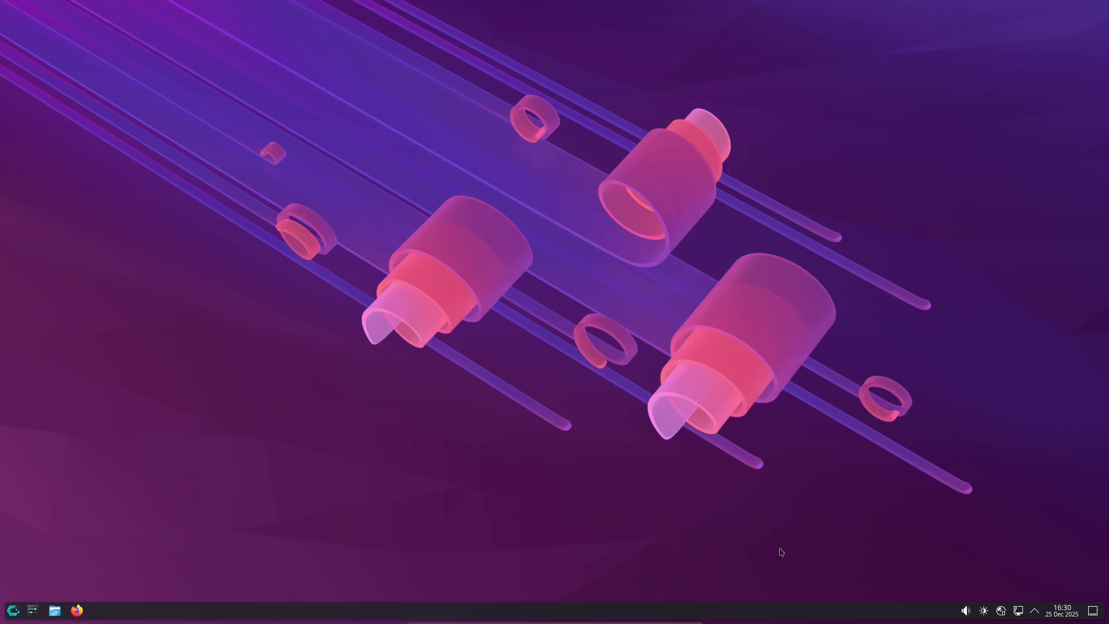
{"action": "mouse_move", "coordinate": [249, 570]}
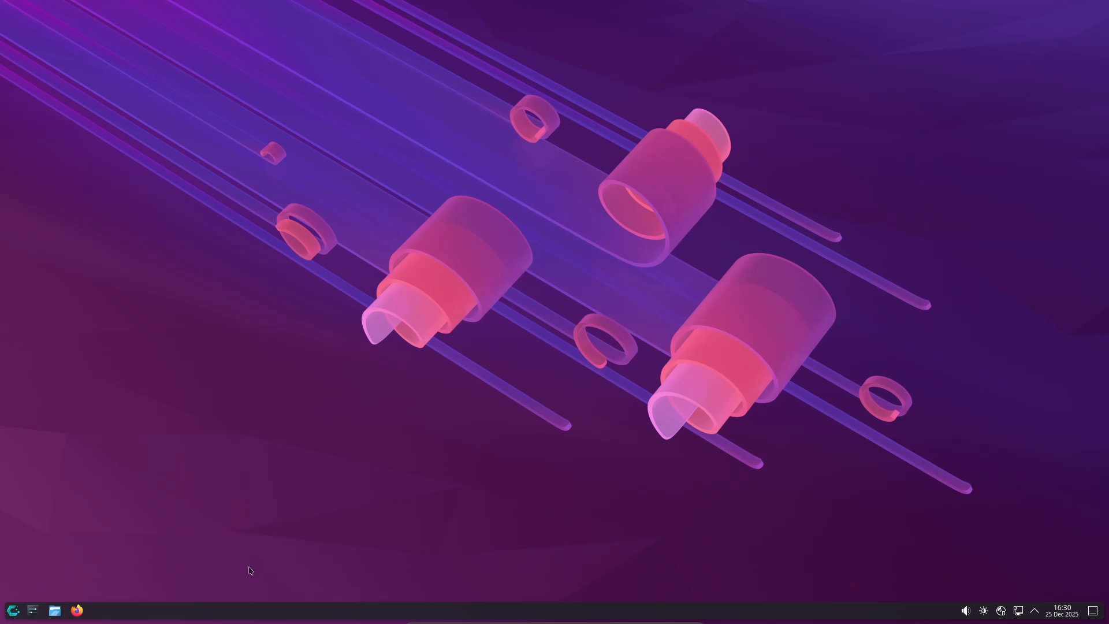
{"action": "mouse_move", "coordinate": [4, 619]}
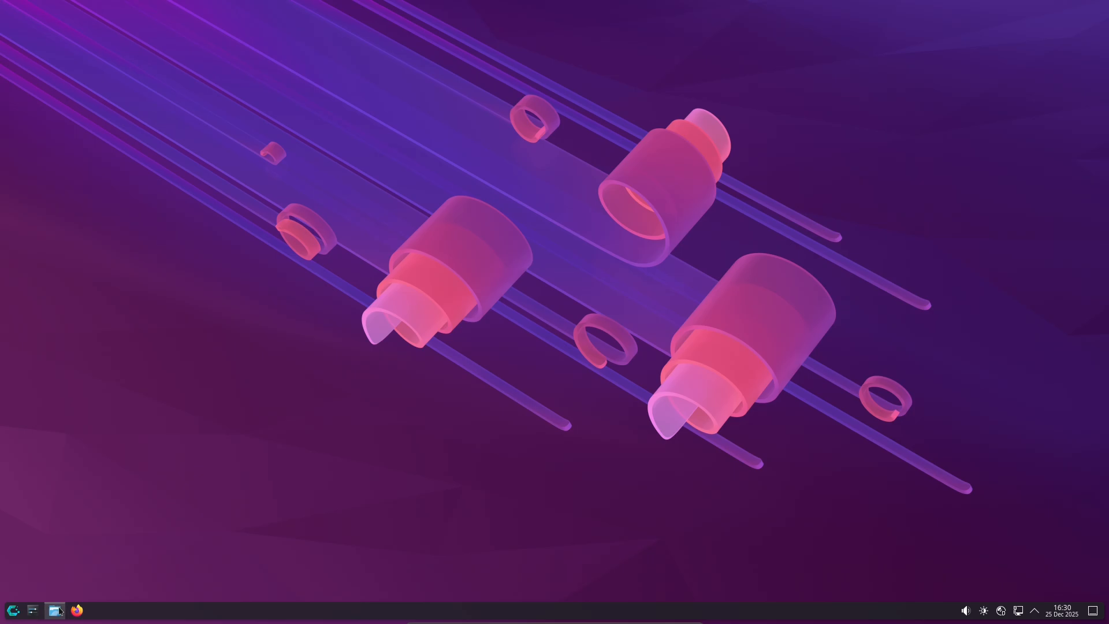
Step: Launch Dolphin from the taskbar, opening the Home folder
{"action": "left_click", "coordinate": [55, 610]}
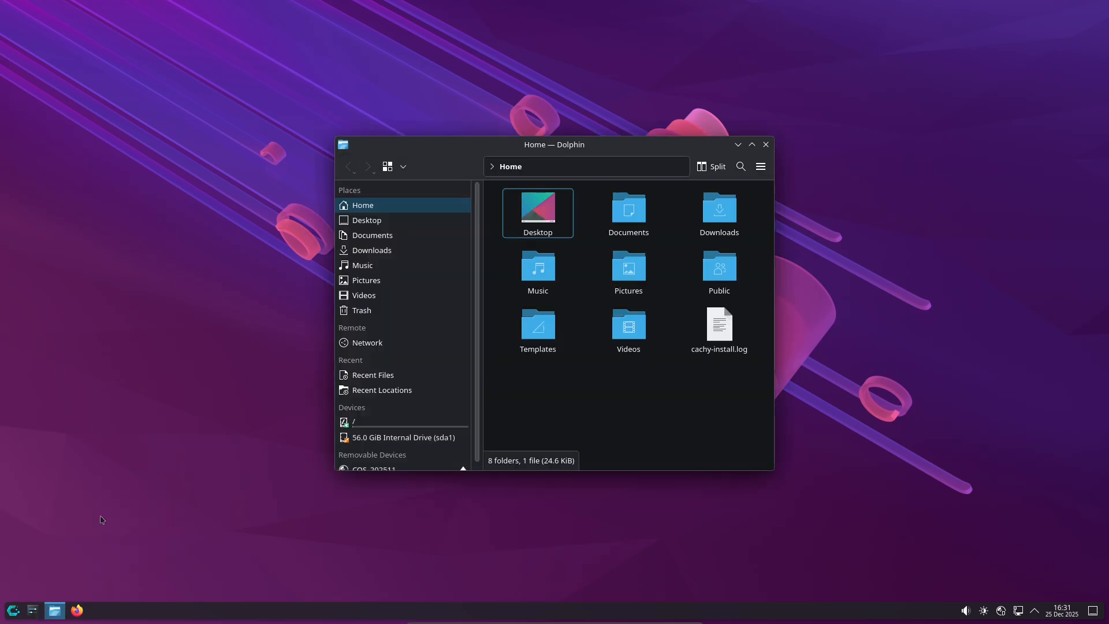
Step: View Dolphin's About dialog showing version 25.08.3, then close Dolphin
{"action": "left_click", "coordinate": [760, 167]}
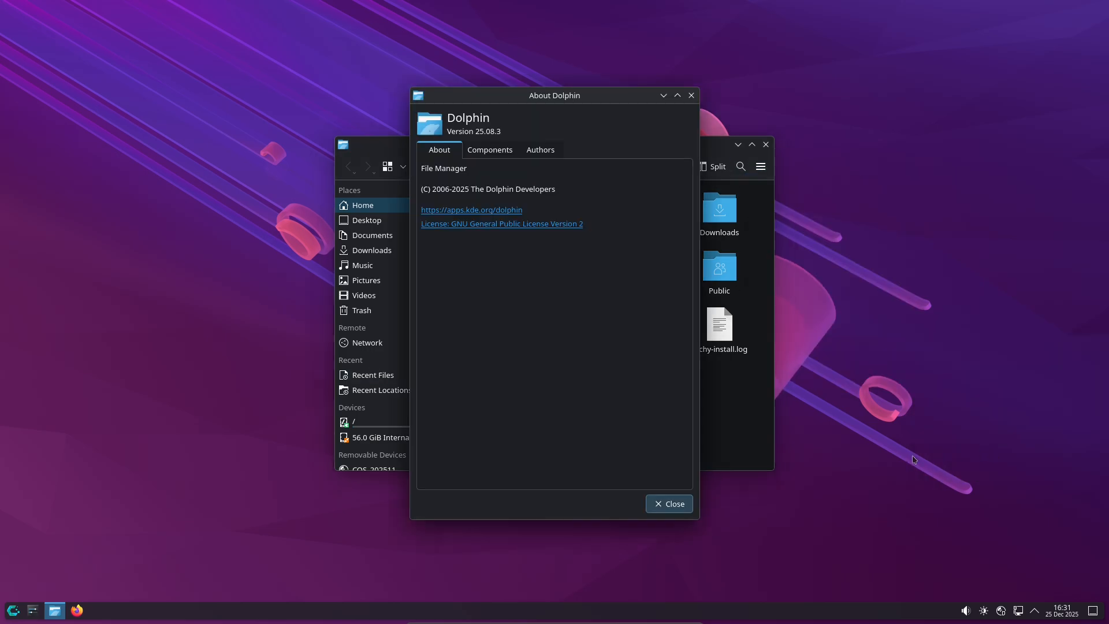
{"action": "mouse_move", "coordinate": [782, 419]}
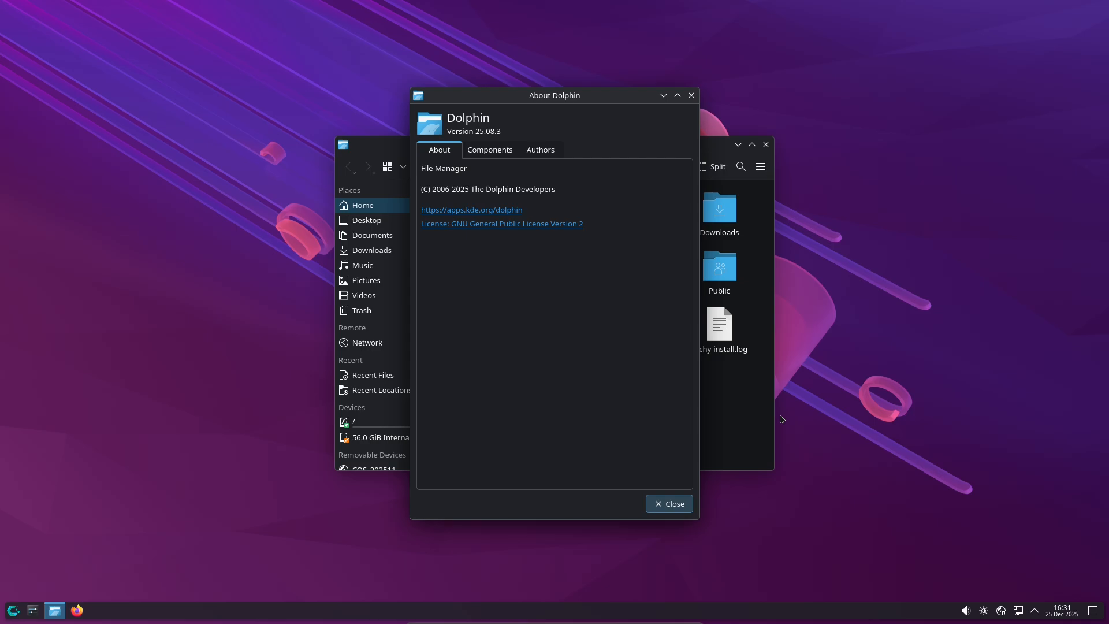
{"action": "mouse_move", "coordinate": [784, 381]}
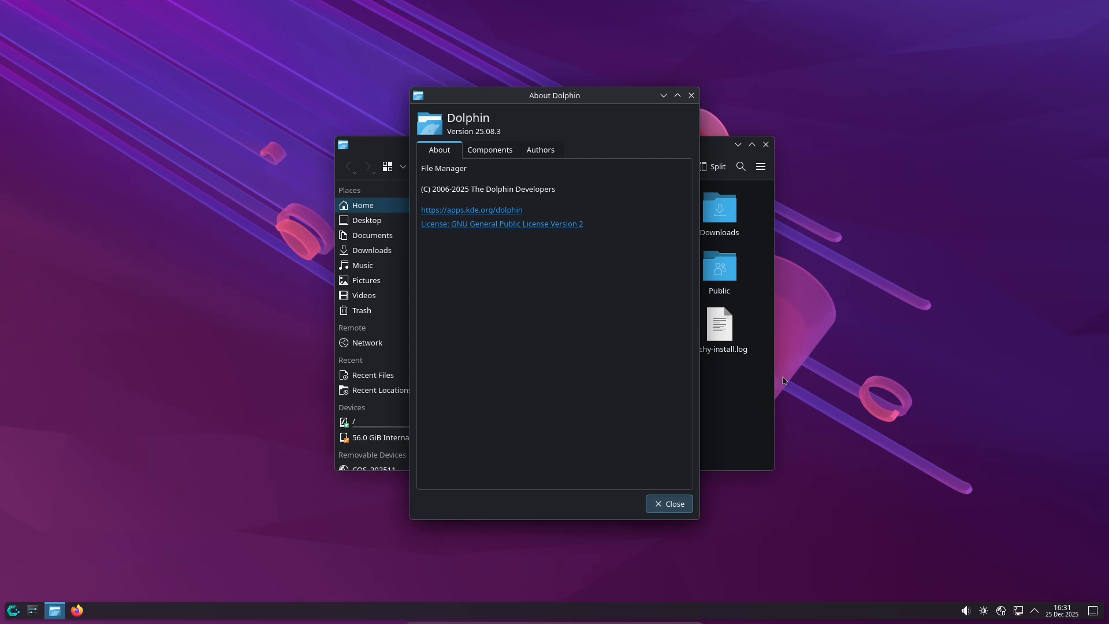
{"action": "left_click", "coordinate": [668, 504]}
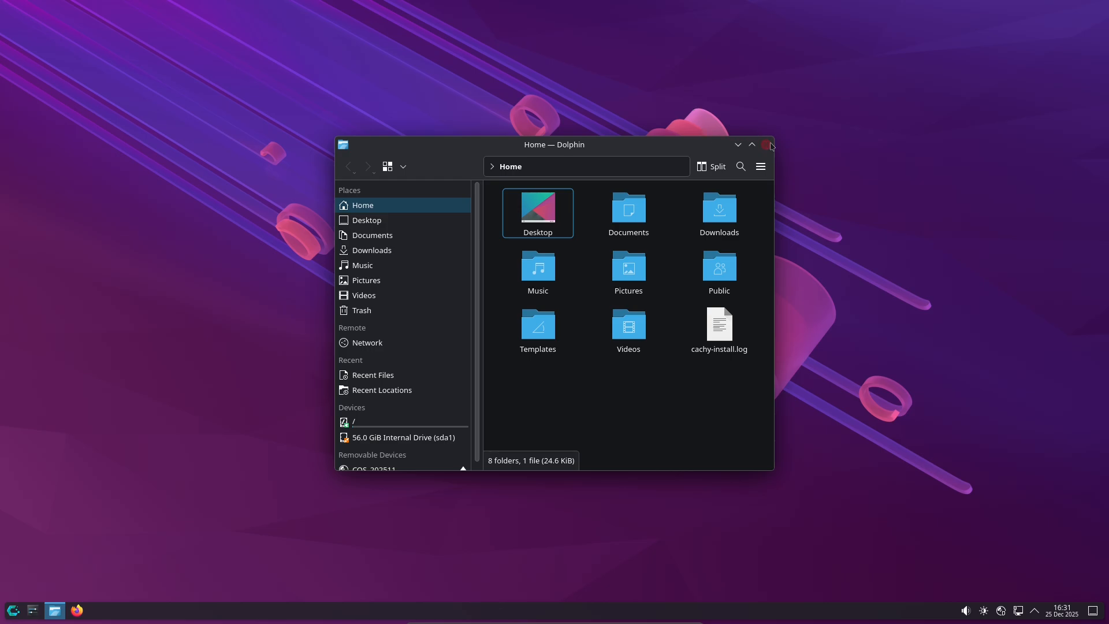
{"action": "left_click", "coordinate": [769, 145]}
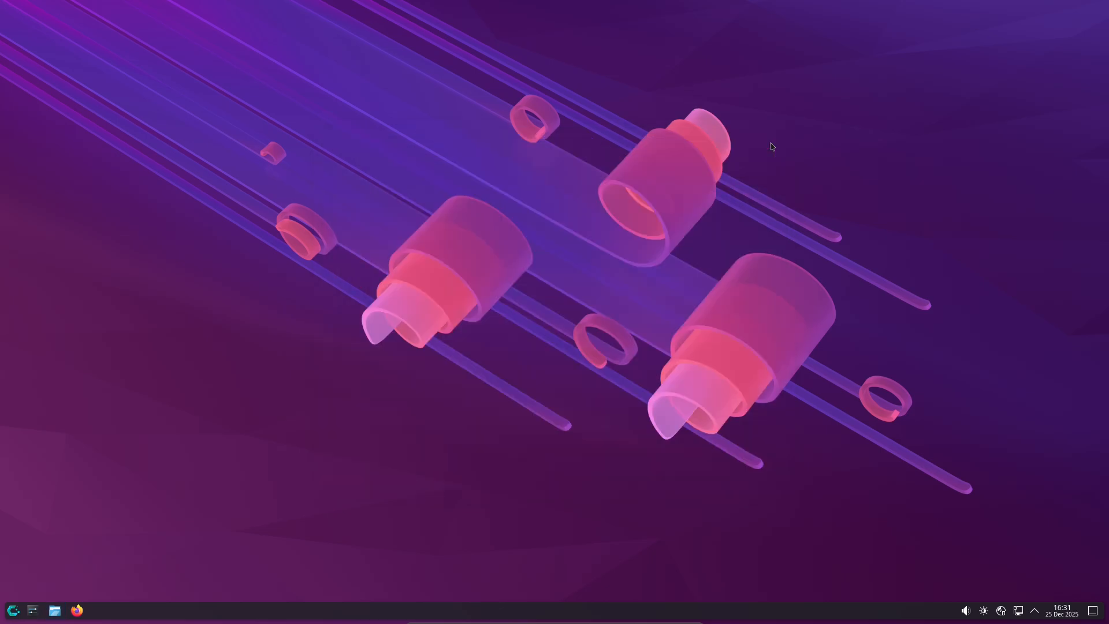